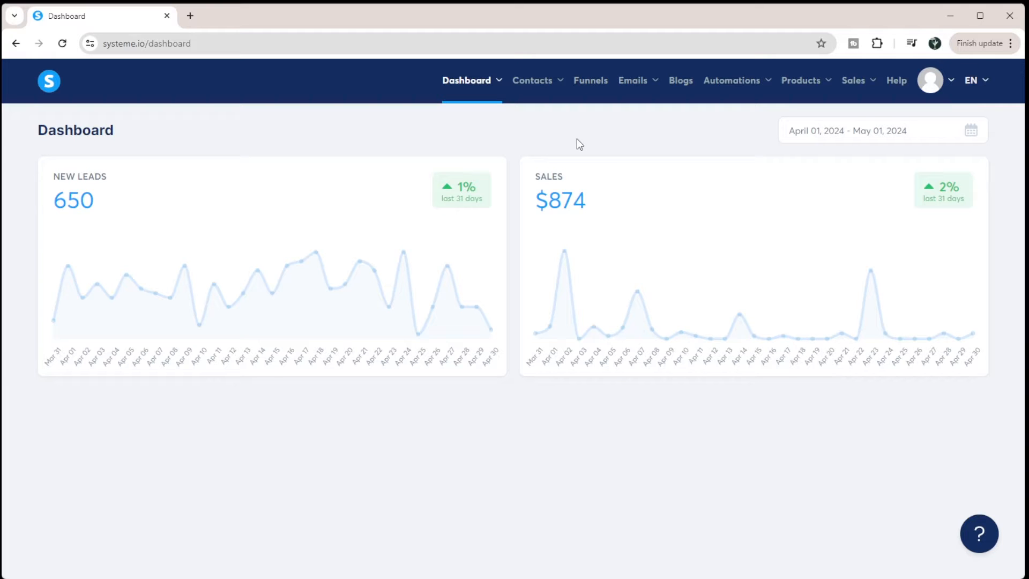
mouse_move(588, 190)
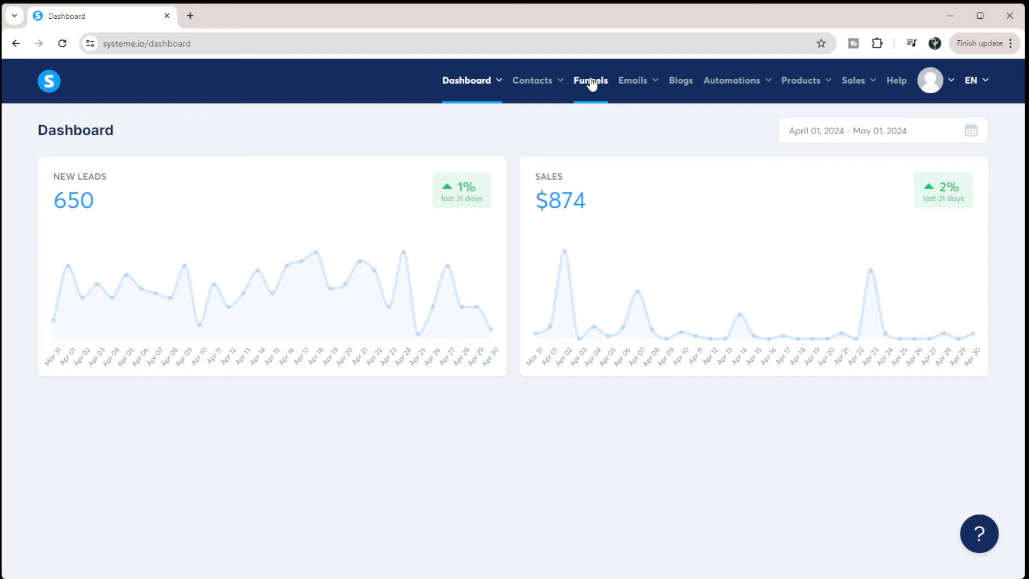
mouse_move(680, 79)
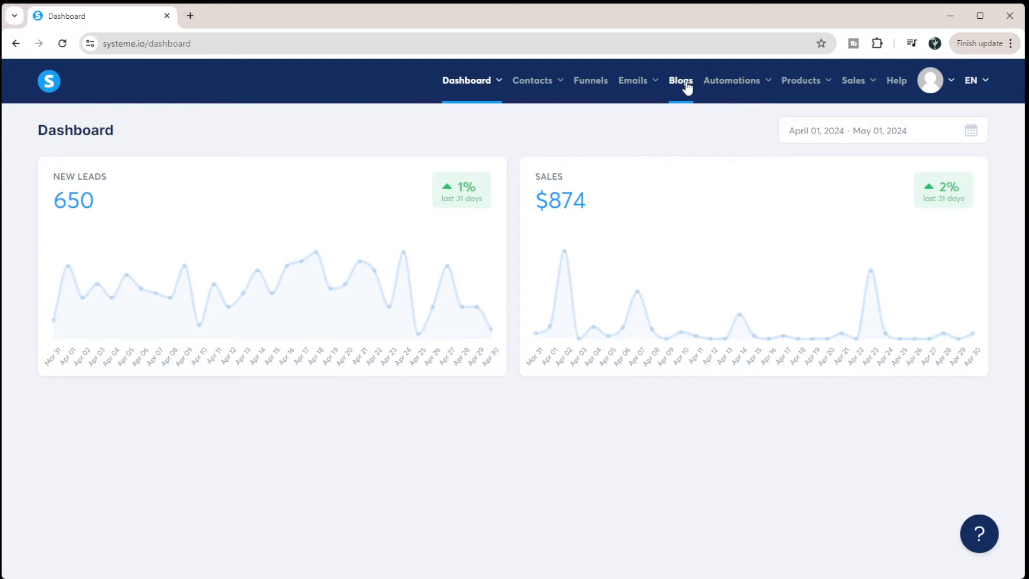
Step: Show the Blogs list containing SciToolHub and Science Grad School Coach
click(680, 80)
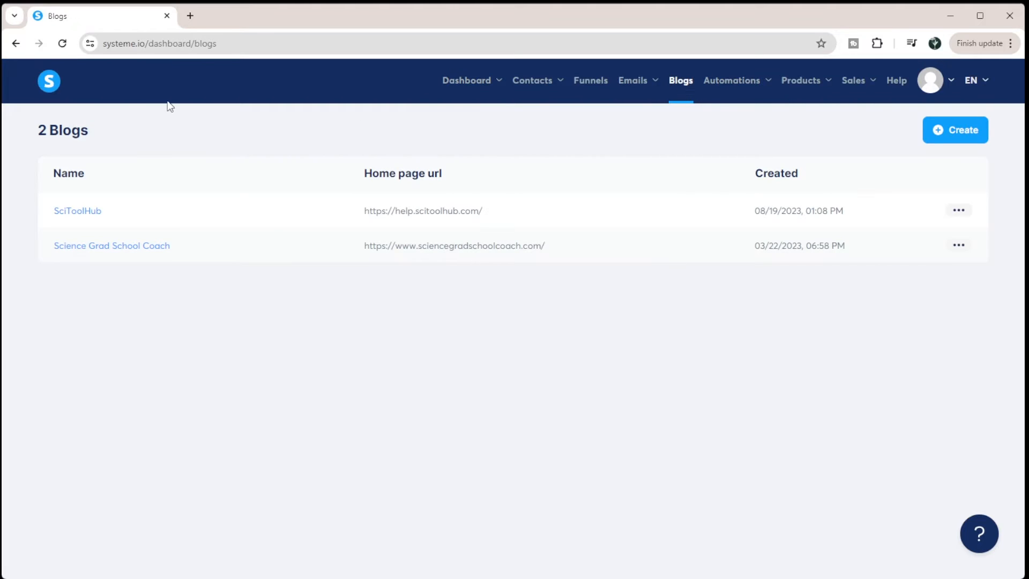
mouse_move(94, 162)
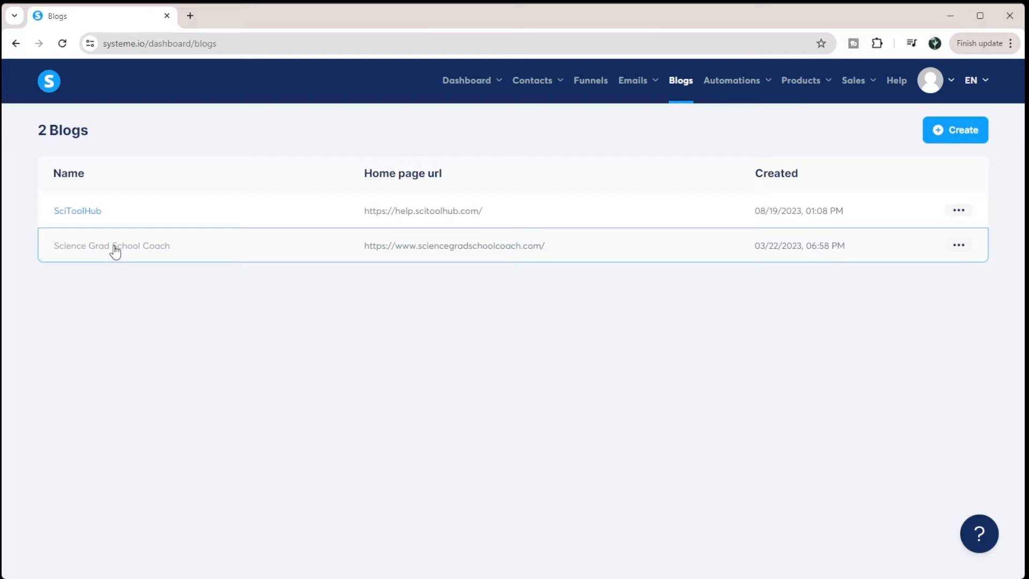
Step: Review Science Grad School Coach's 15 pages and 4 posts, then start editing its shared blog layout
click(111, 245)
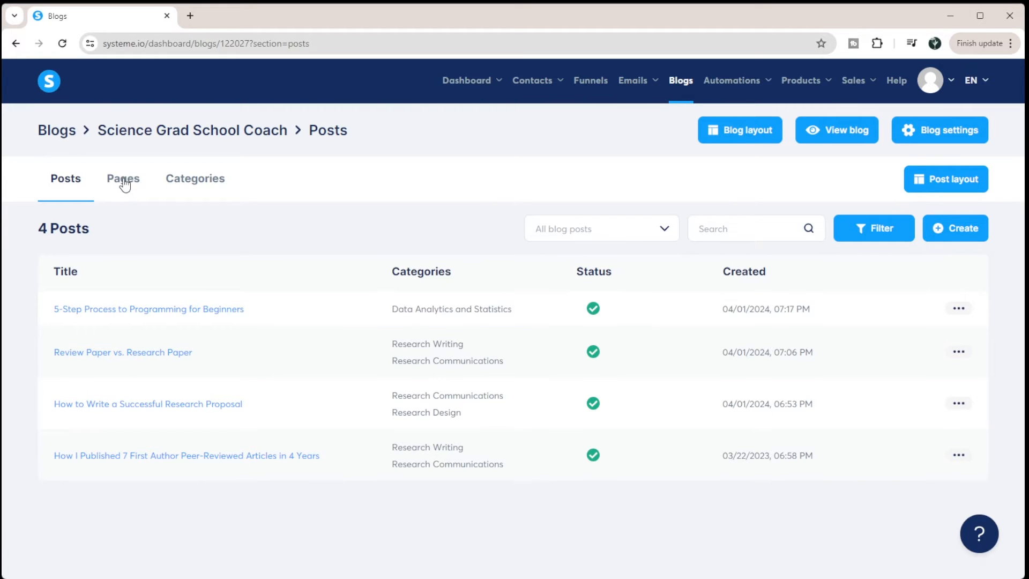
click(123, 178)
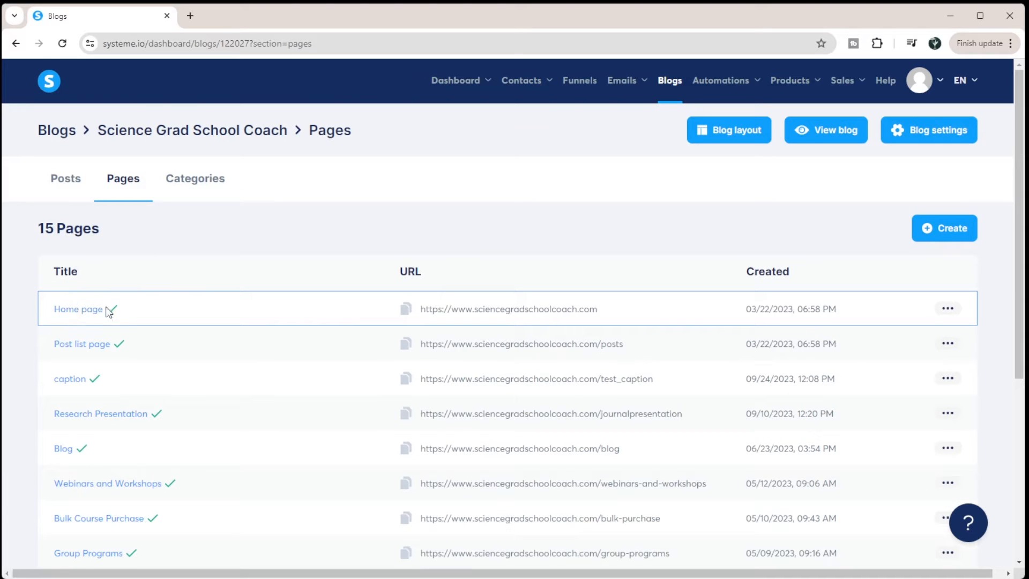
mouse_move(472, 321)
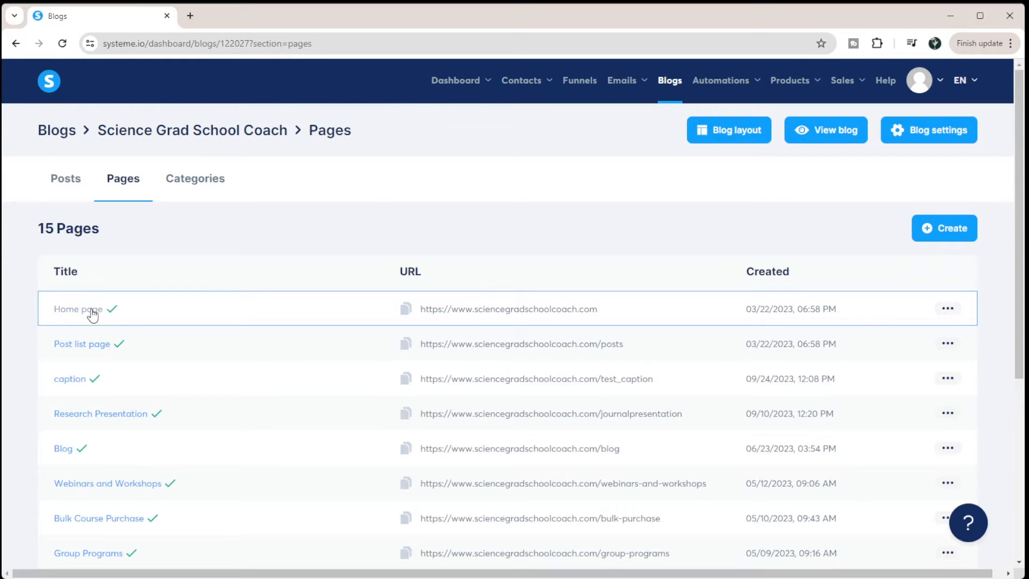
mouse_move(88, 317)
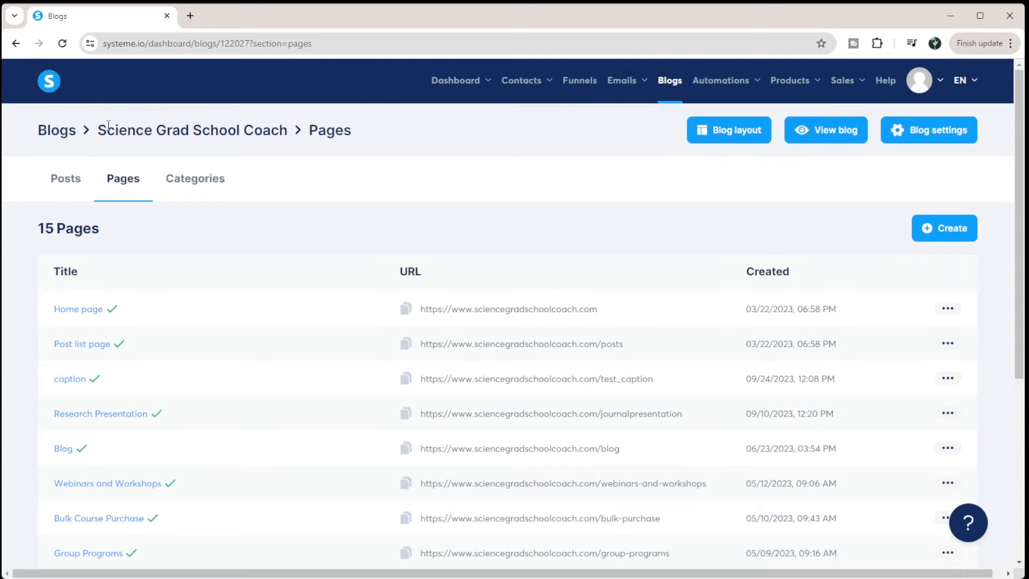
click(66, 179)
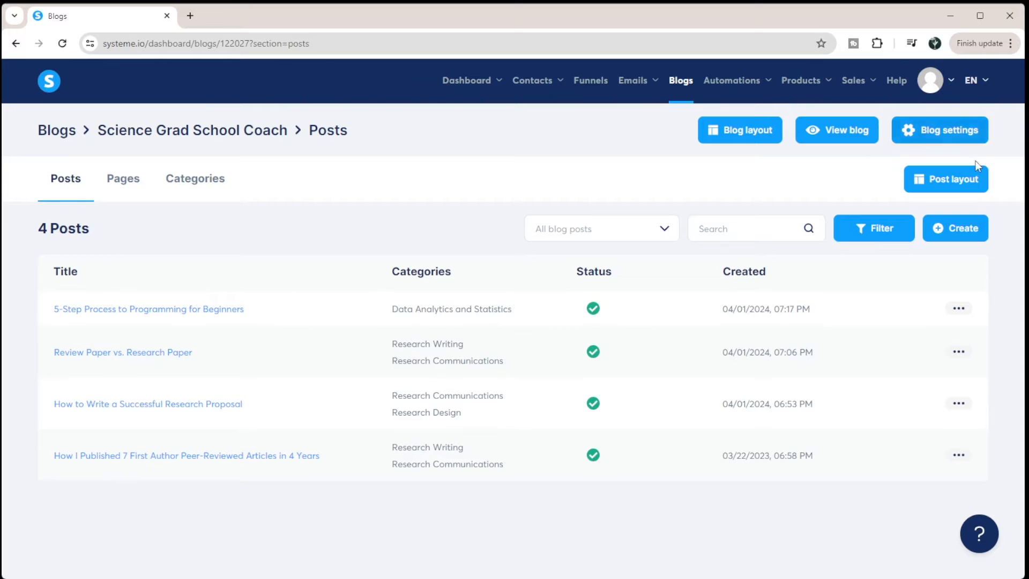
mouse_move(945, 179)
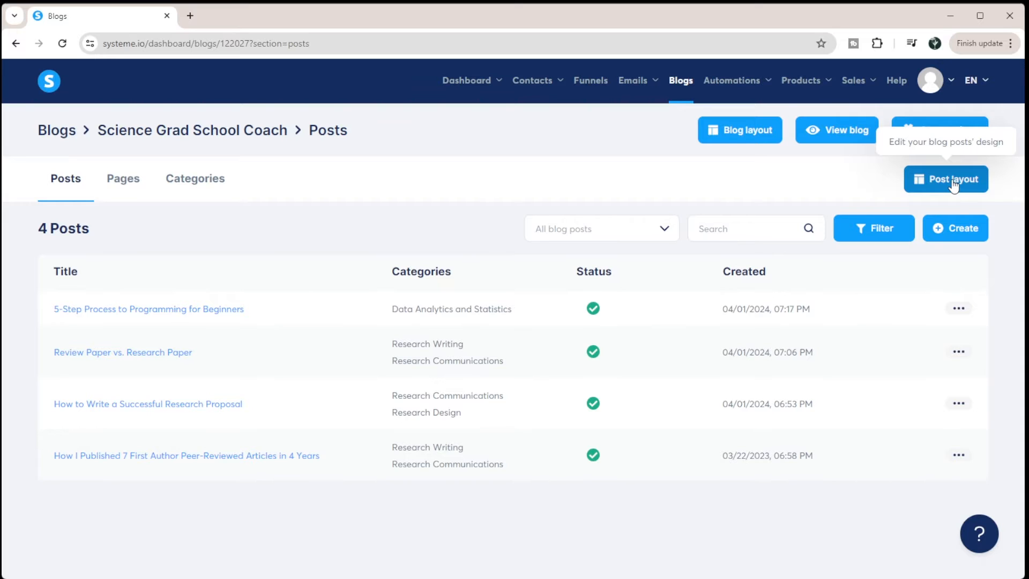
click(123, 179)
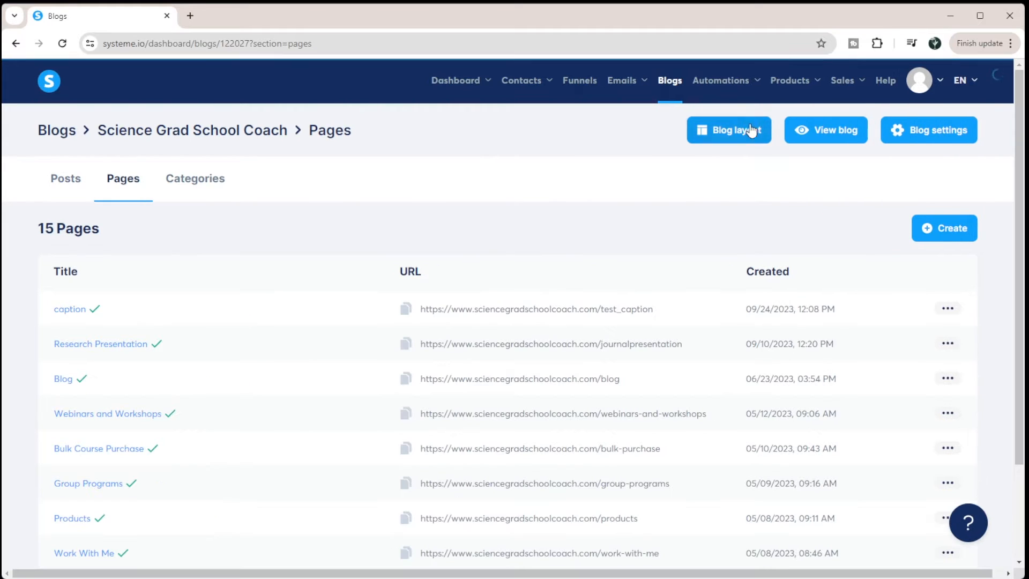
mouse_move(728, 129)
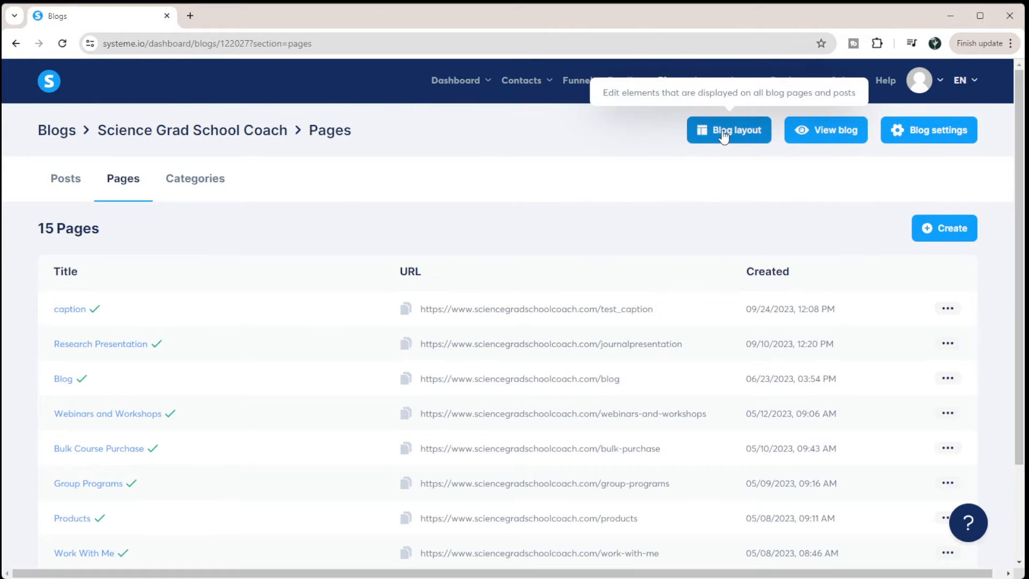
click(728, 129)
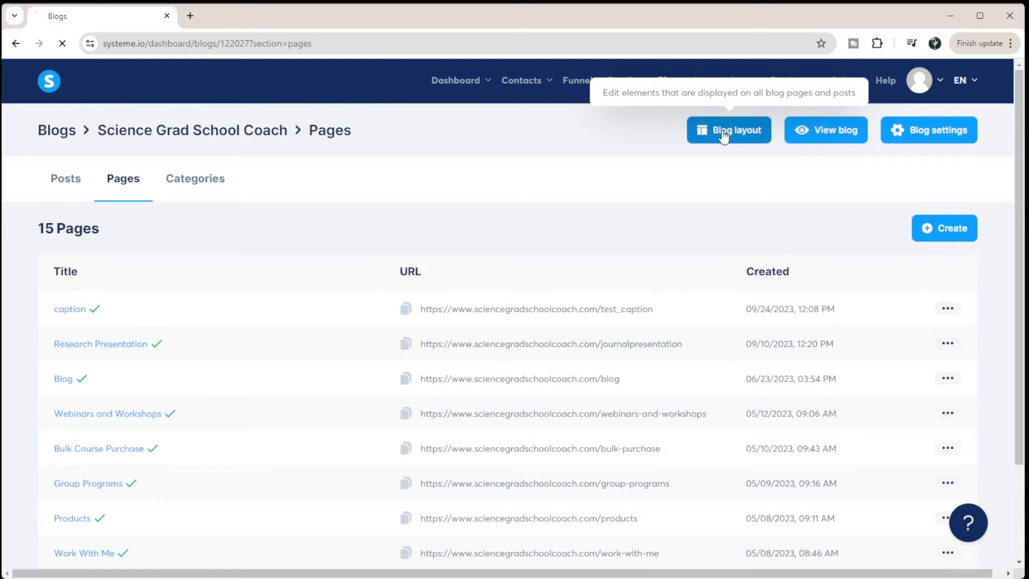
Step: Load the shared blog layout showing header menu, blog content placeholder and footer links
click(728, 129)
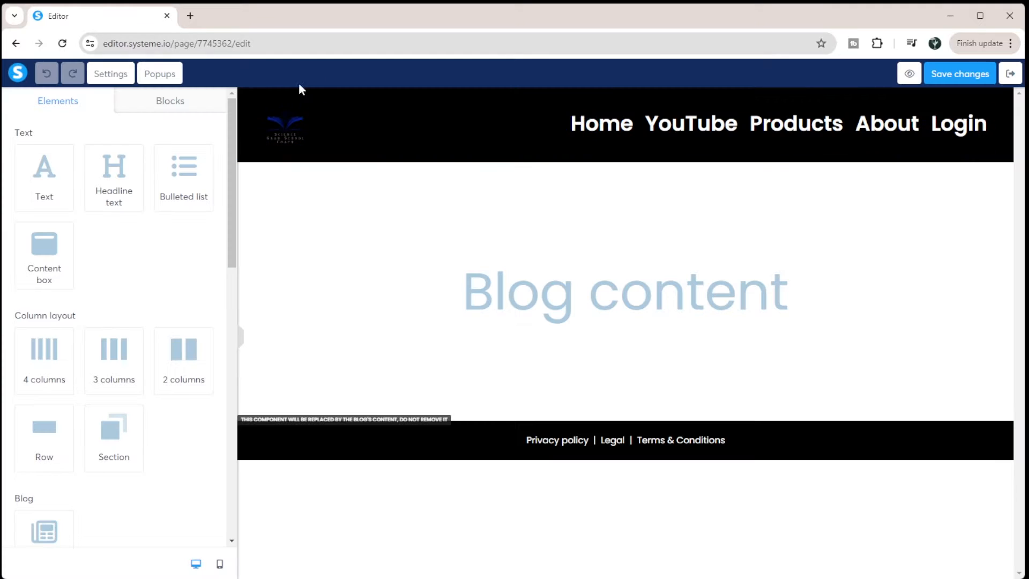
mouse_move(537, 524)
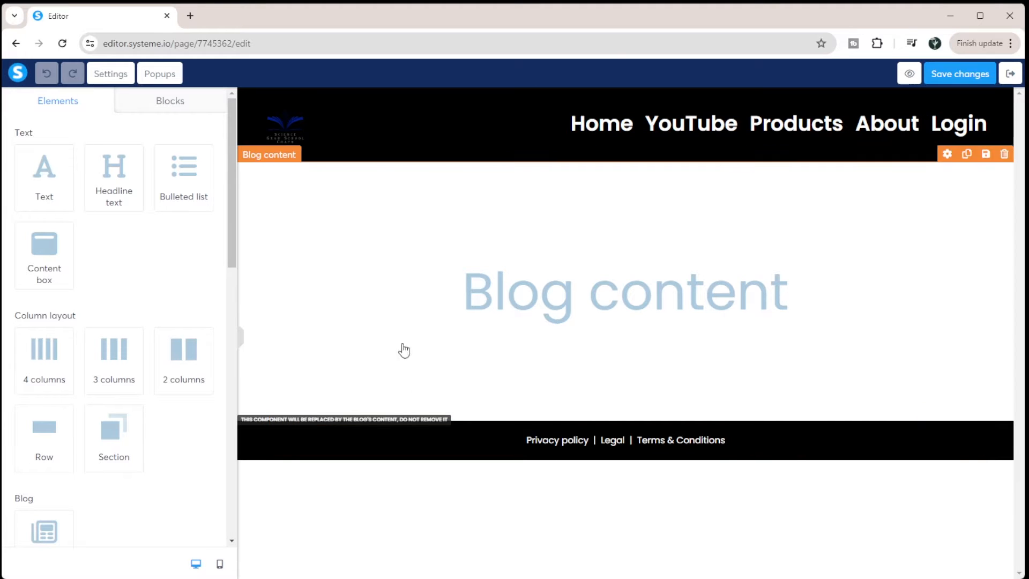
mouse_move(443, 352)
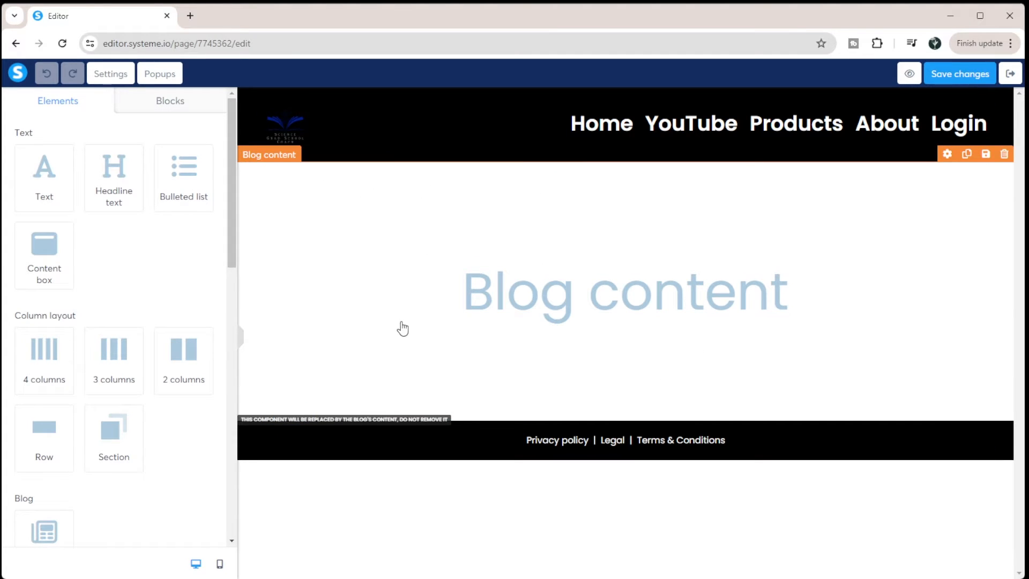
mouse_move(491, 170)
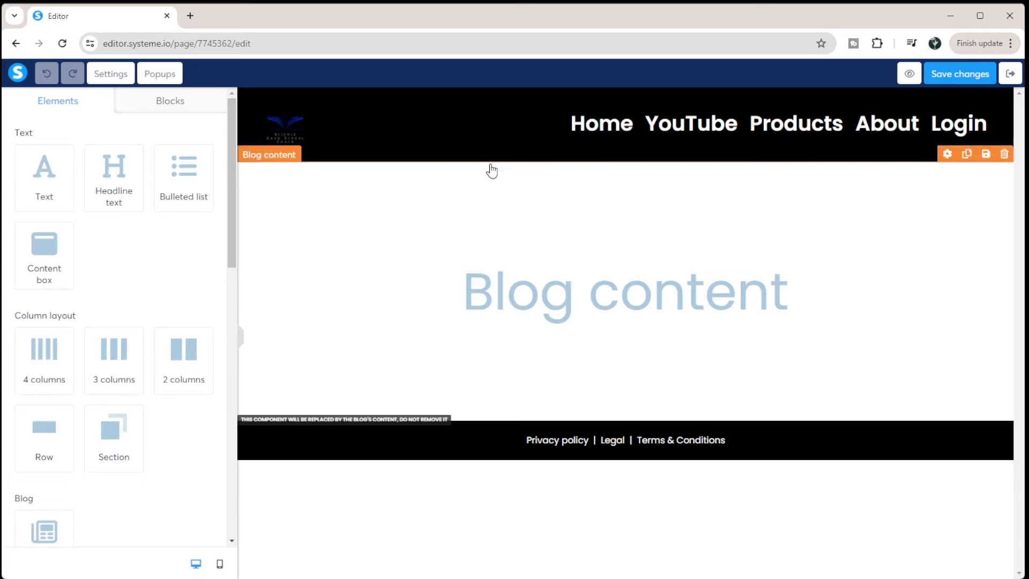
mouse_move(354, 259)
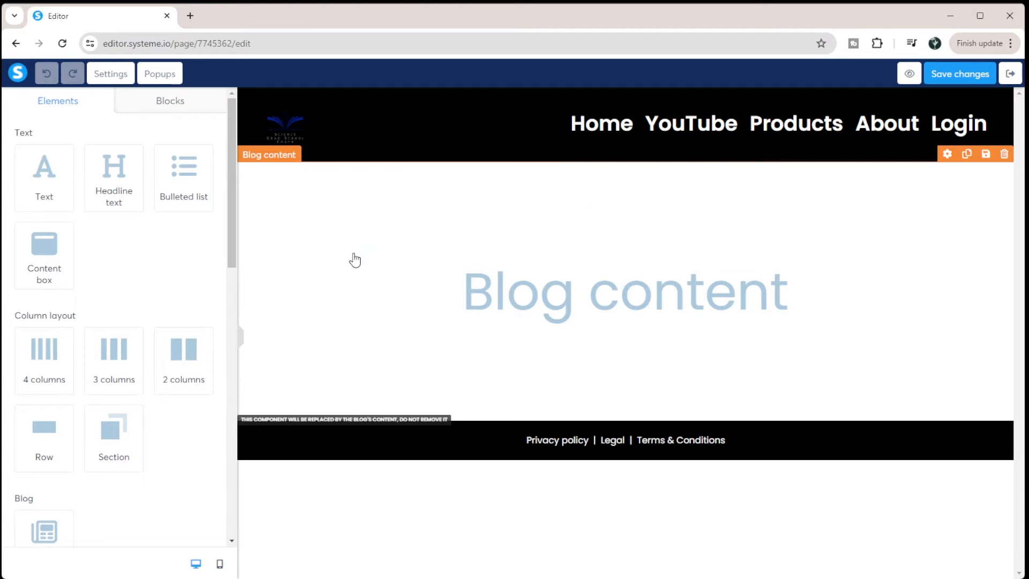
mouse_move(715, 337)
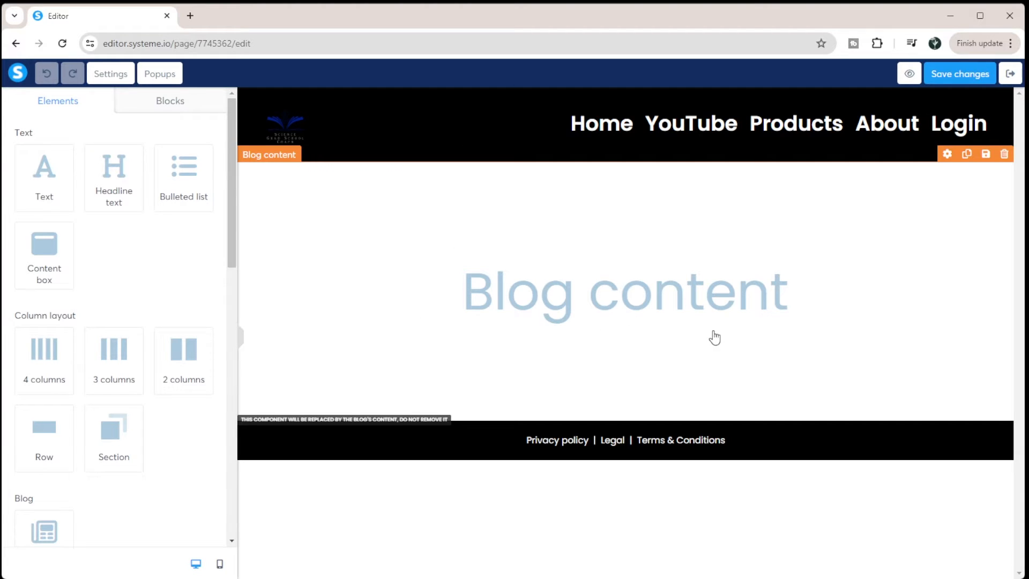
mouse_move(931, 202)
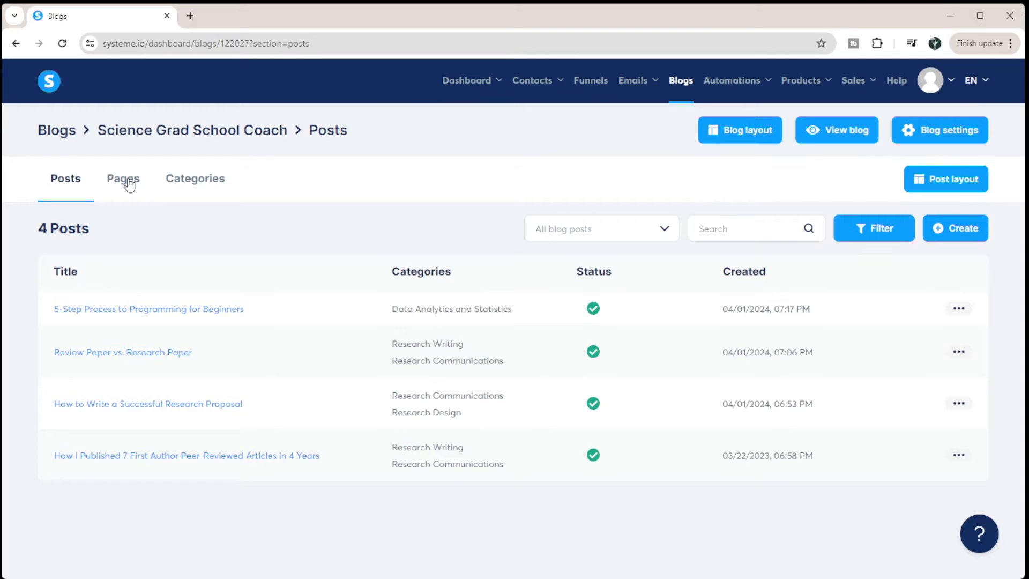
Step: View the blog's Home page hero section in the editor and return to the blogs list
click(123, 179)
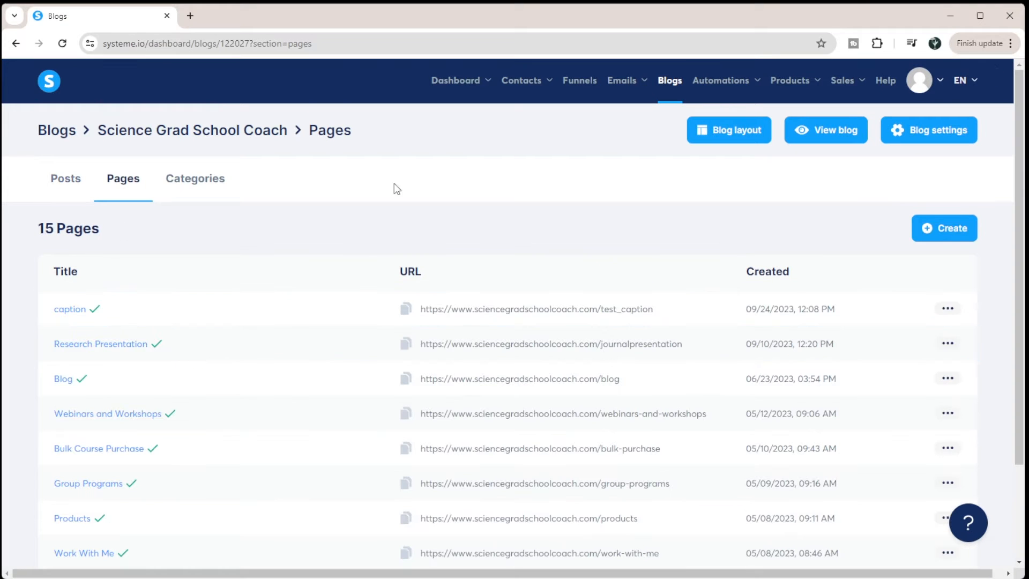
scroll(down, 3)
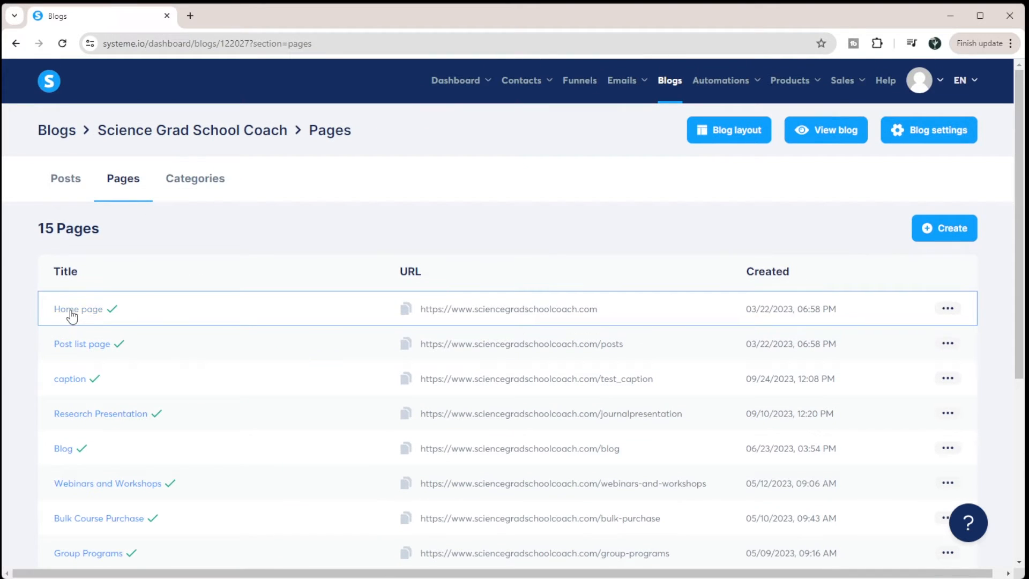
click(79, 309)
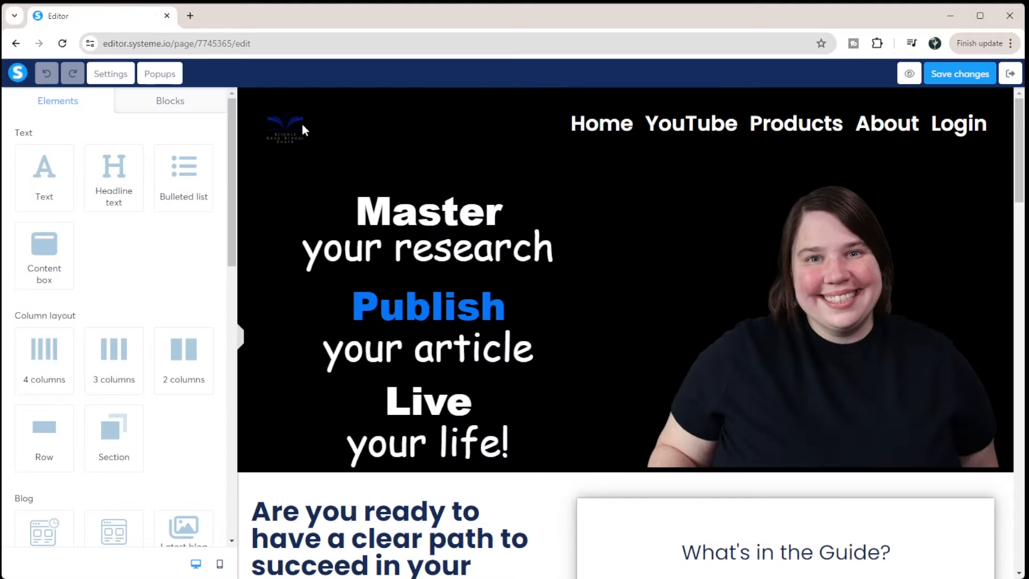
click(427, 210)
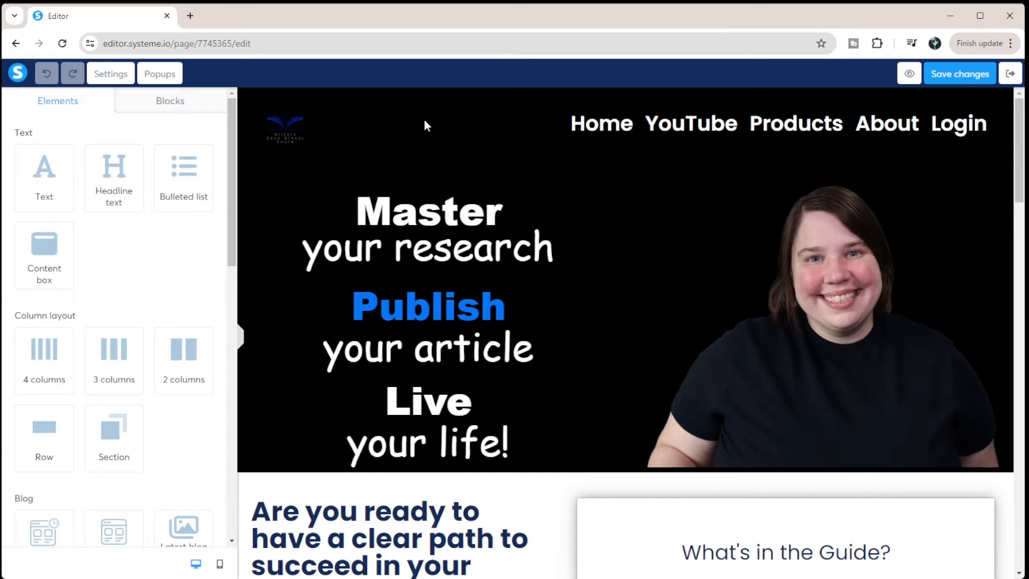
mouse_move(848, 149)
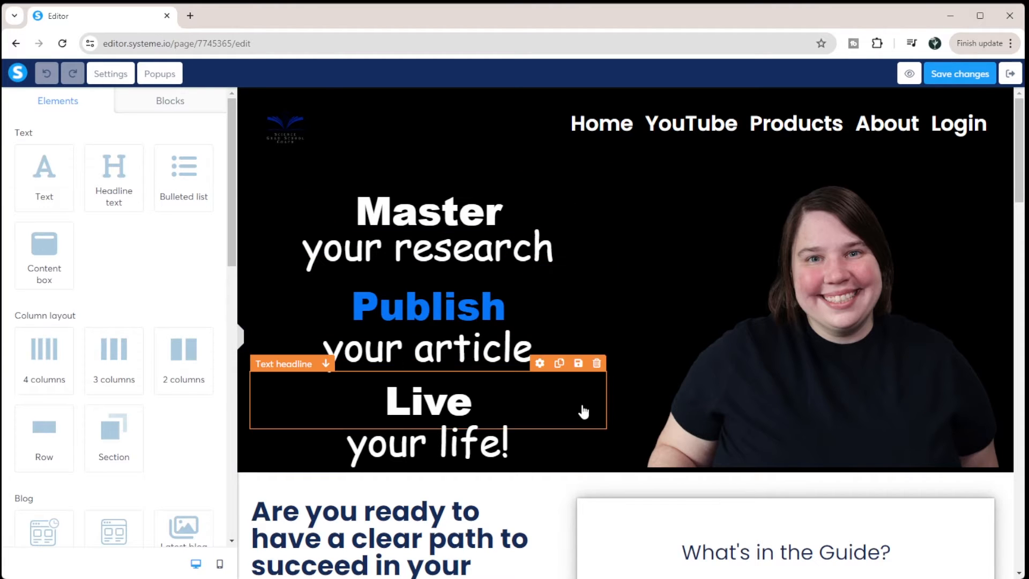
scroll(down, 3)
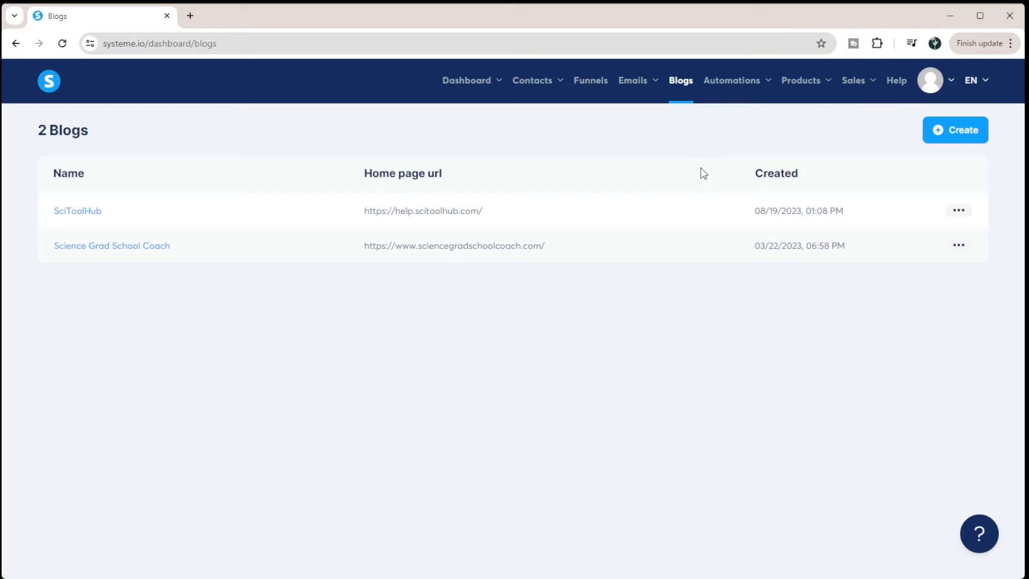
Step: Create a new blog named Test Blog on new.sciencegradschoolcoach.com with the dark template
click(955, 129)
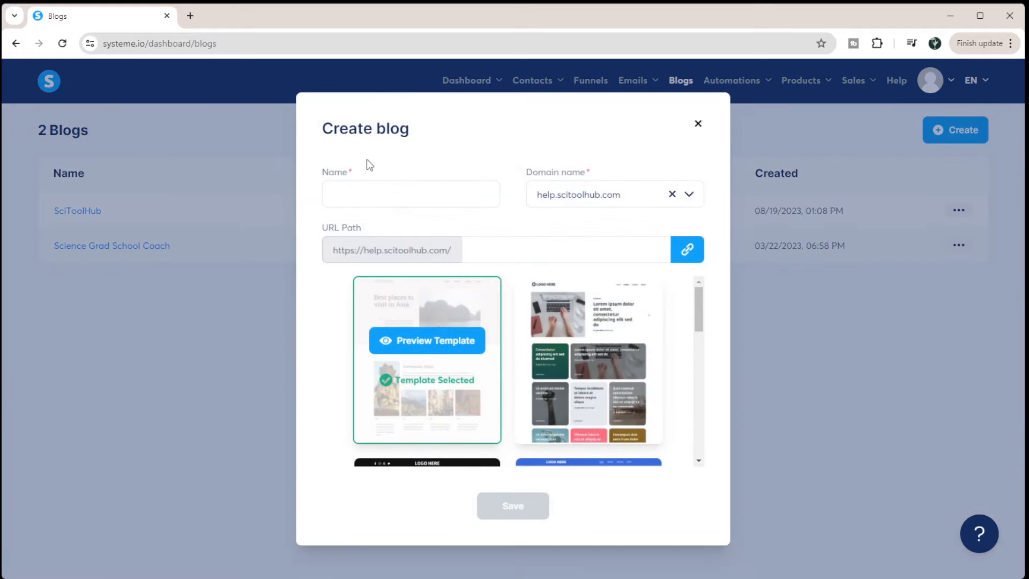
click(409, 193)
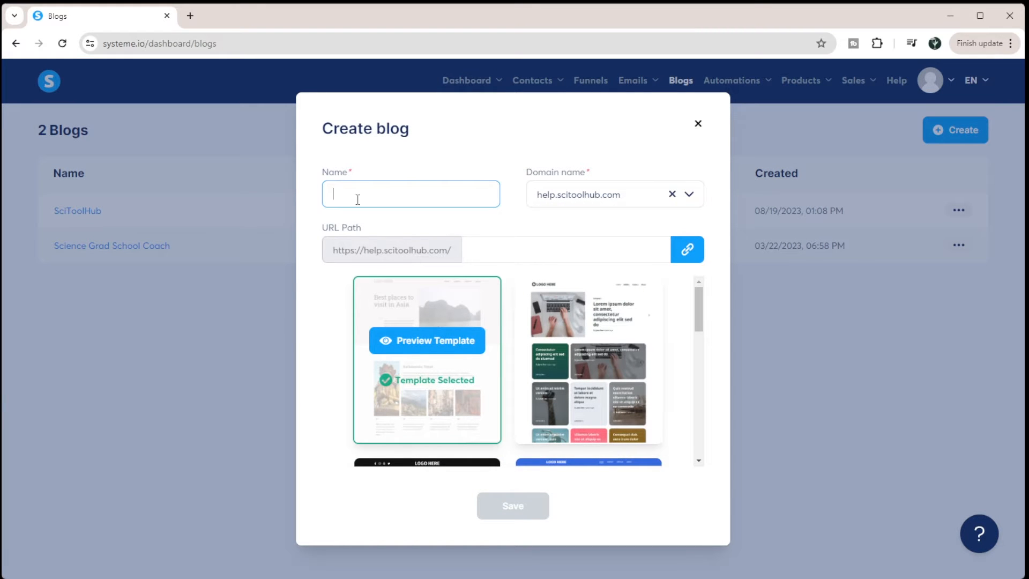
text(Test Blog)
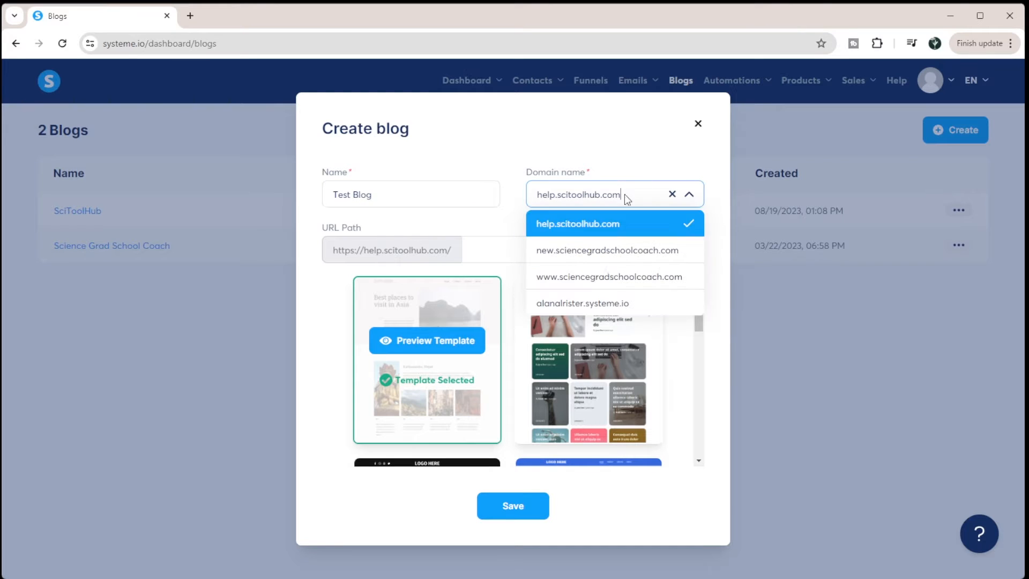
mouse_move(582, 302)
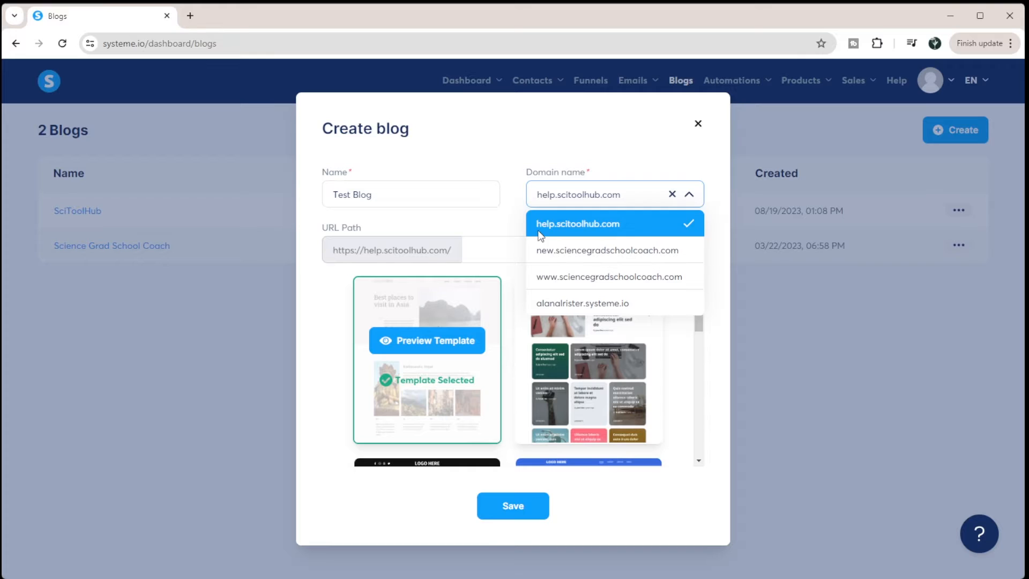
mouse_move(634, 235)
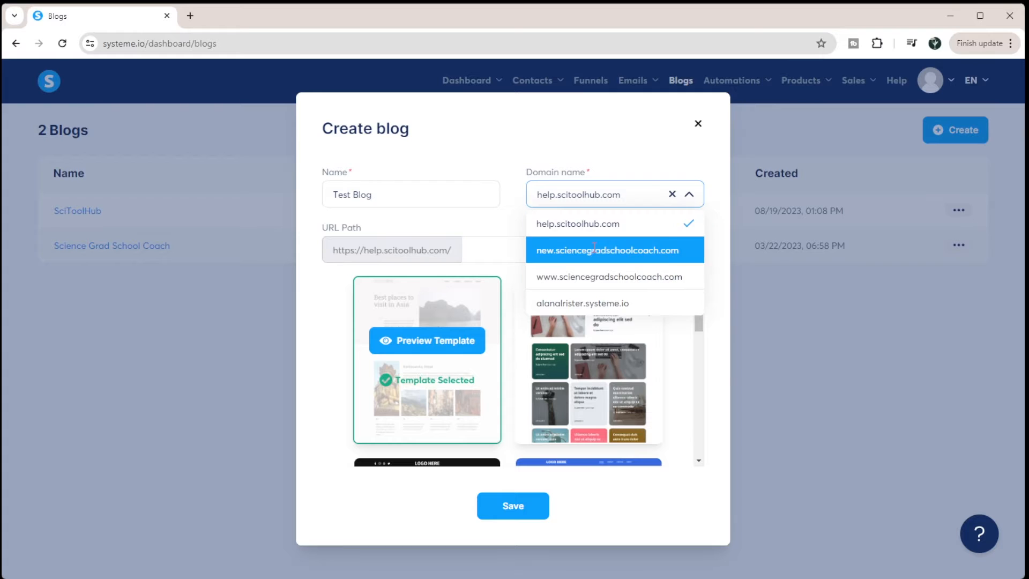
click(605, 250)
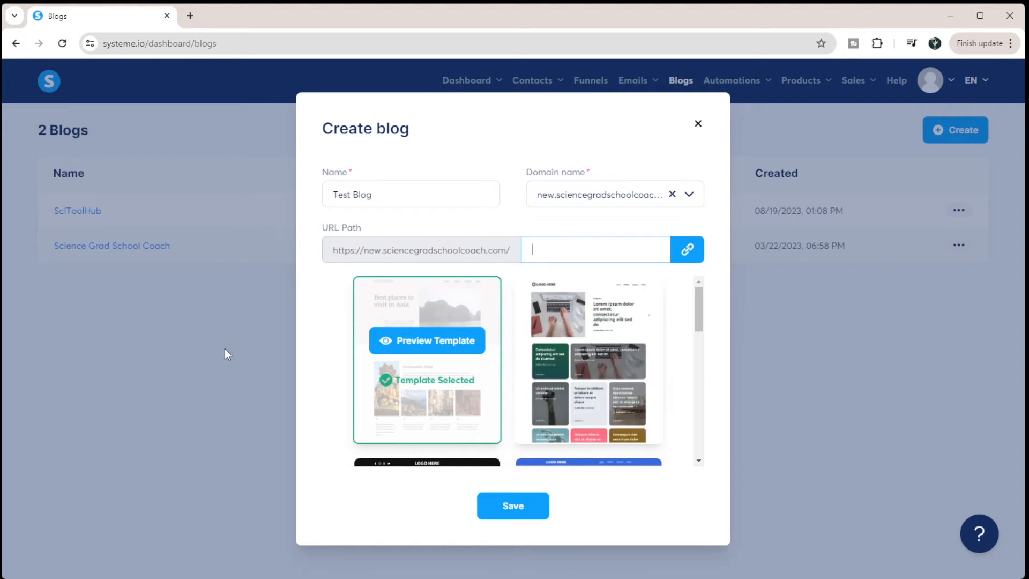
mouse_move(494, 237)
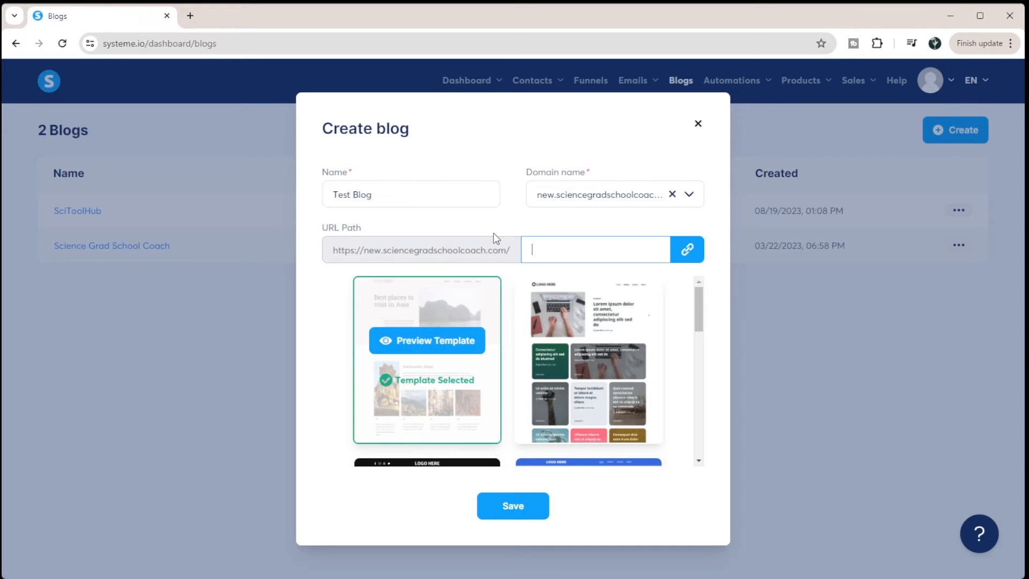
mouse_move(514, 357)
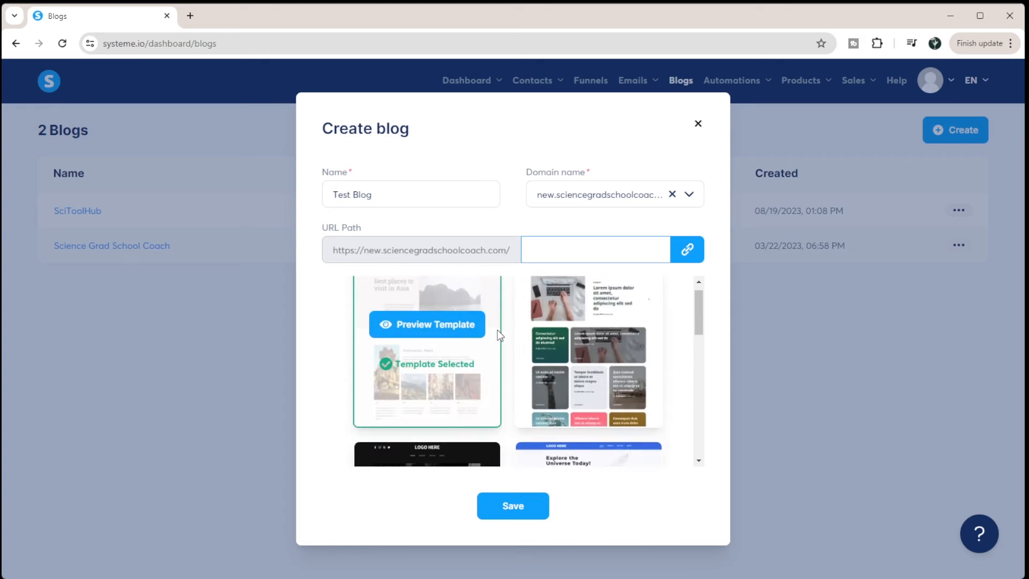
click(427, 324)
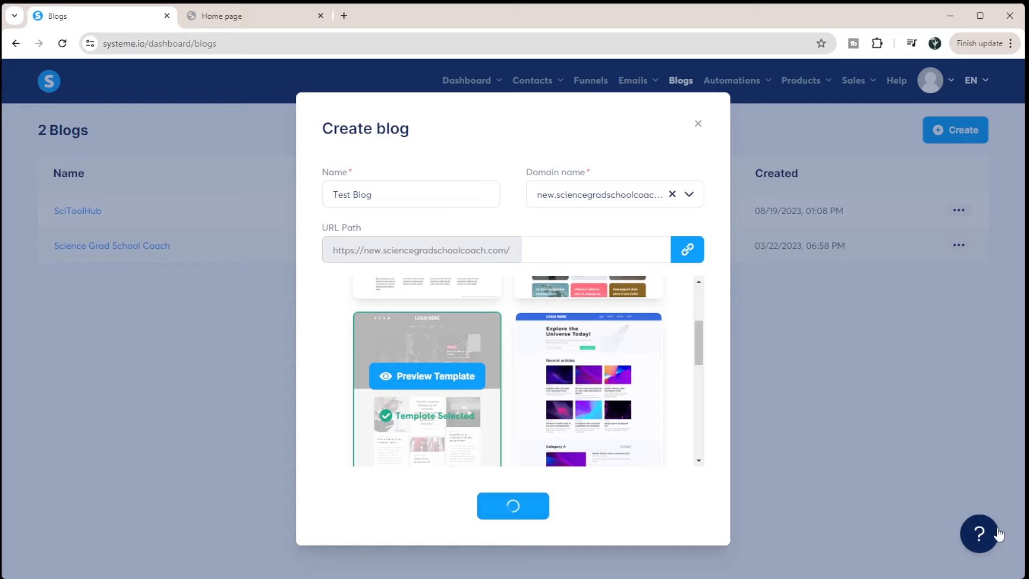
Step: Save Test Blog and list its pages: Home page, Post list page, About and Contact
click(513, 506)
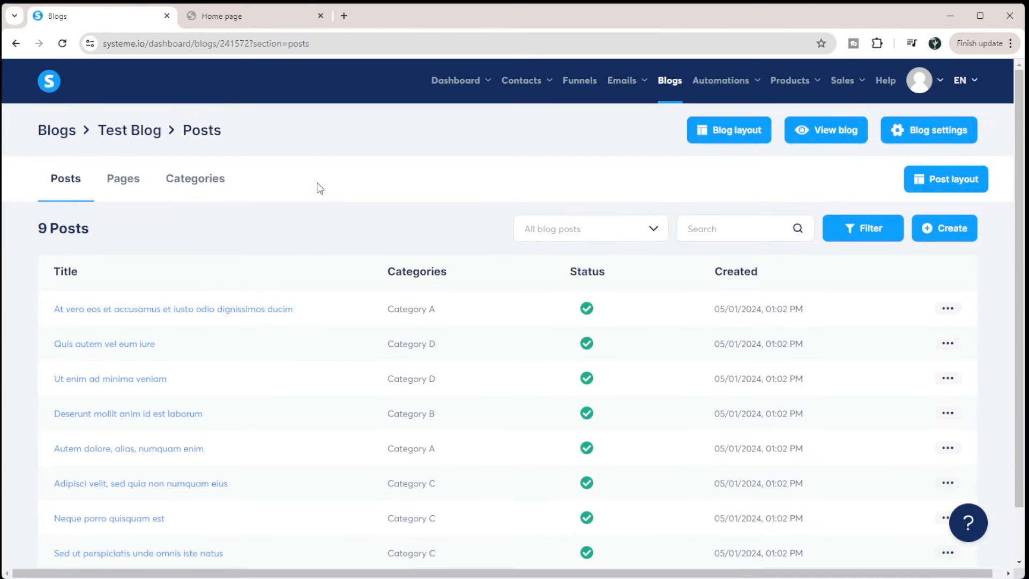
scroll(down, 3)
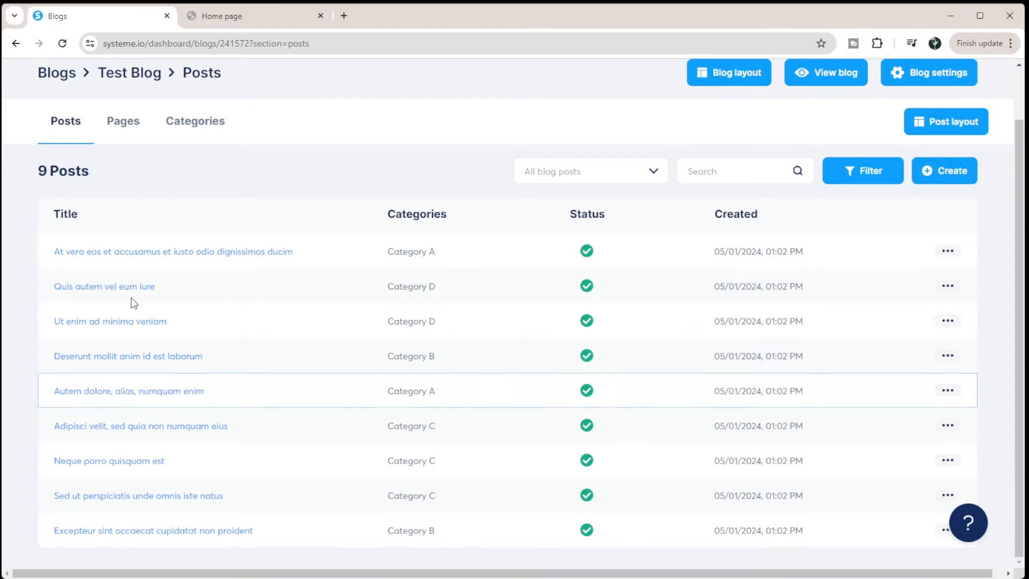
click(123, 121)
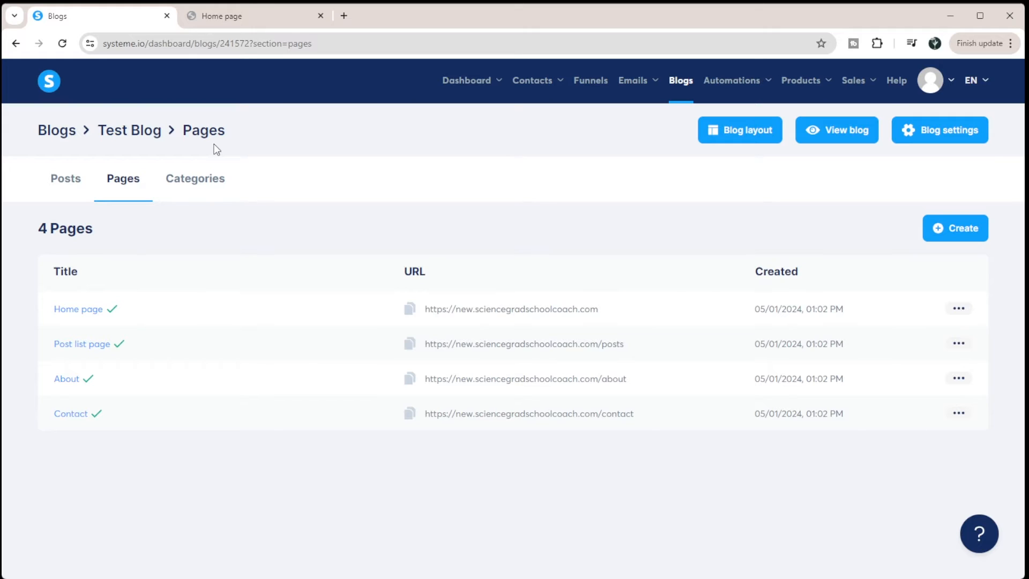
mouse_move(377, 342)
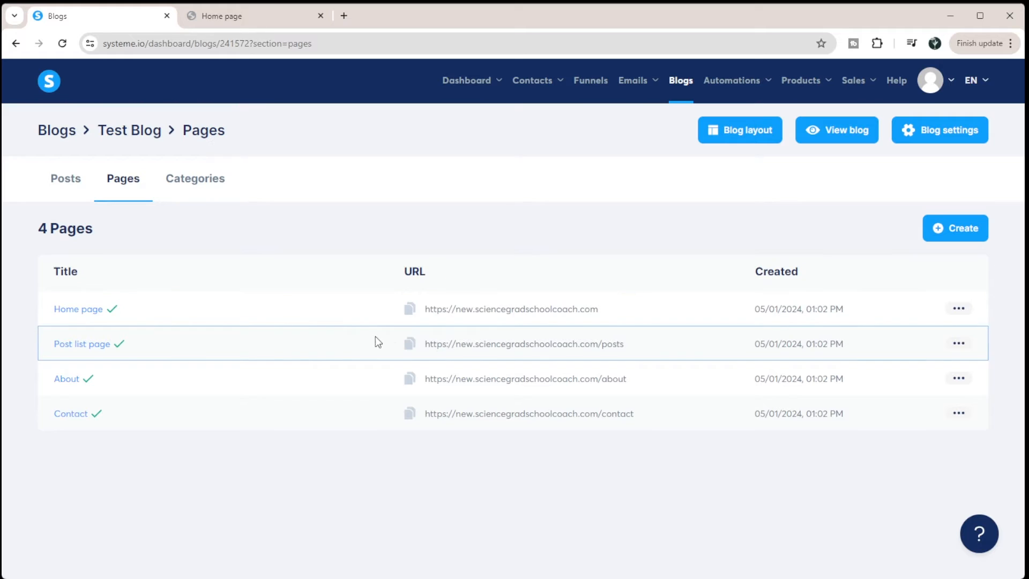
mouse_move(256, 234)
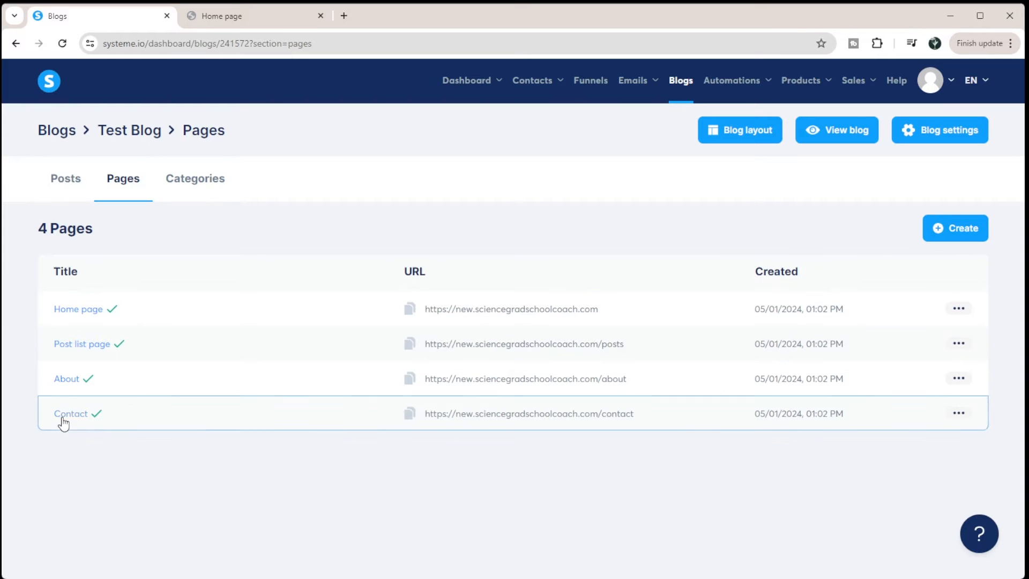
mouse_move(377, 307)
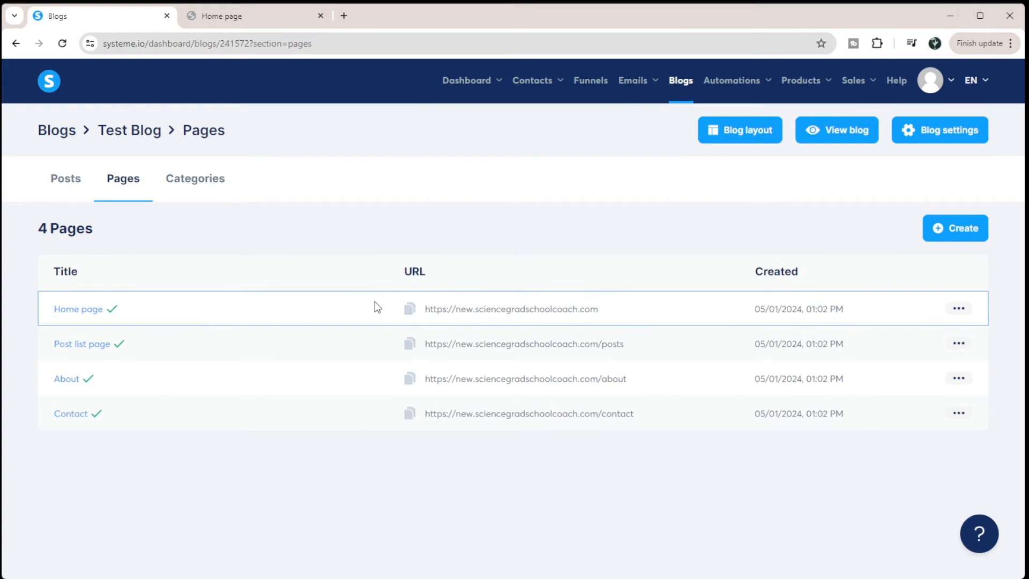
mouse_move(607, 292)
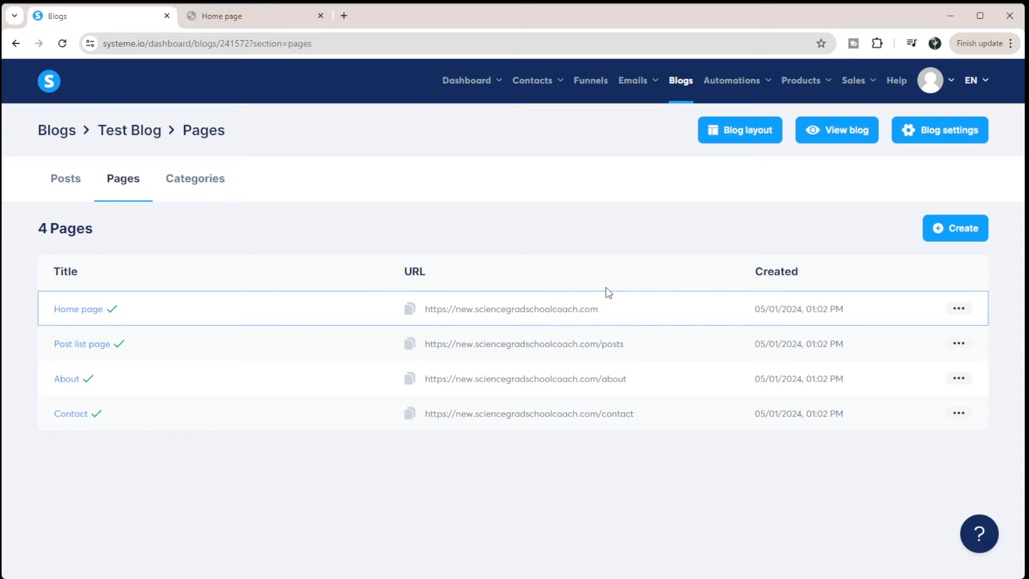
mouse_move(586, 389)
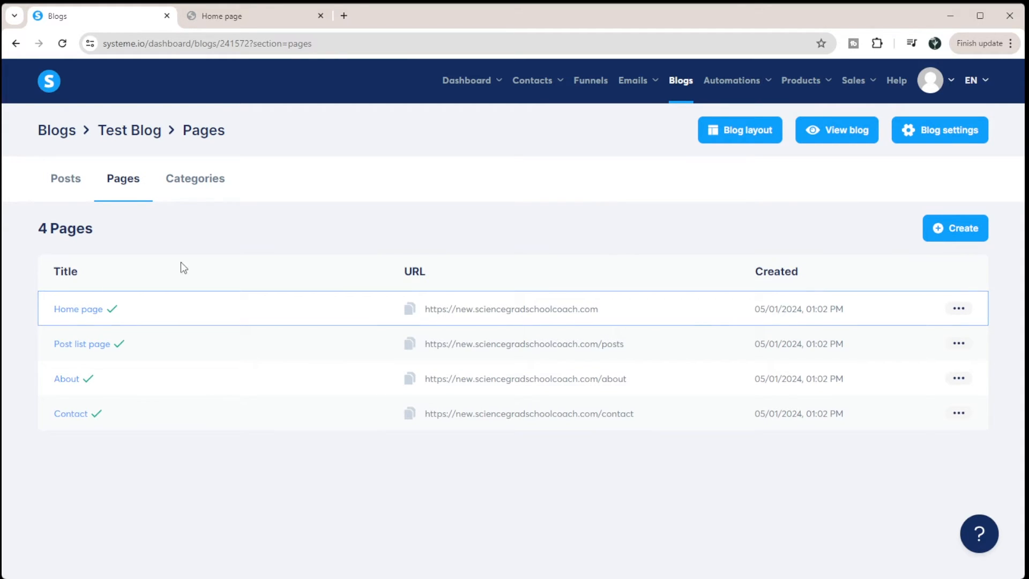
mouse_move(97, 348)
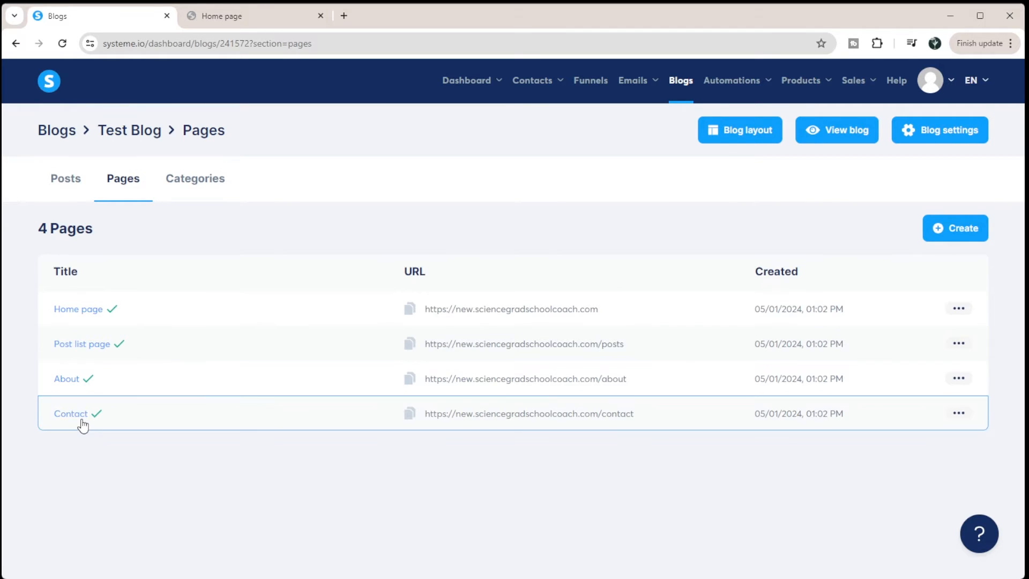
Step: Preview Test Blog's live home, Contact and Articles pages, then return to the pages list
click(409, 309)
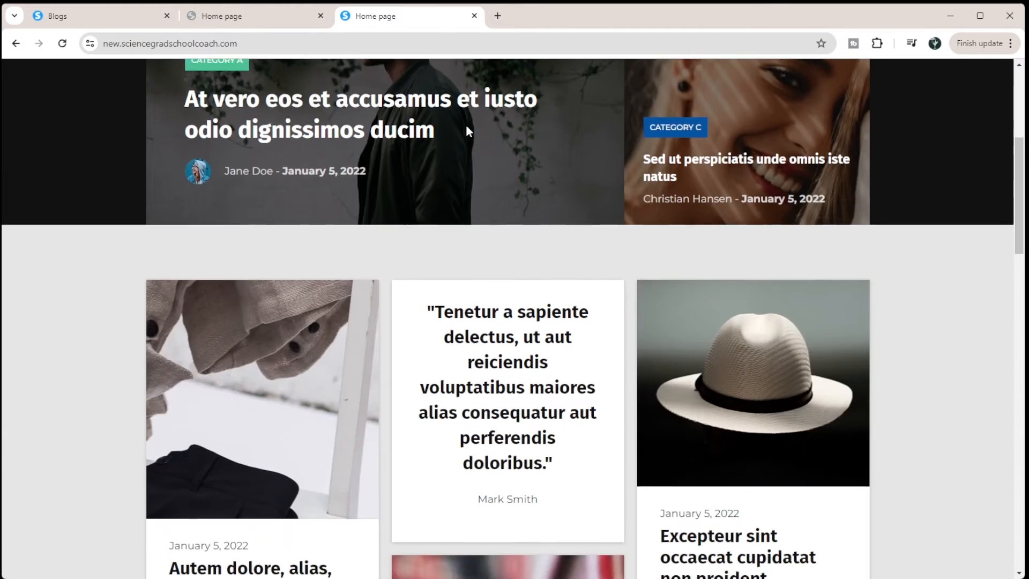
scroll(down, 3)
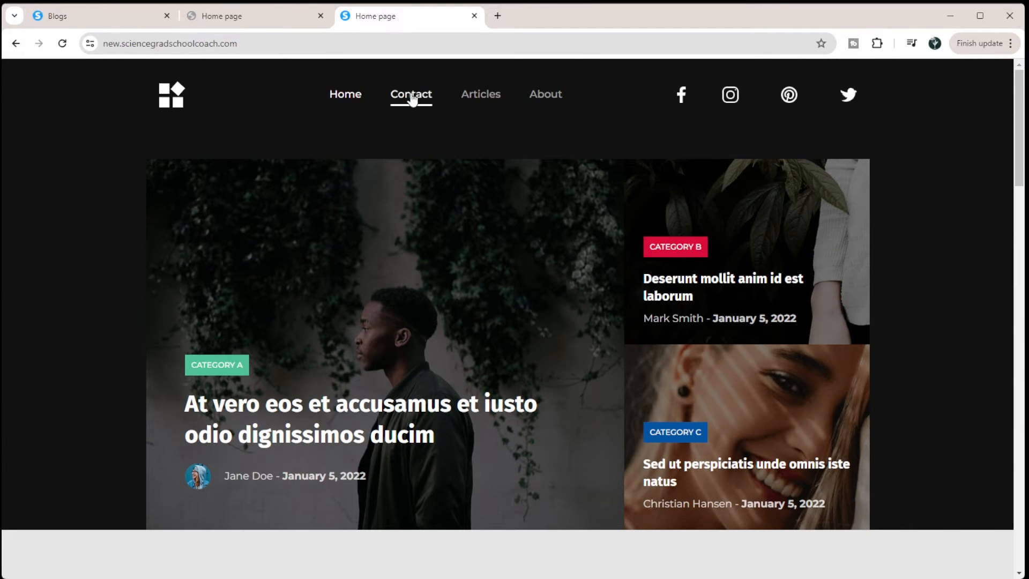
click(545, 94)
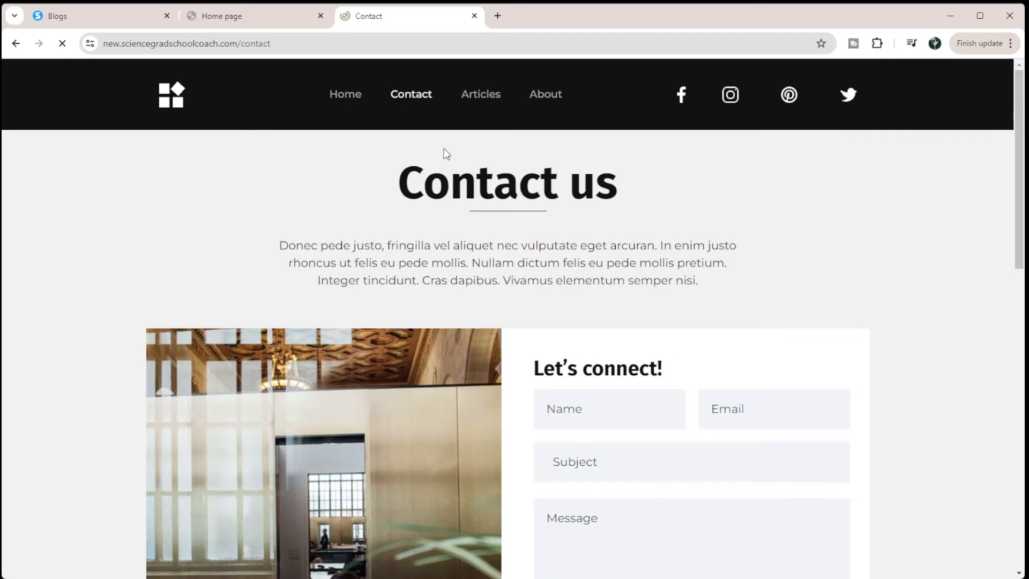
click(479, 94)
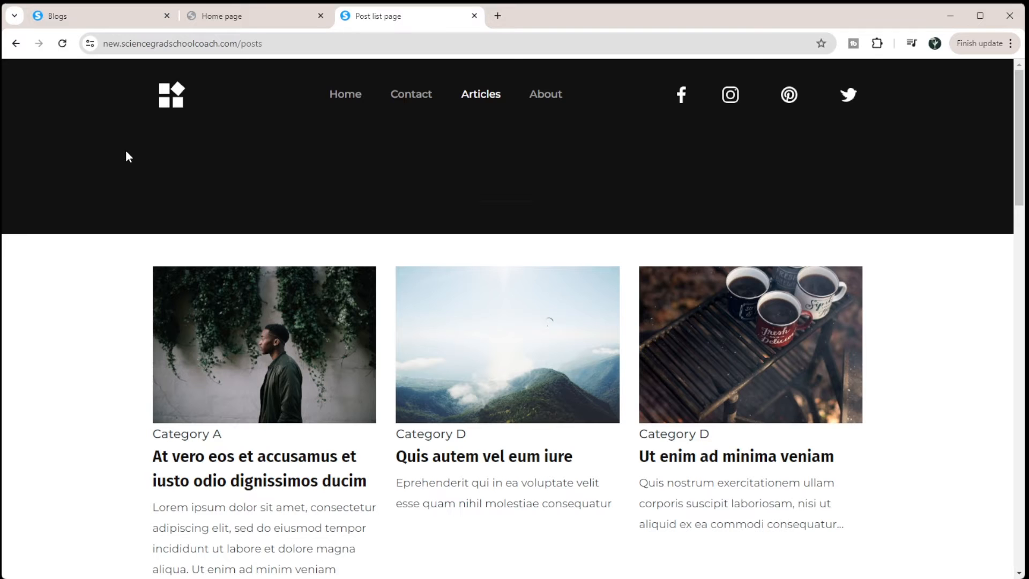
scroll(down, 3)
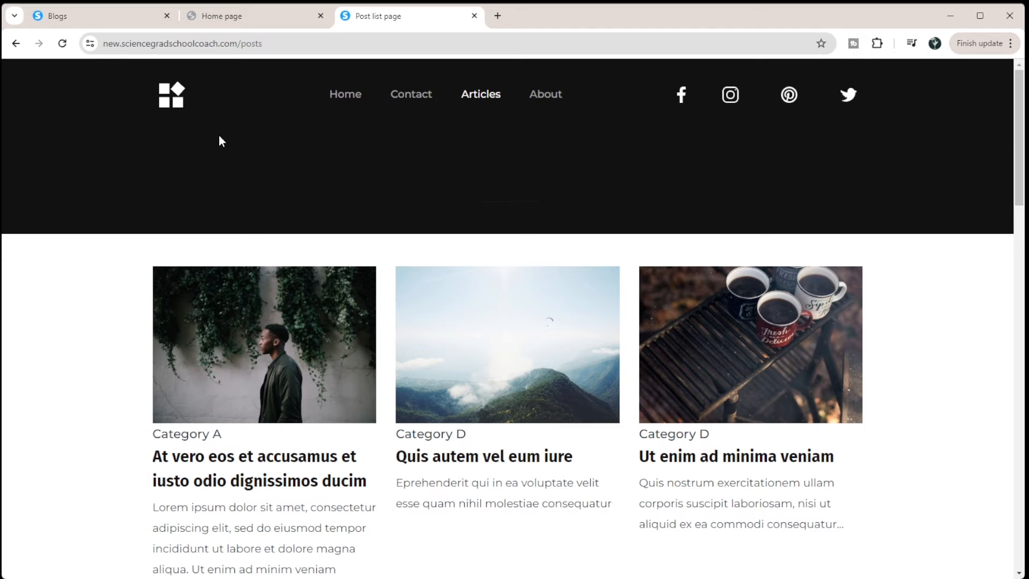
mouse_move(133, 292)
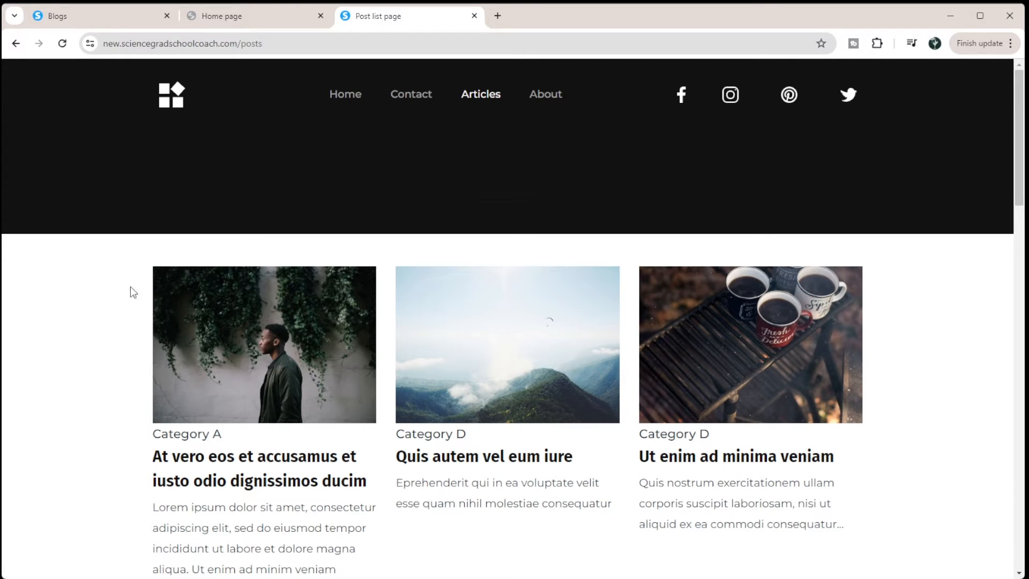
mouse_move(487, 204)
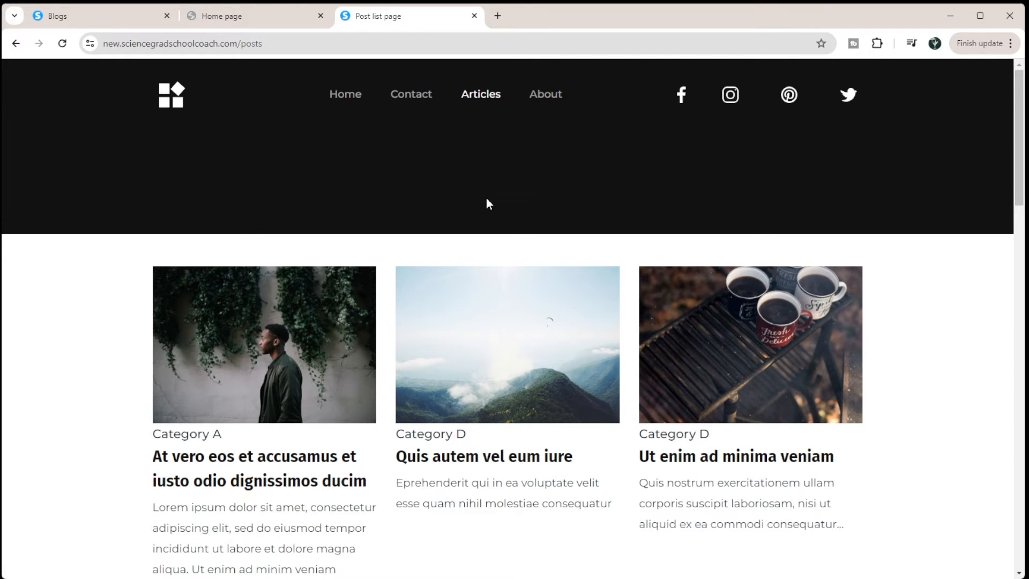
click(255, 16)
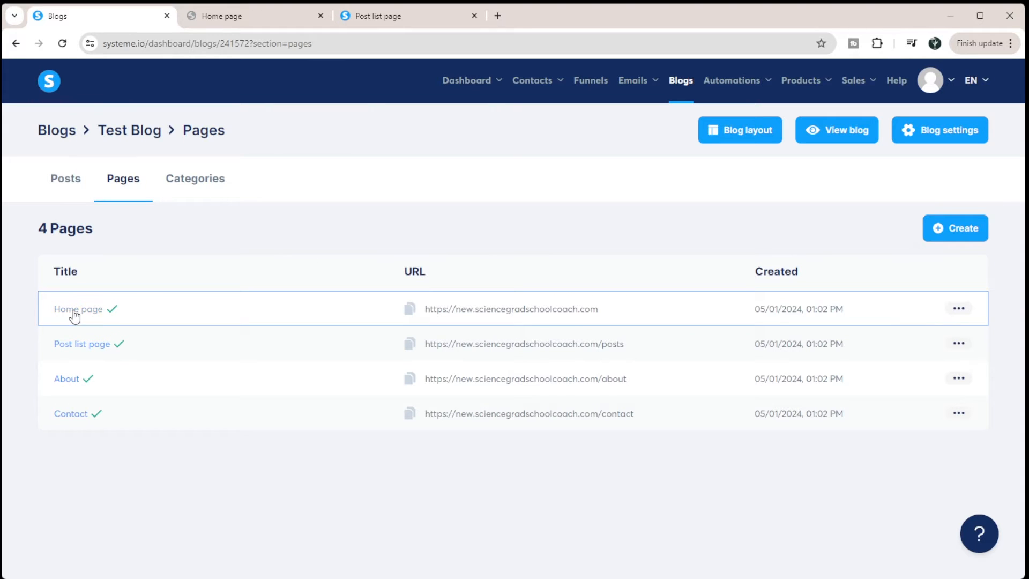
Step: Edit Test Blog's Home page and inspect the hero row and its outer section's spacing settings
click(77, 309)
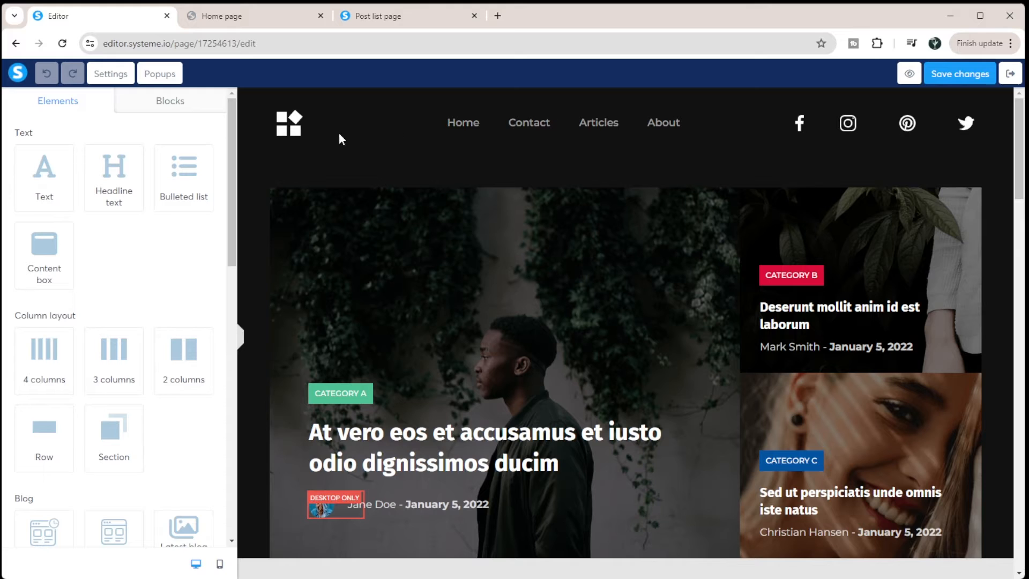
click(321, 279)
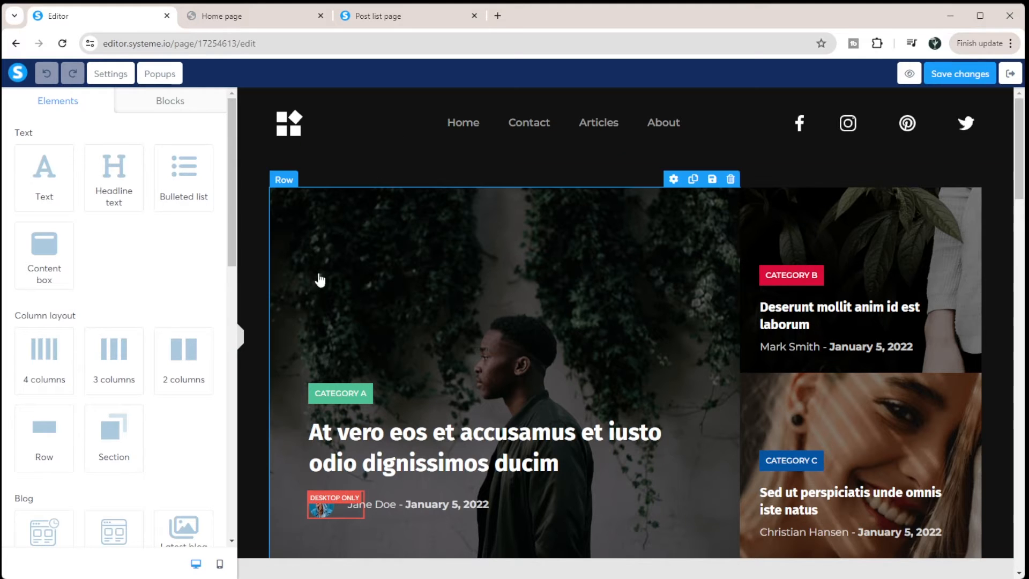
scroll(down, 3)
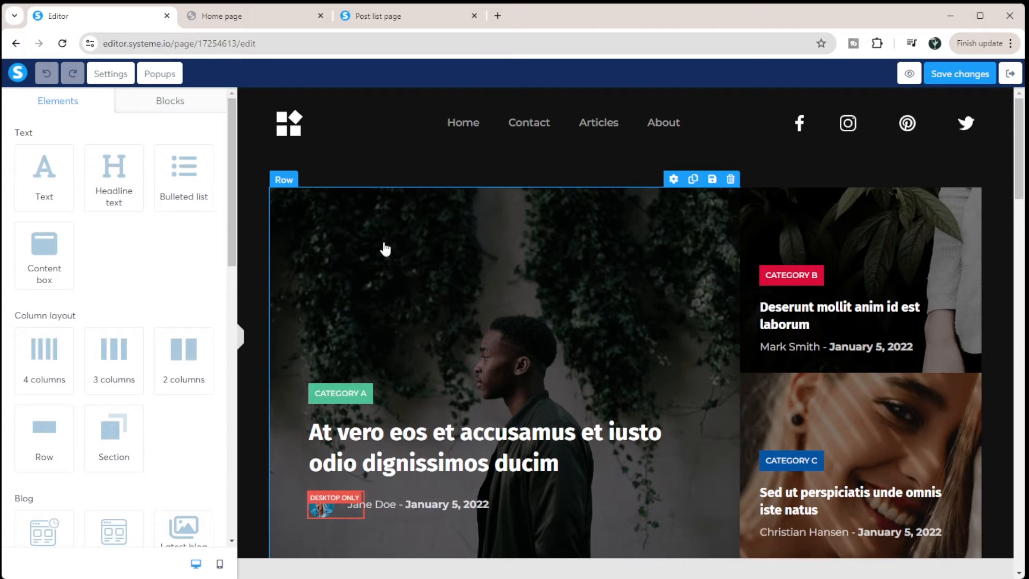
click(791, 460)
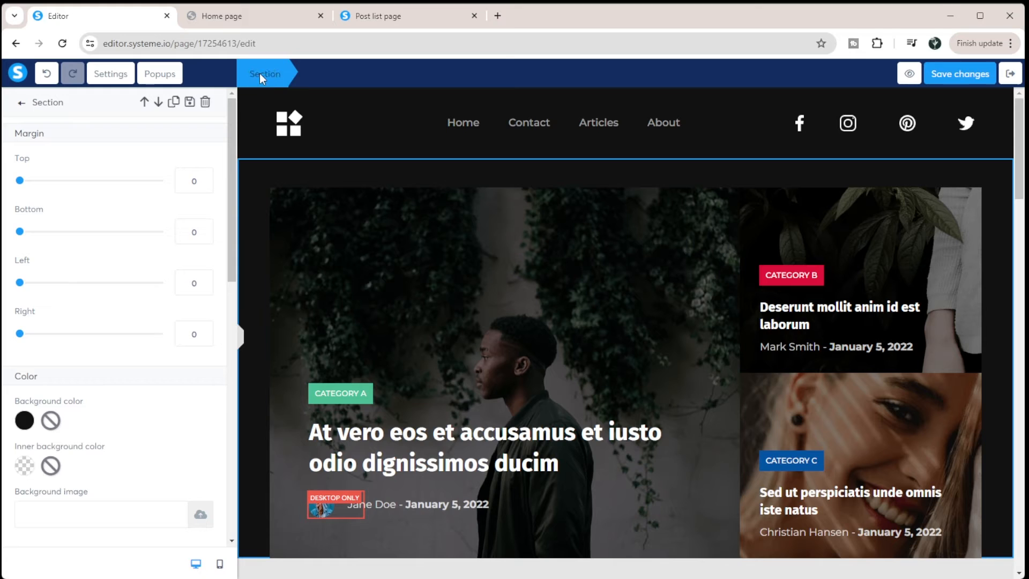
mouse_move(395, 208)
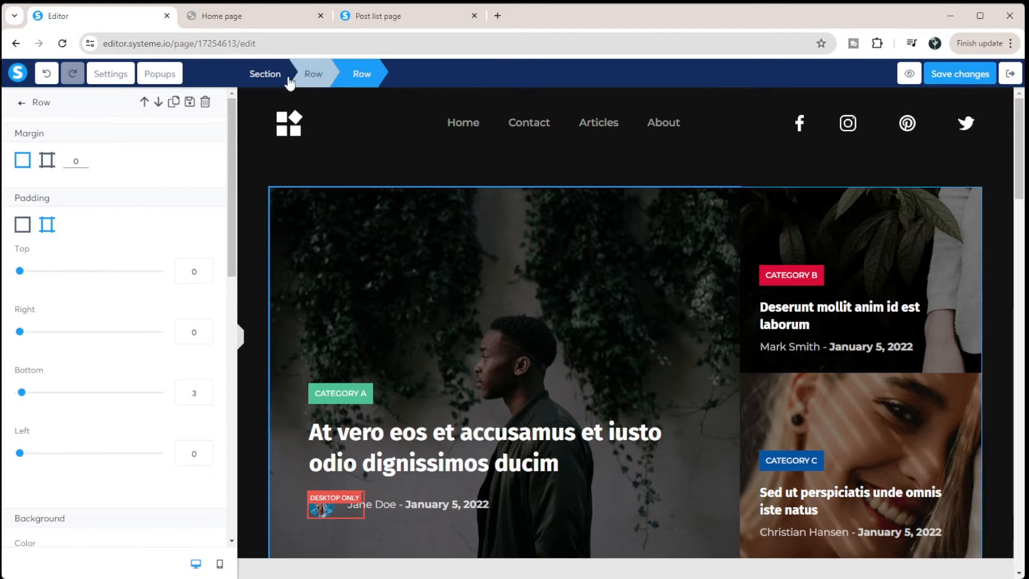
click(361, 73)
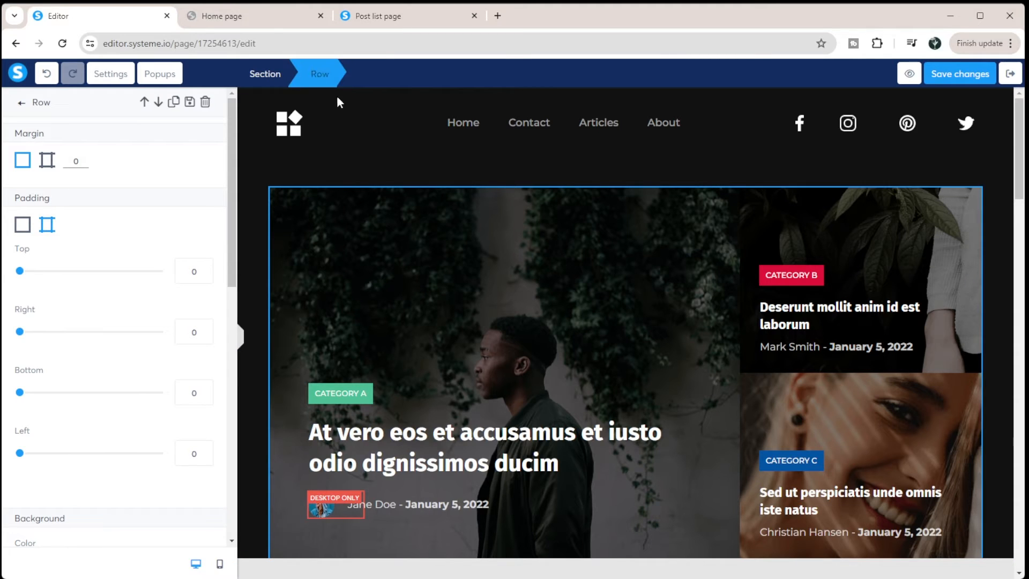
mouse_move(646, 322)
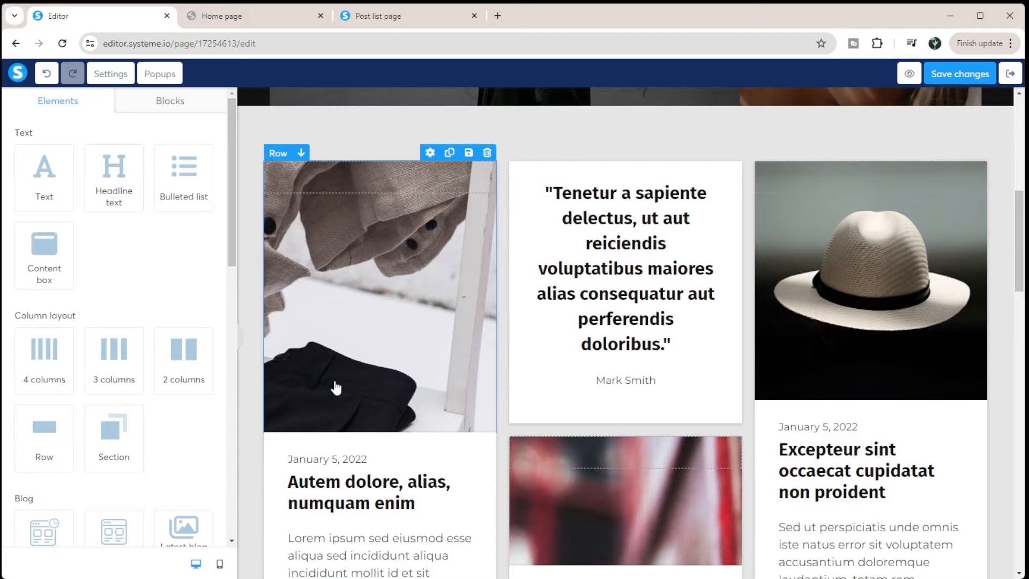
scroll(down, 3)
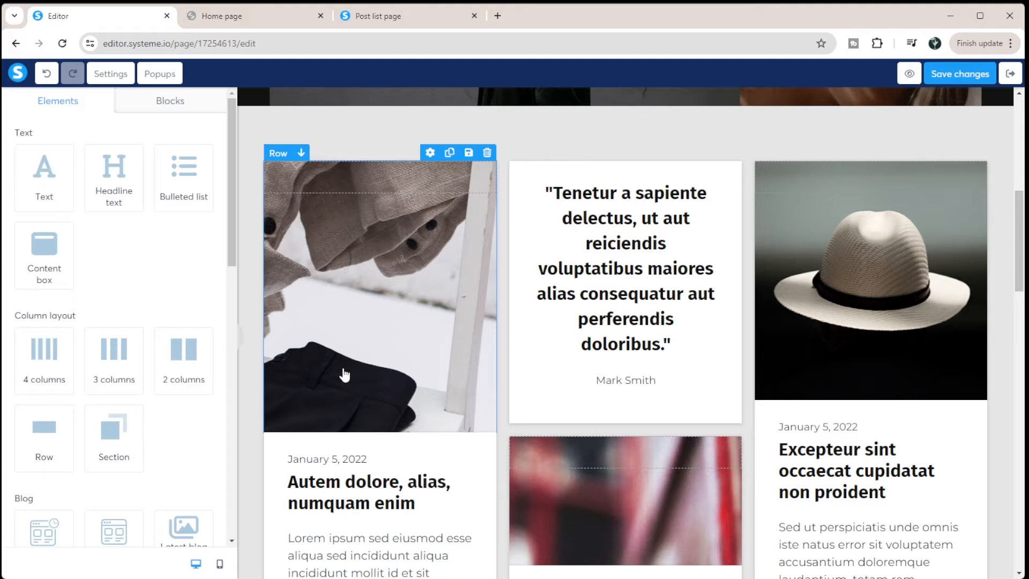
mouse_move(350, 354)
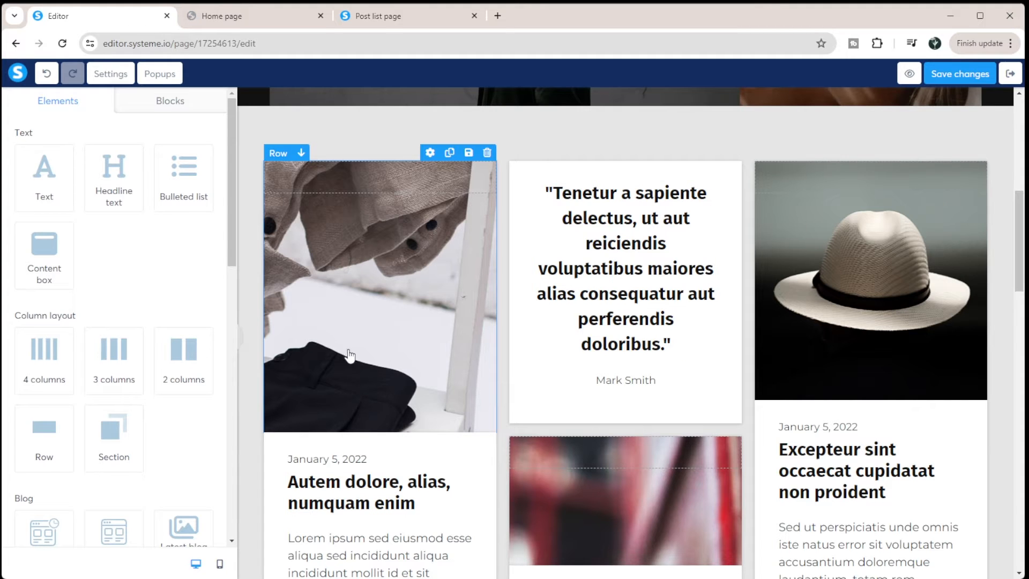
scroll(down, 3)
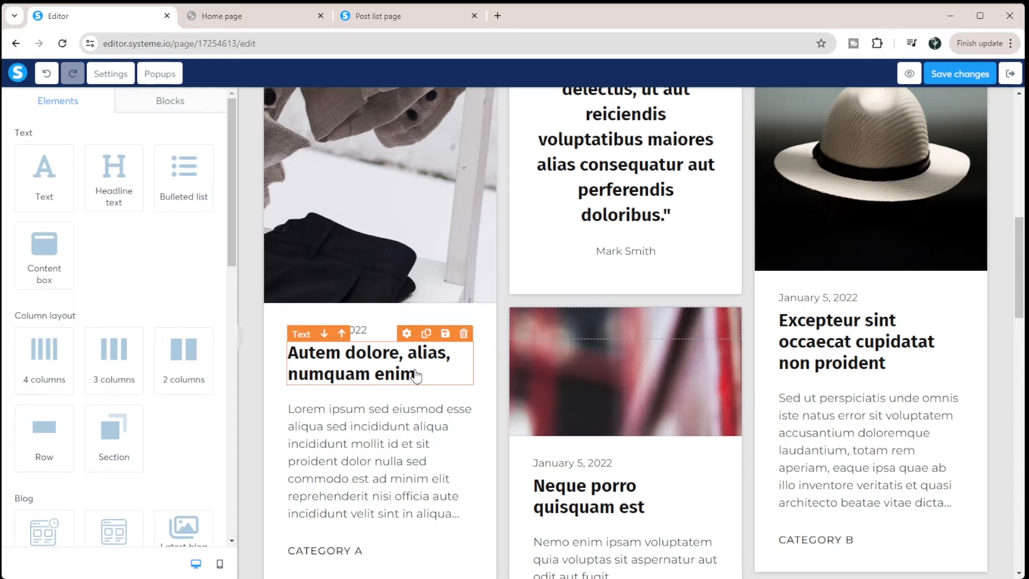
scroll(down, 3)
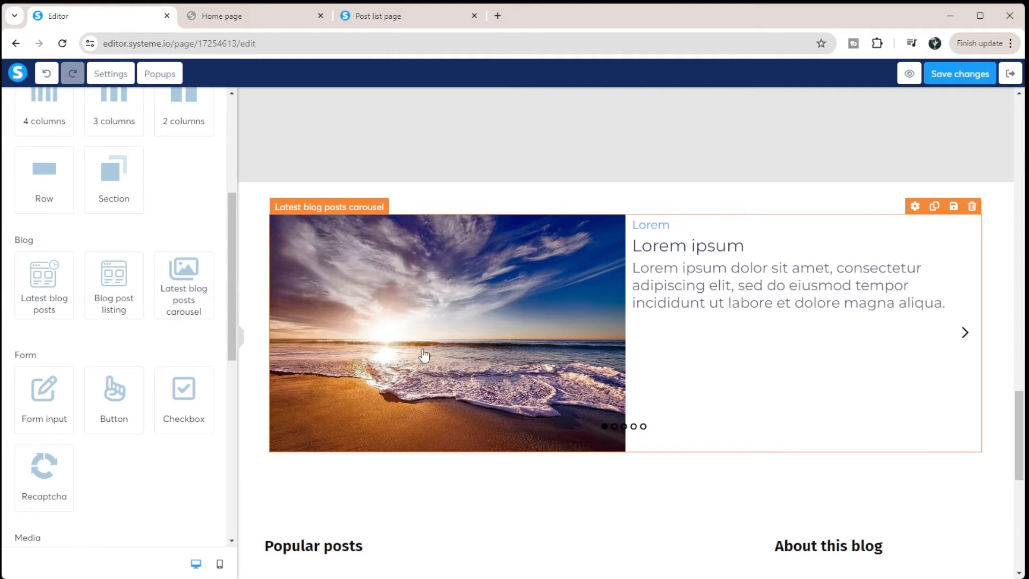
mouse_move(440, 392)
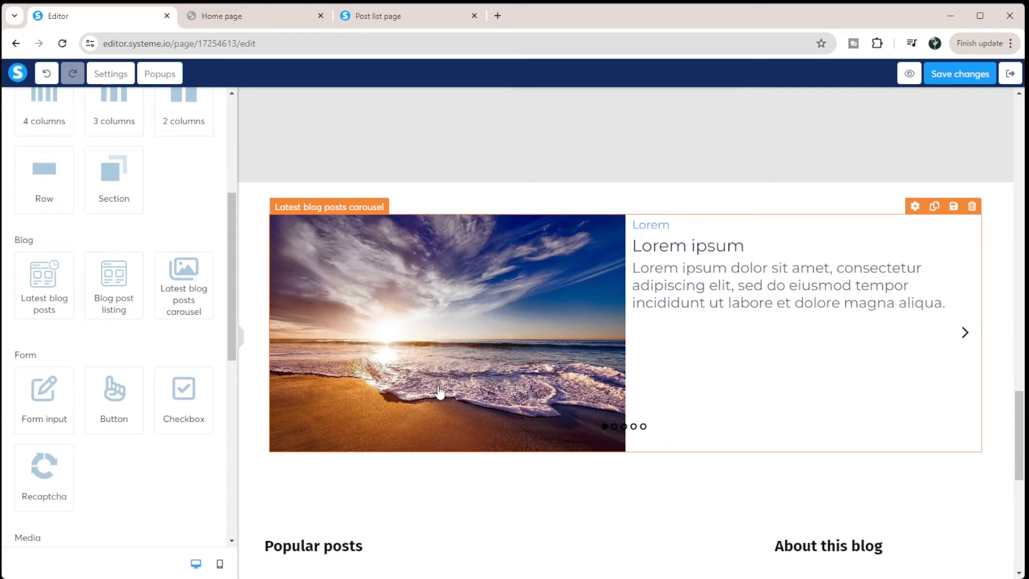
mouse_move(341, 306)
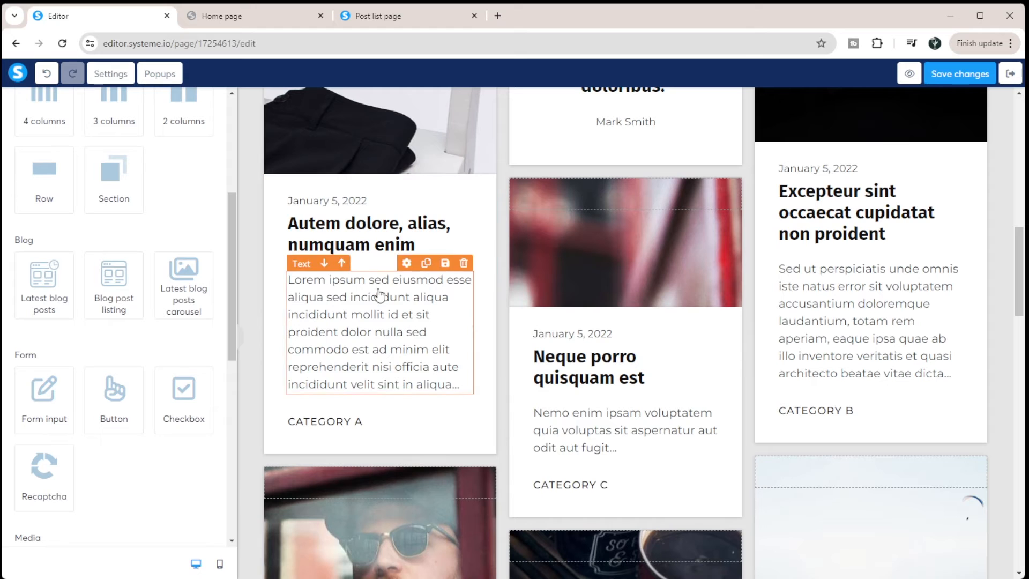
scroll(down, 3)
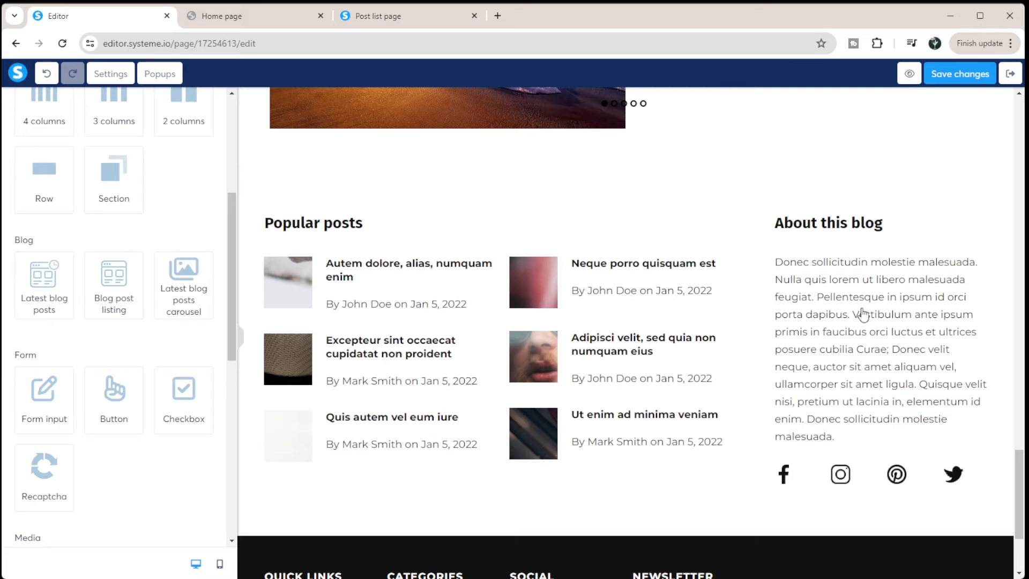
scroll(down, 3)
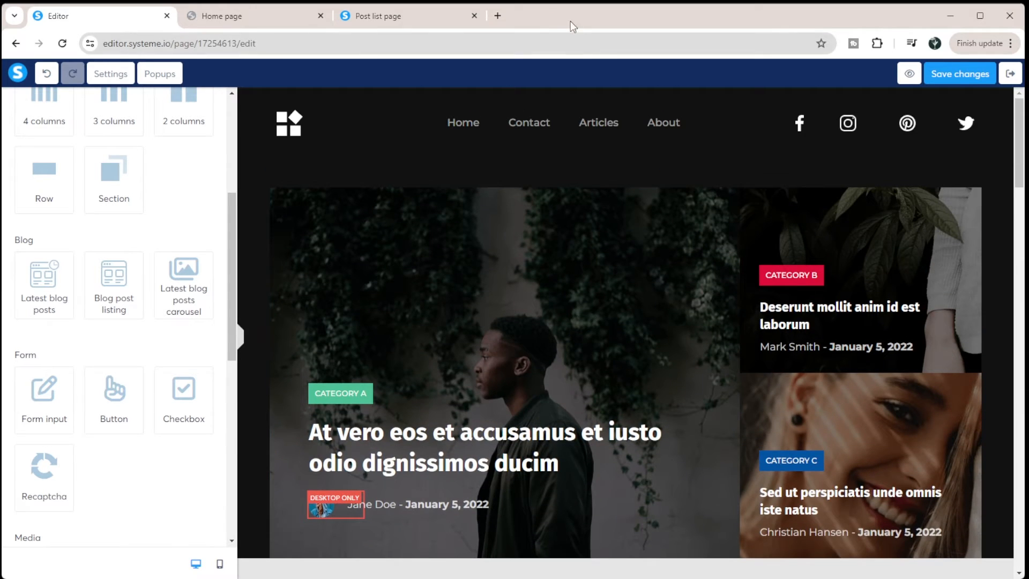
click(497, 16)
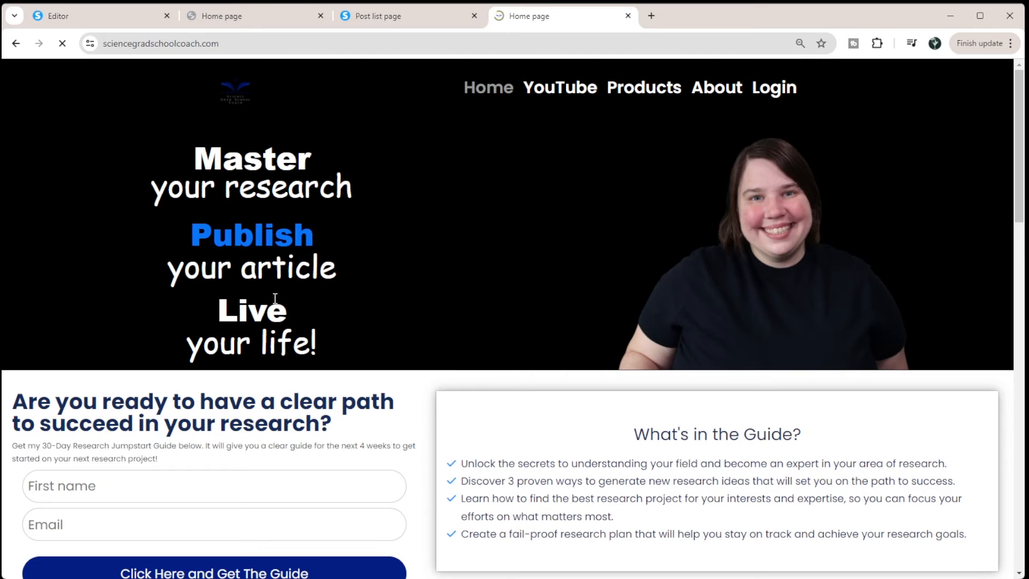
scroll(down, 3)
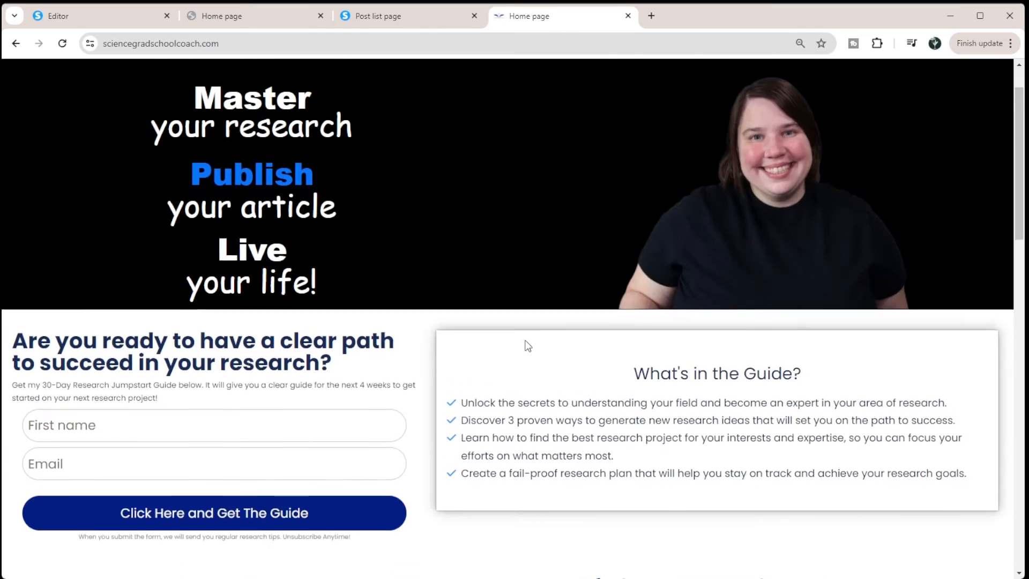
scroll(down, 3)
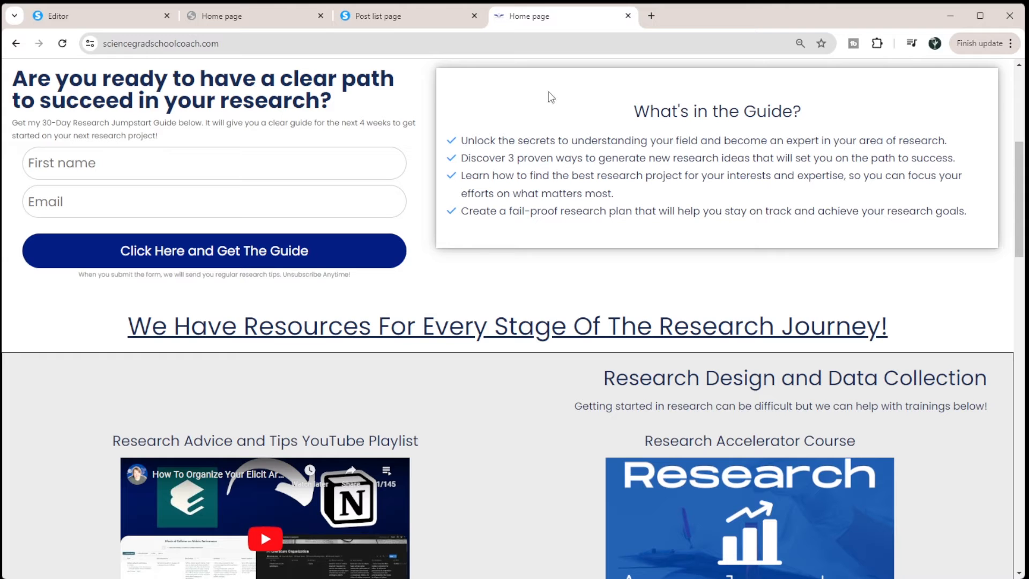
scroll(down, 3)
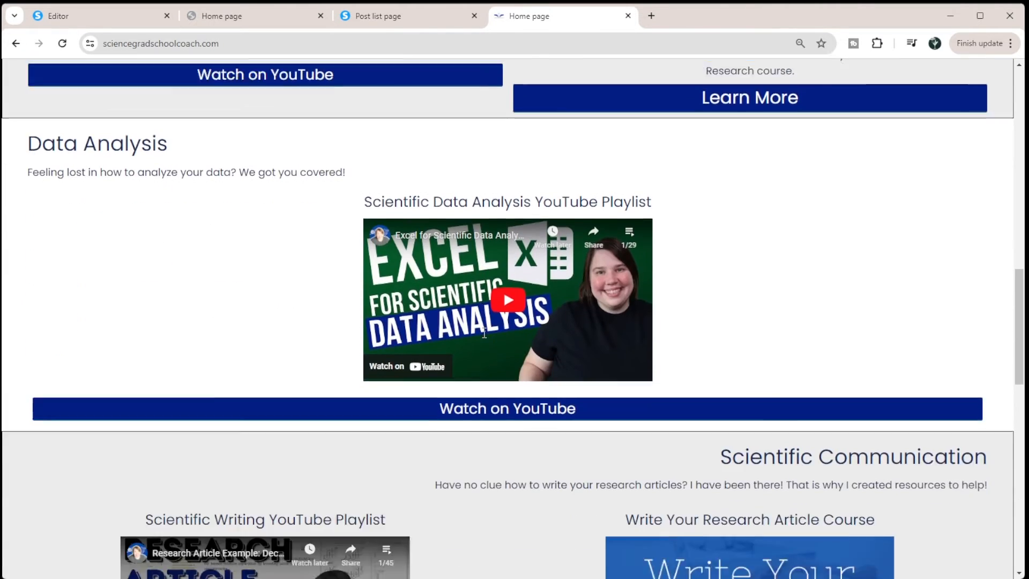
scroll(up, 3)
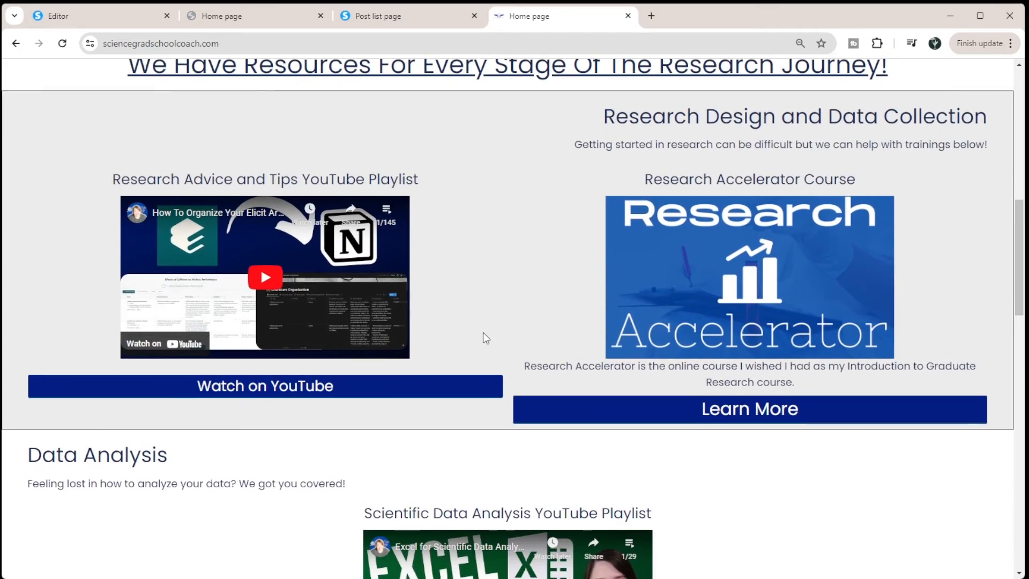
scroll(down, 3)
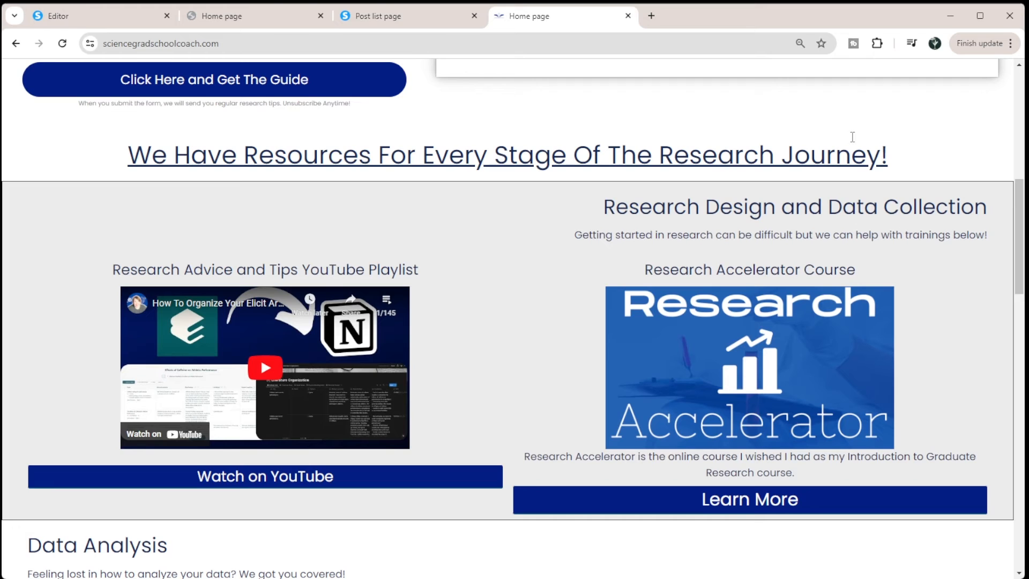
scroll(up, 3)
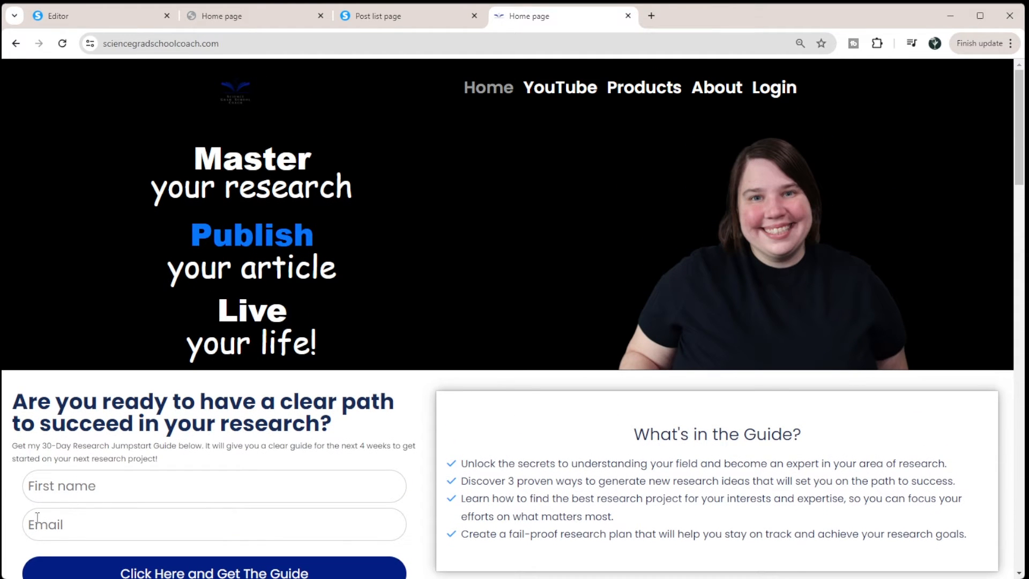
click(85, 16)
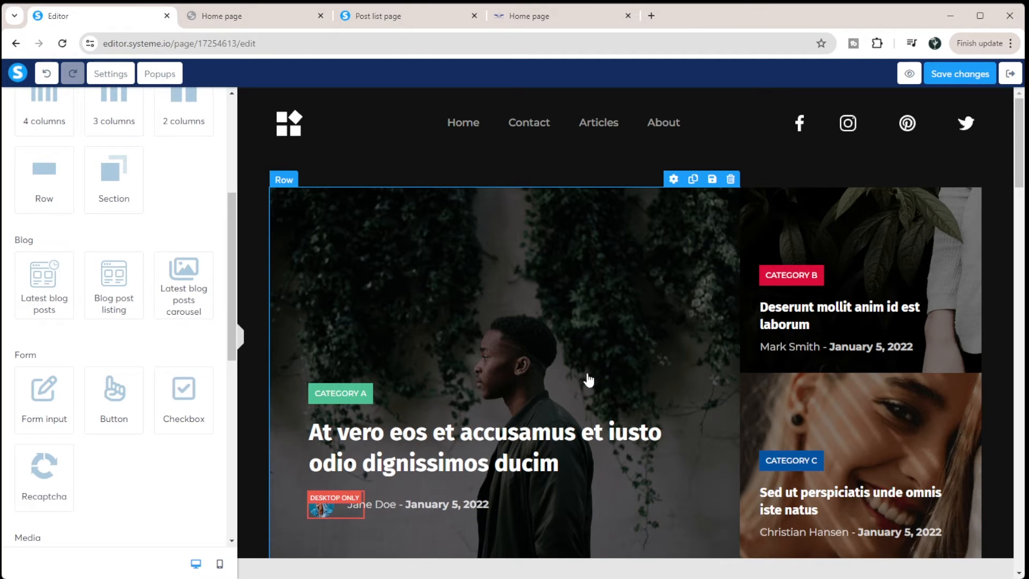
mouse_move(620, 365)
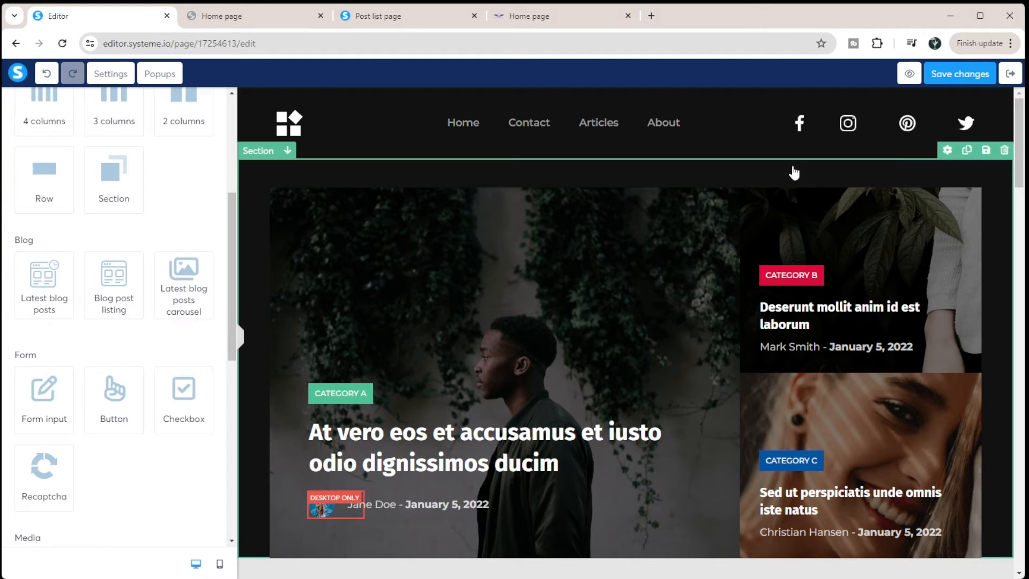
Step: Delete the featured-posts hero section and the beach photo carousel row
click(1005, 149)
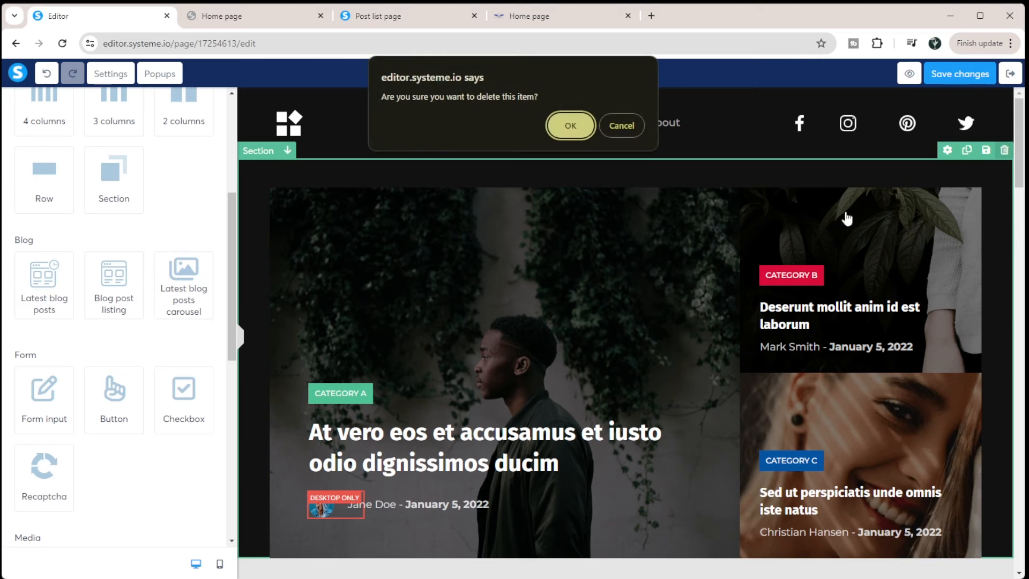
click(569, 126)
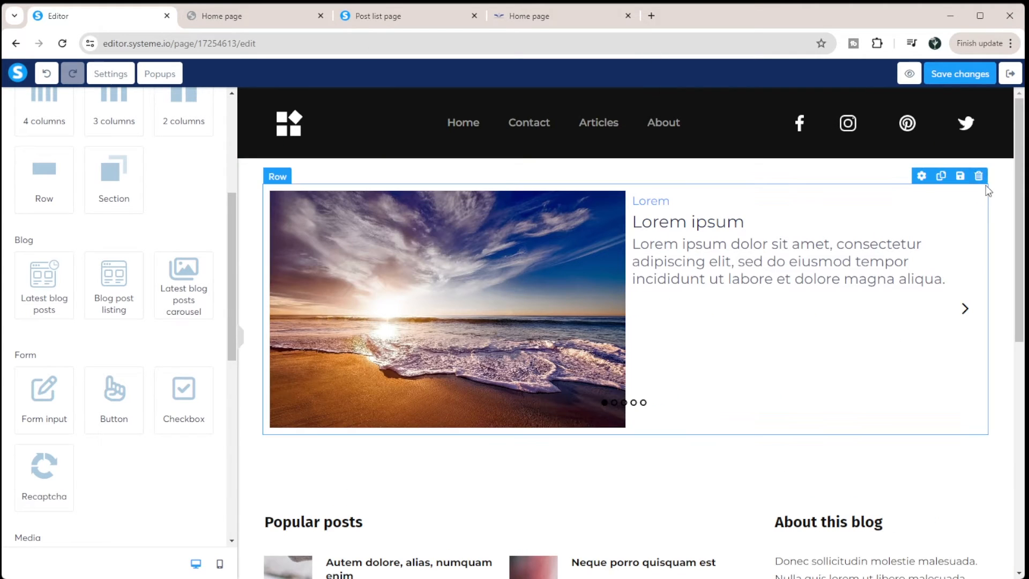
click(978, 175)
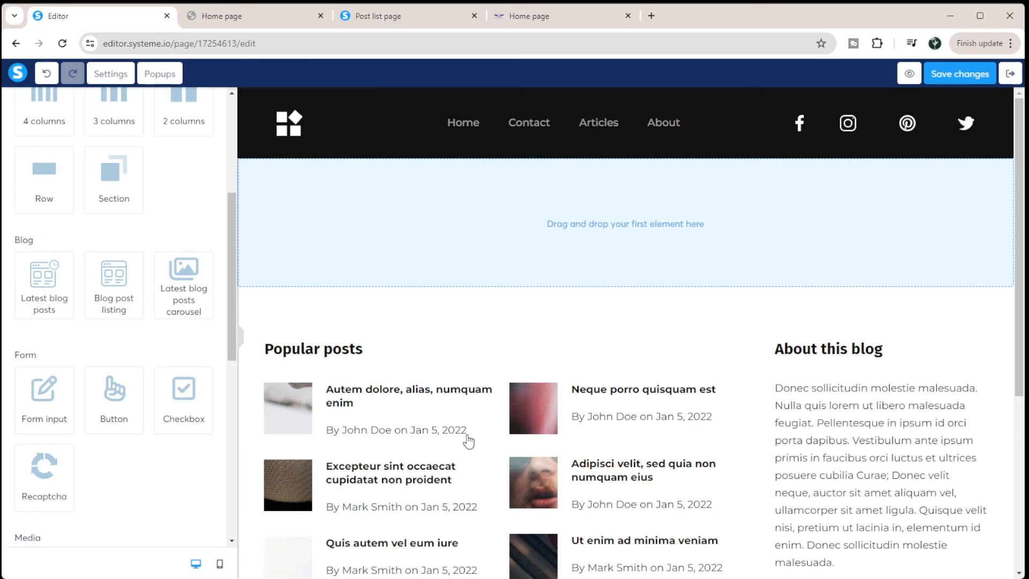
mouse_move(713, 383)
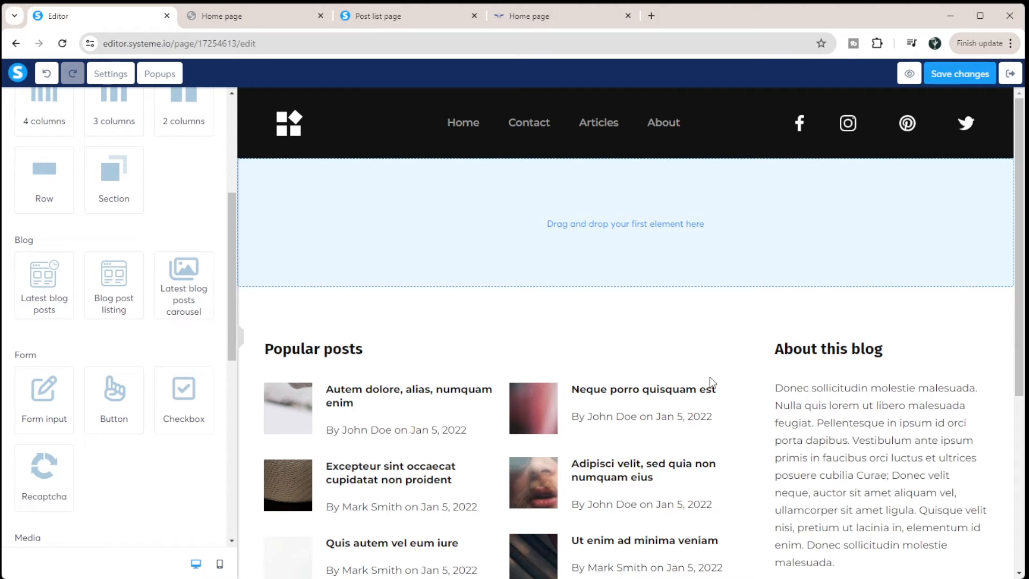
mouse_move(758, 433)
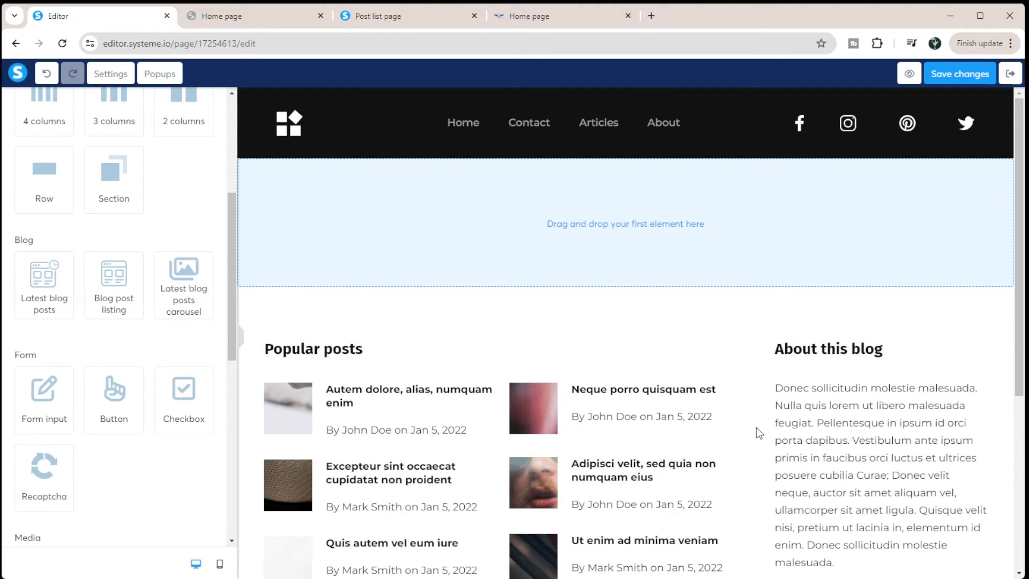
mouse_move(125, 275)
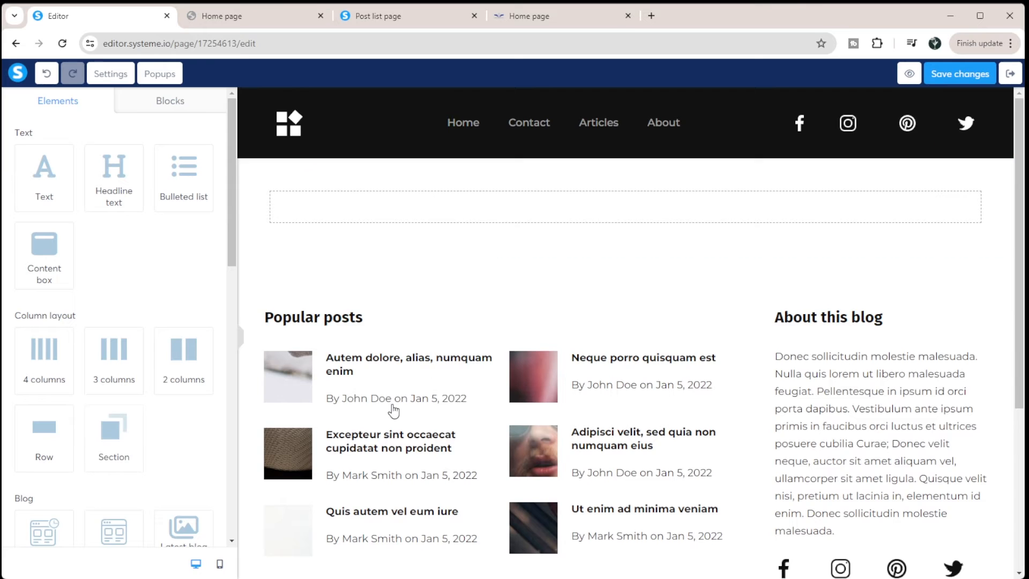
mouse_move(252, 400)
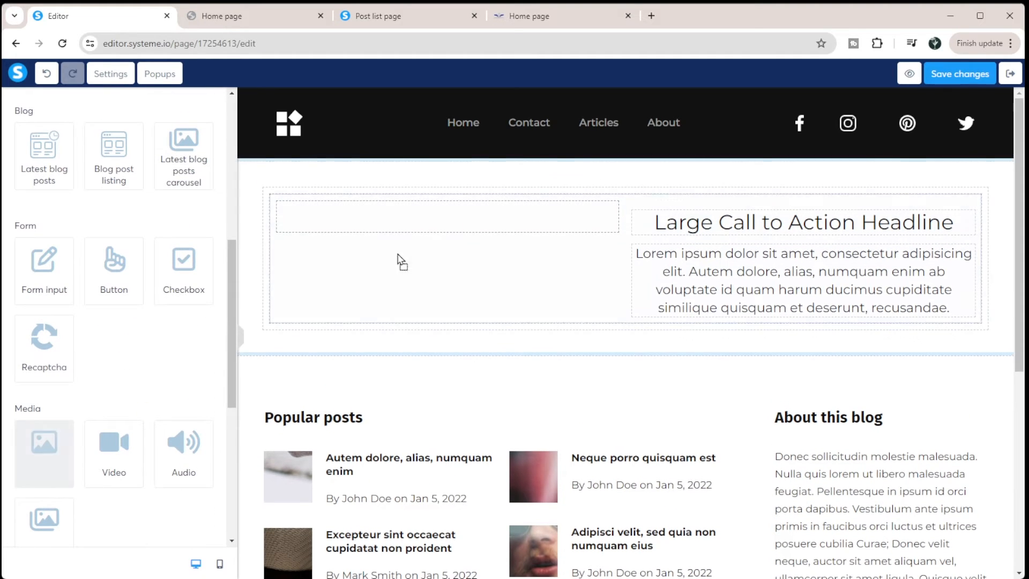
Step: Check the existing site's hero for reference while placing the image-and-headline call-to-action block
click(562, 15)
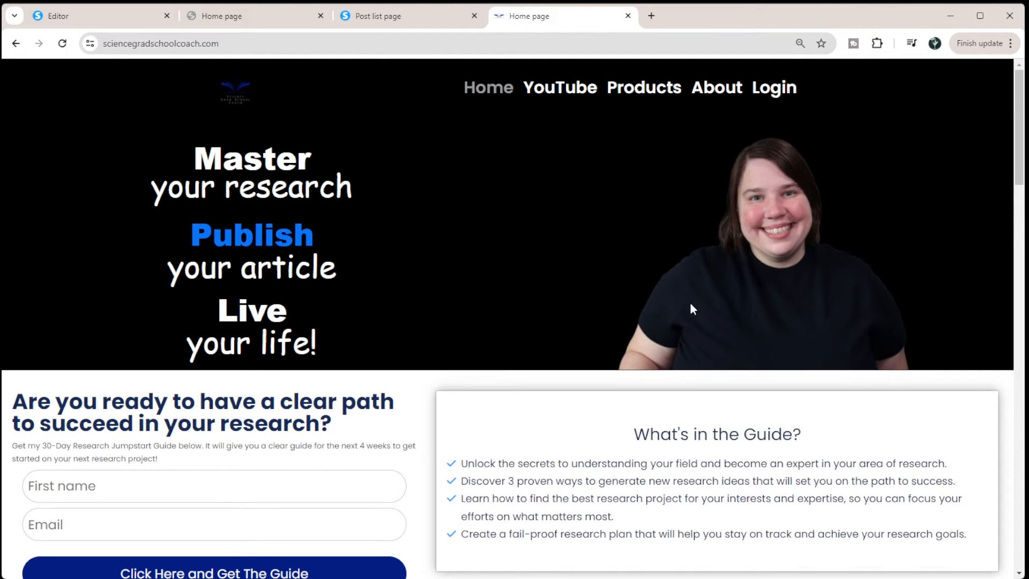
mouse_move(430, 109)
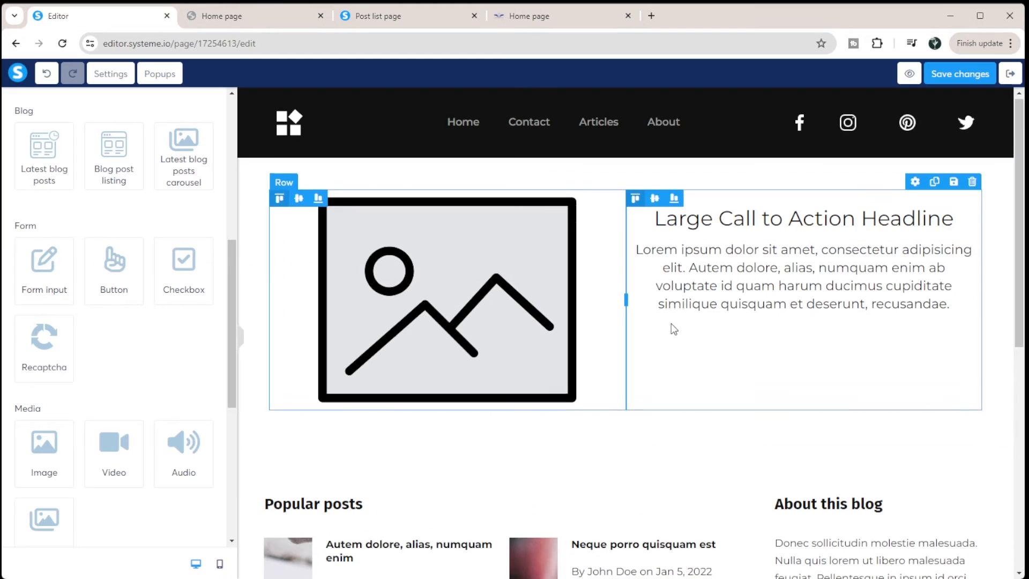
scroll(down, 3)
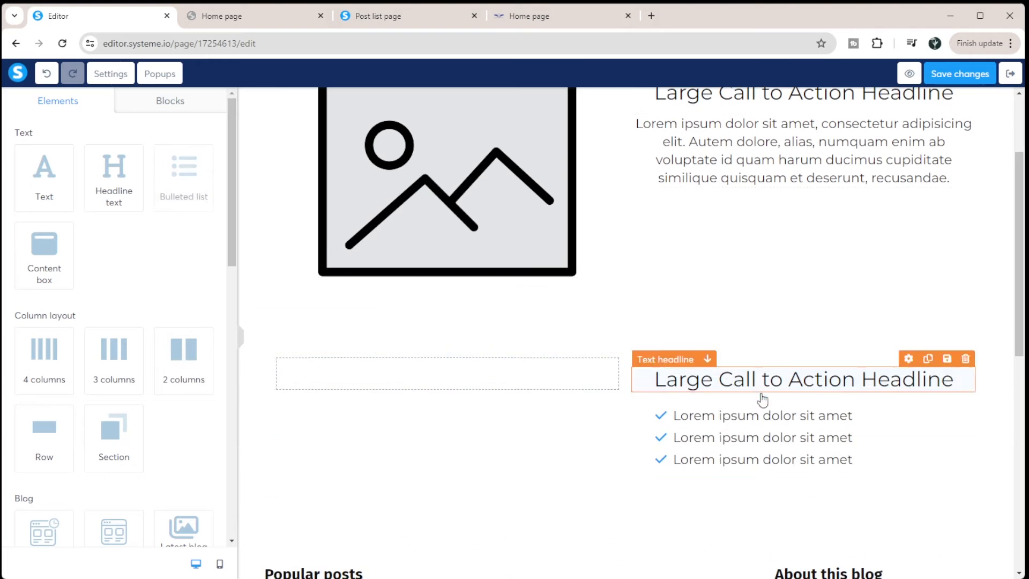
Step: Pick up the Form input element from the Elements panel for the empty left column
scroll(down, 3)
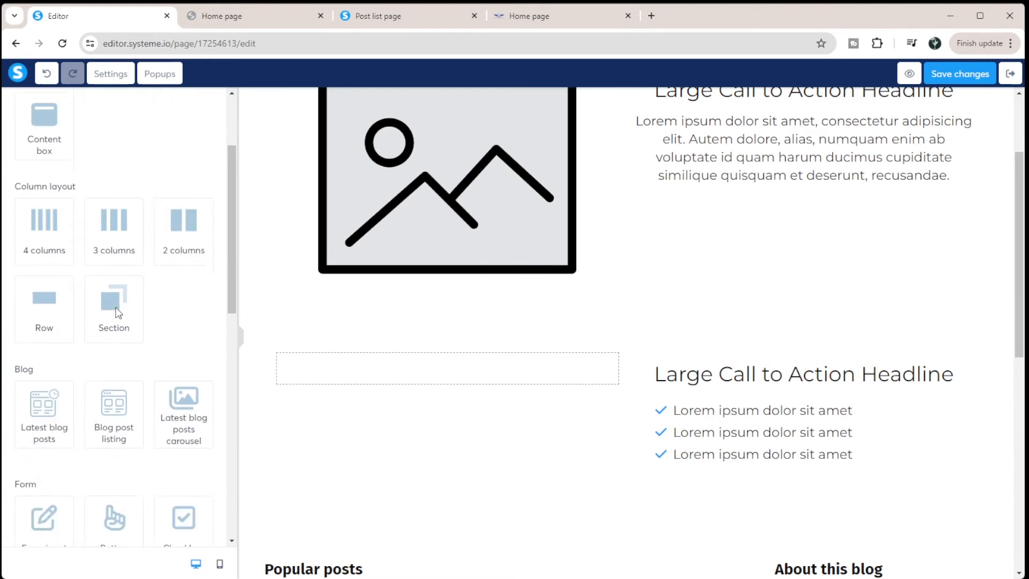
scroll(down, 3)
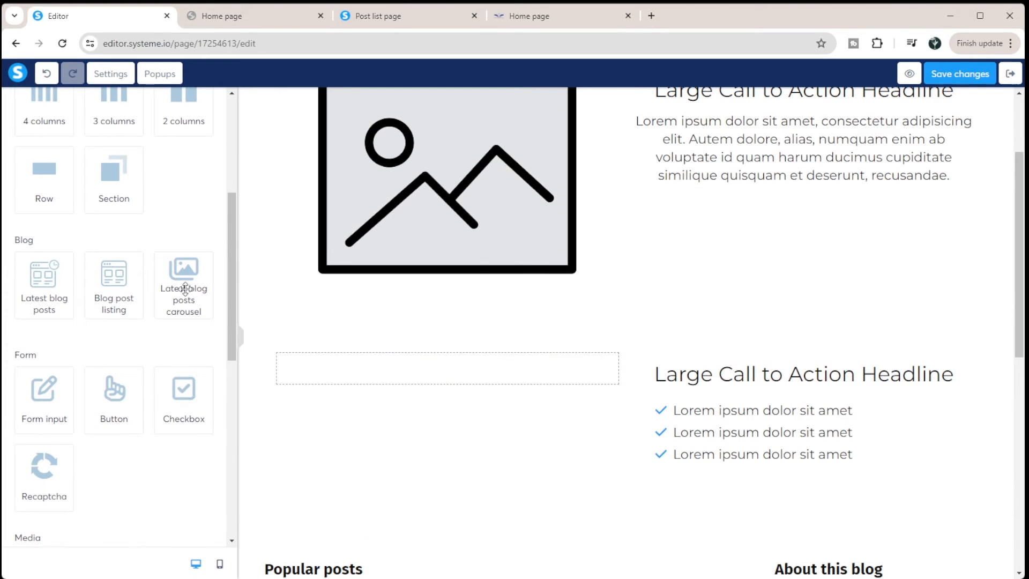
click(381, 367)
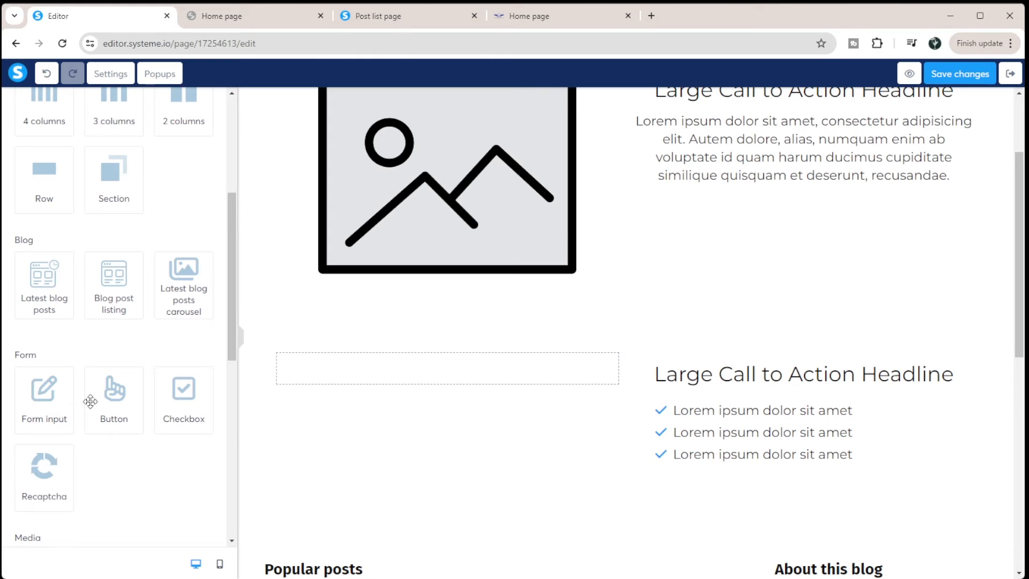
mouse_move(44, 398)
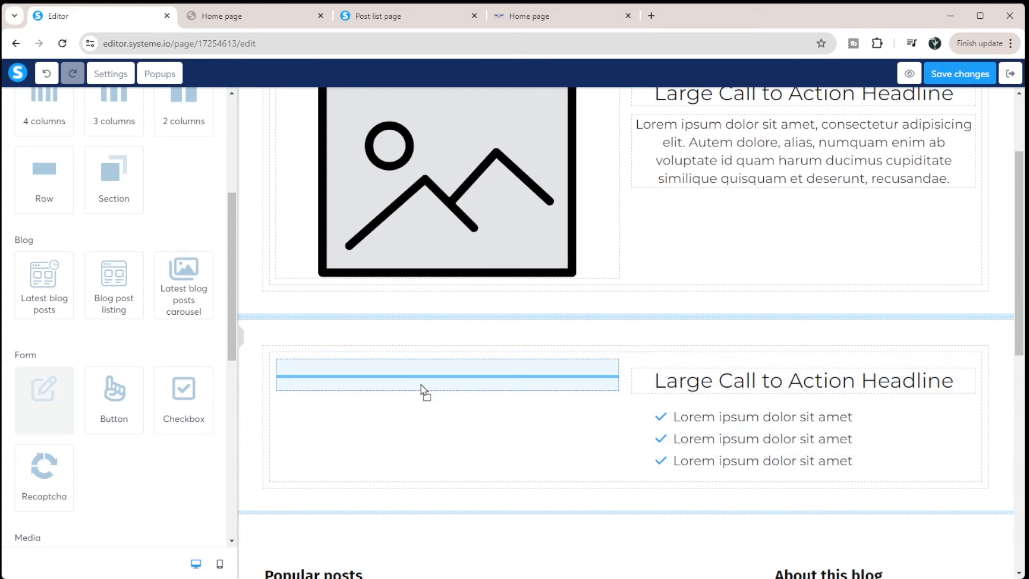
Step: Place the email field and add a button labelled 'Get The Guide' with no subtext
click(447, 375)
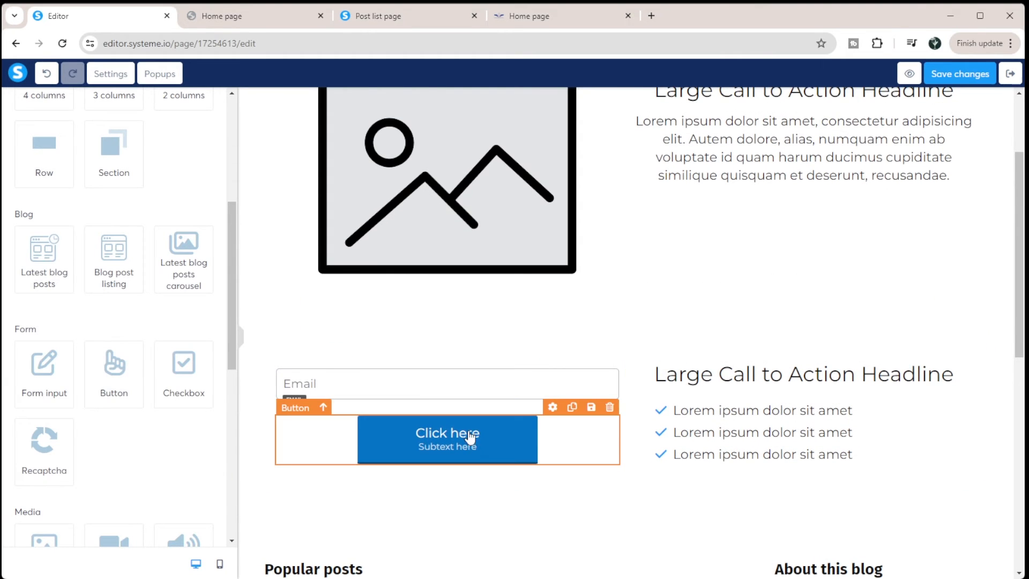
click(447, 439)
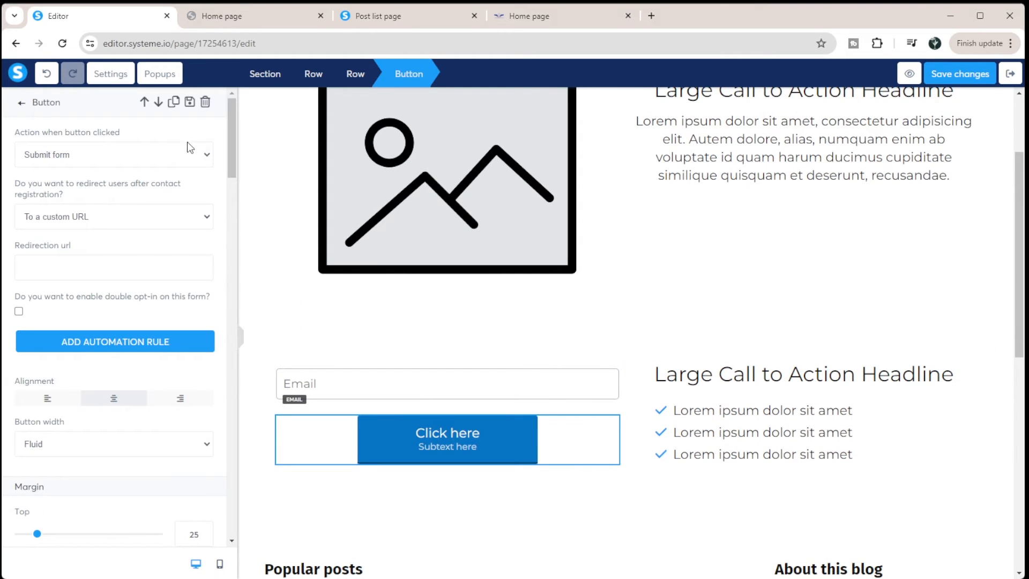
scroll(down, 3)
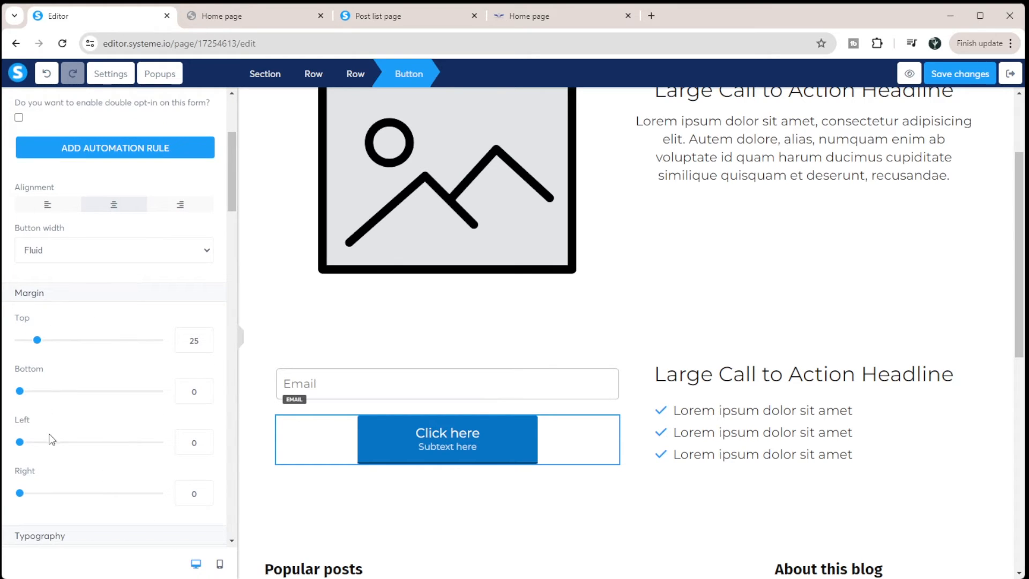
scroll(down, 3)
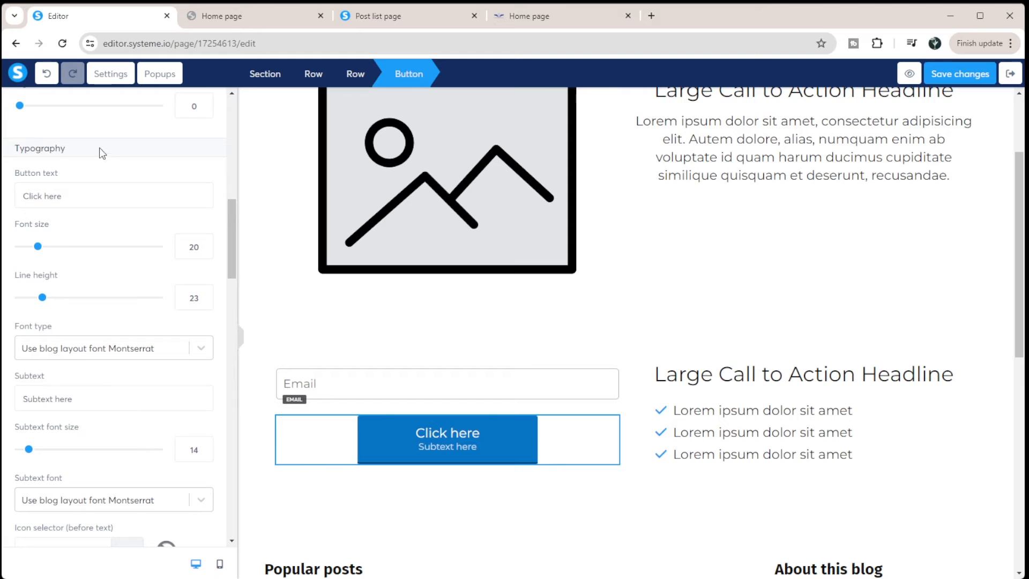
text(Get TH)
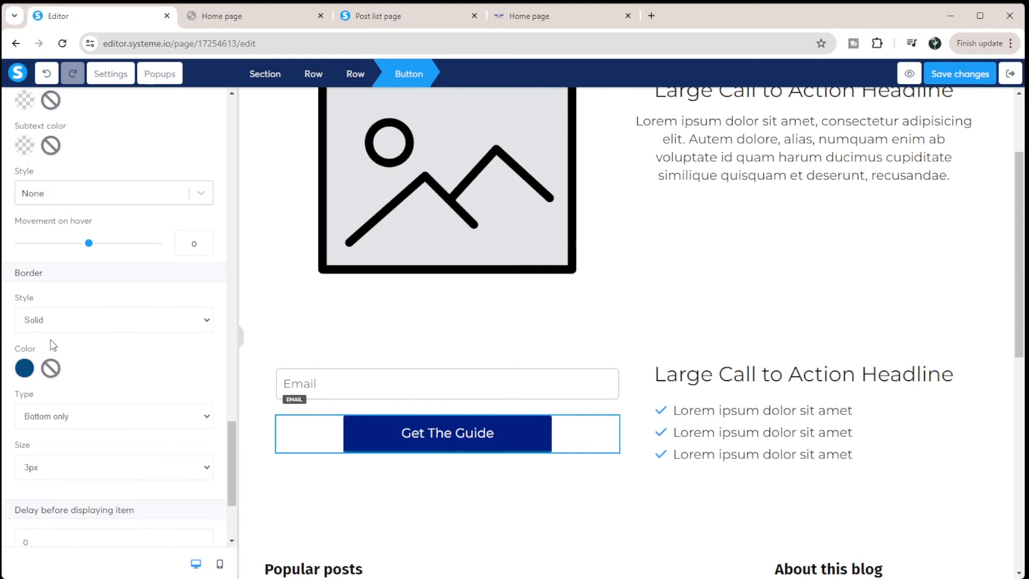
Step: Give the button a dark blue colour and top corner radii of 10
click(113, 320)
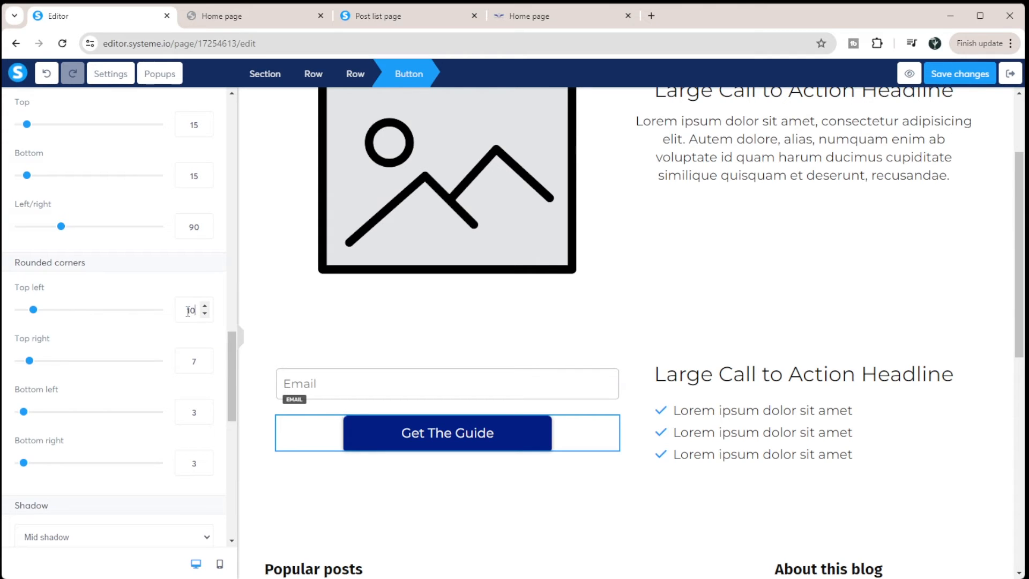
text(10)
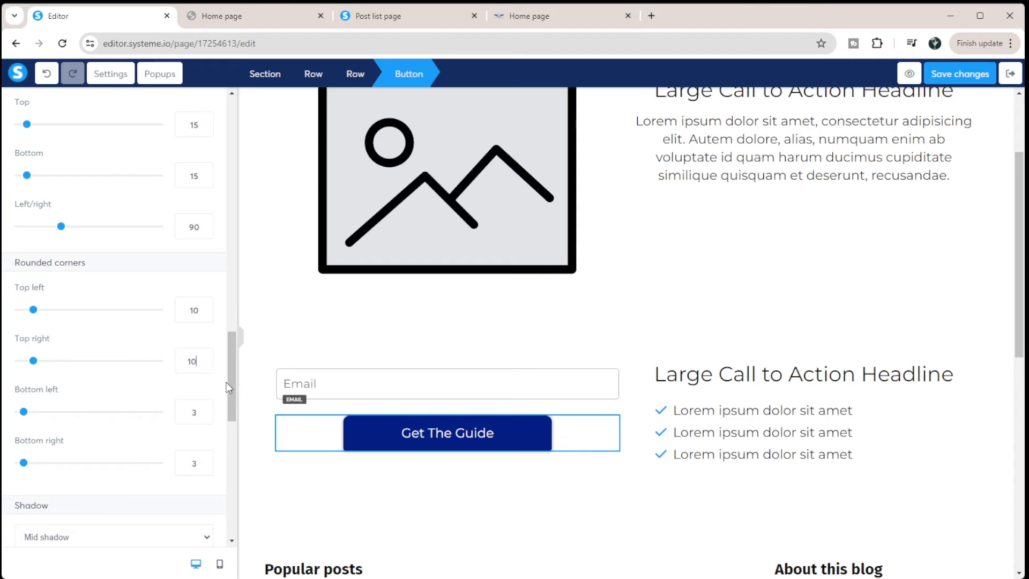
click(20, 105)
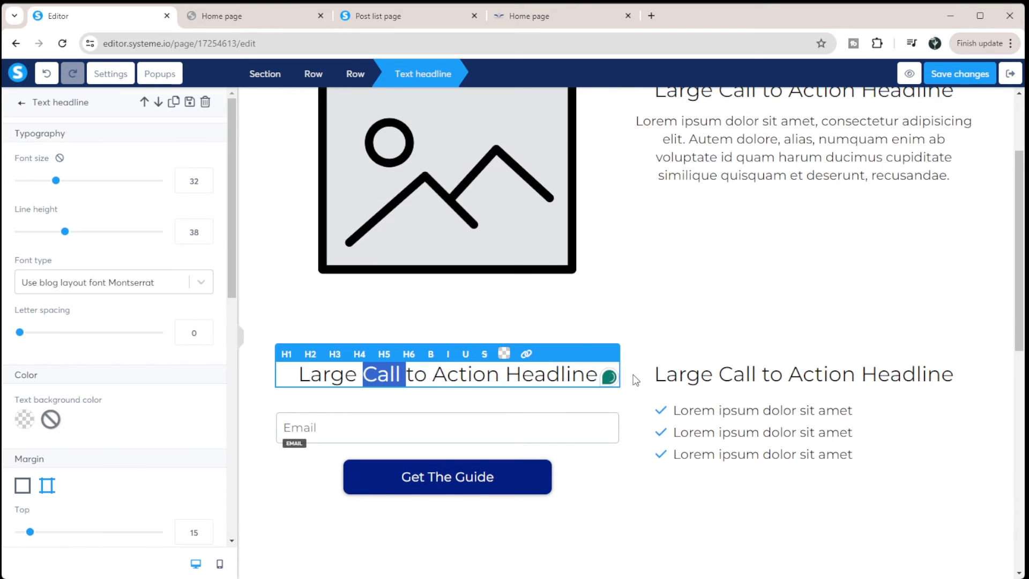
Step: Head the form 'Tell Us Where To Send The Guide!' and title the list 'This is my awesome Guide!'
text(Tell Us Where To Send The Guide!)
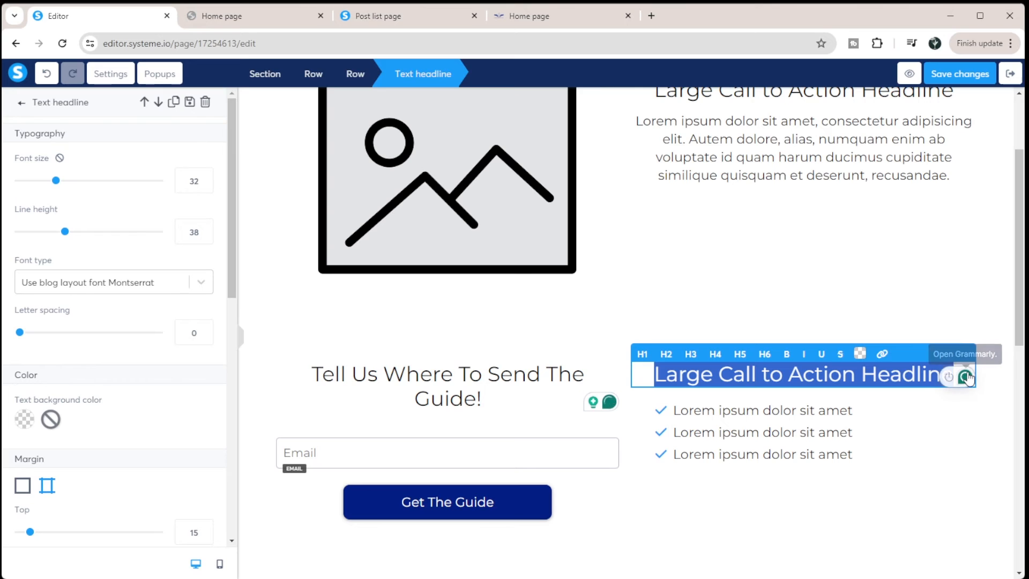
text(This is my)
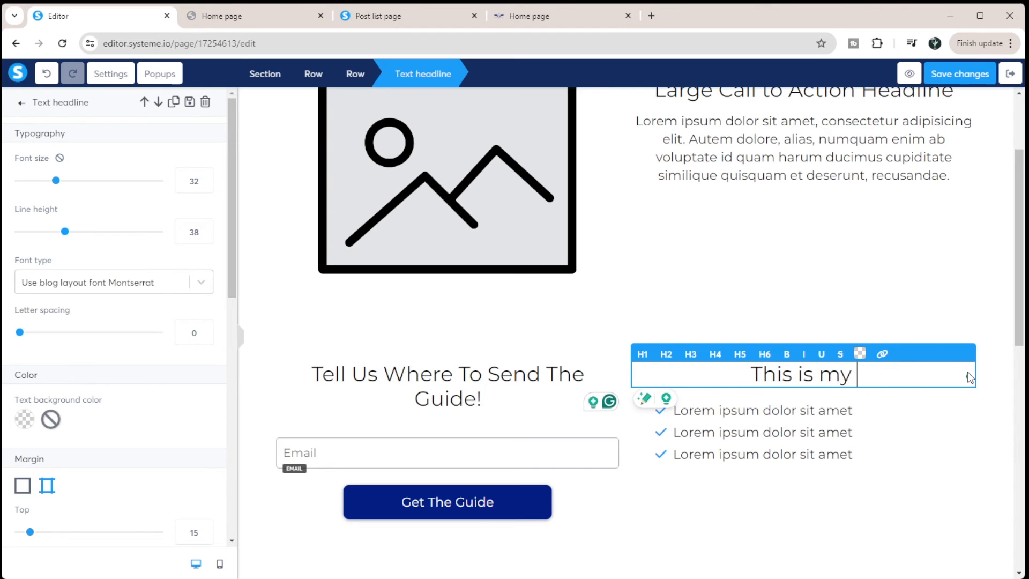
text(awesome Guide!)
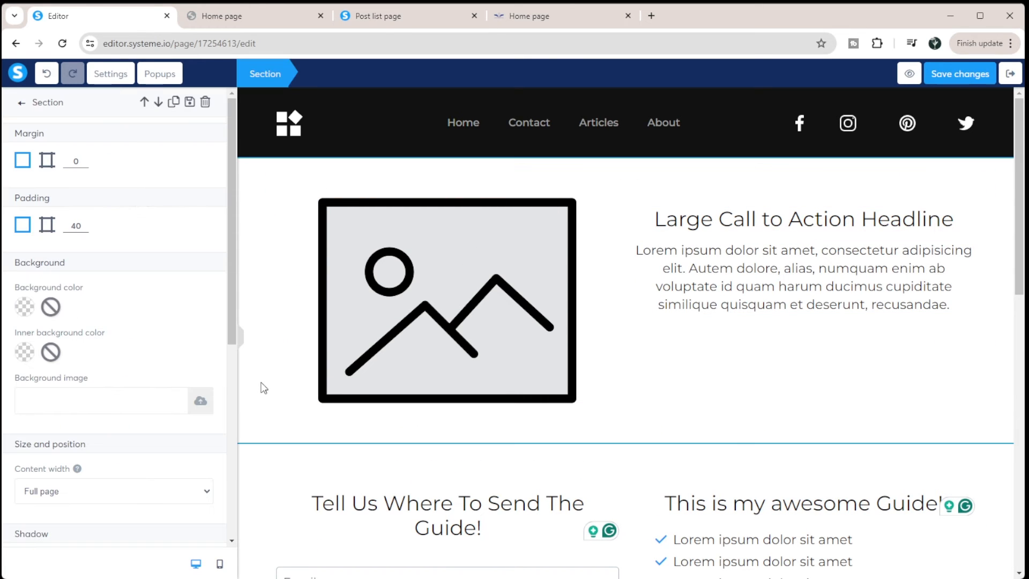
mouse_move(302, 205)
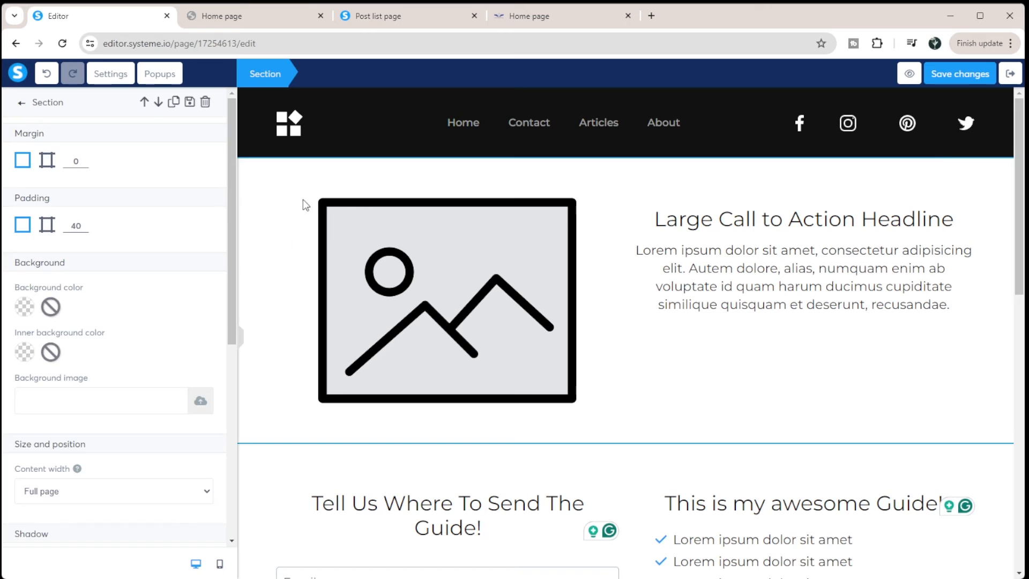
Step: Set the hero background to #021E87 and turn its headline and paragraph white
click(328, 193)
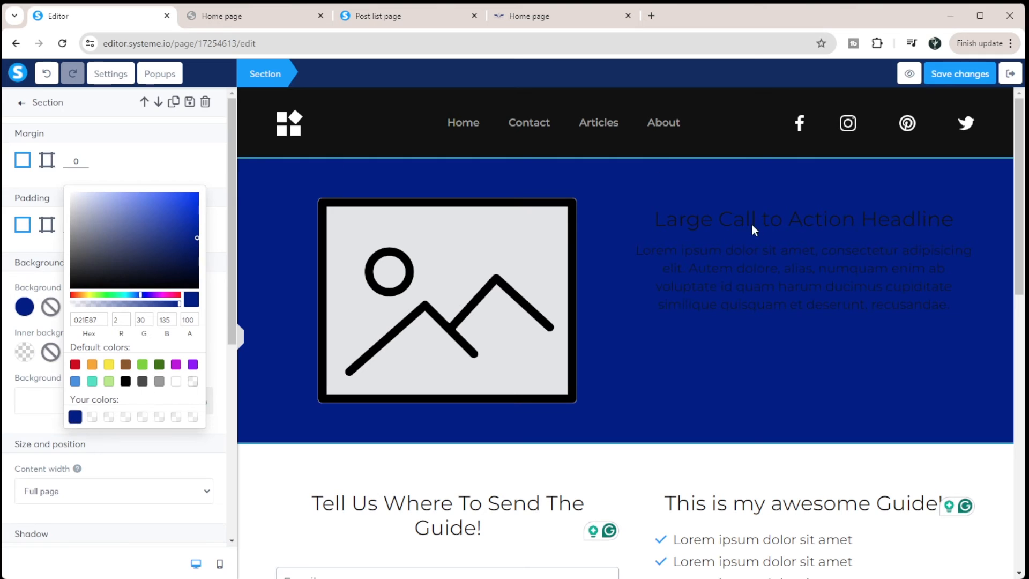
click(801, 219)
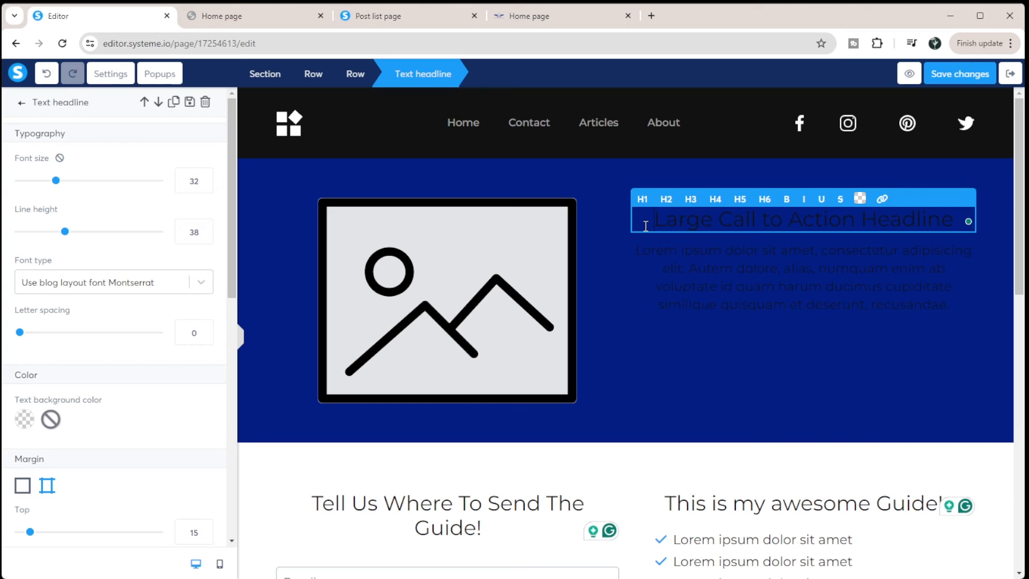
triple_click(787, 219)
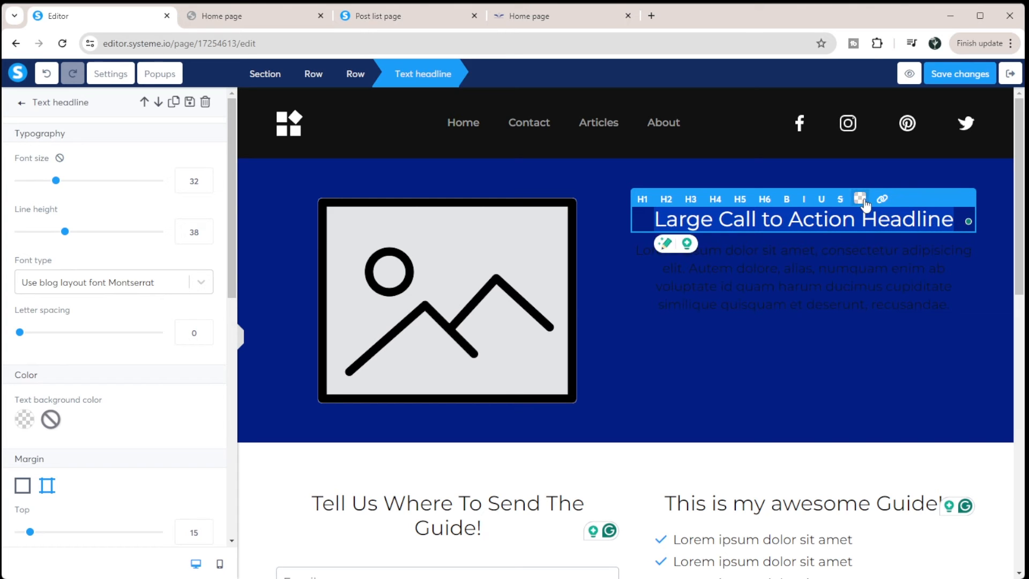
click(859, 198)
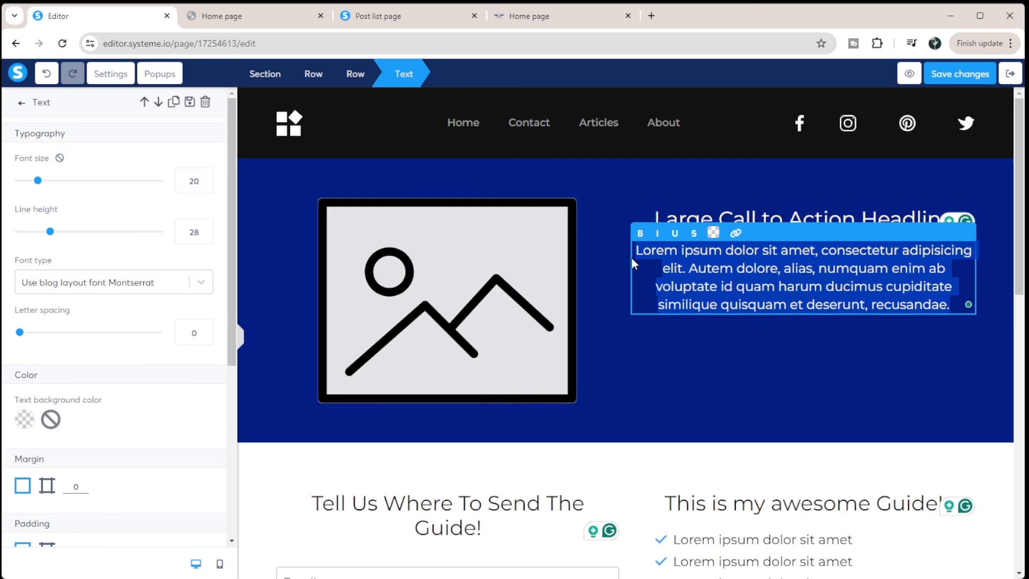
click(714, 233)
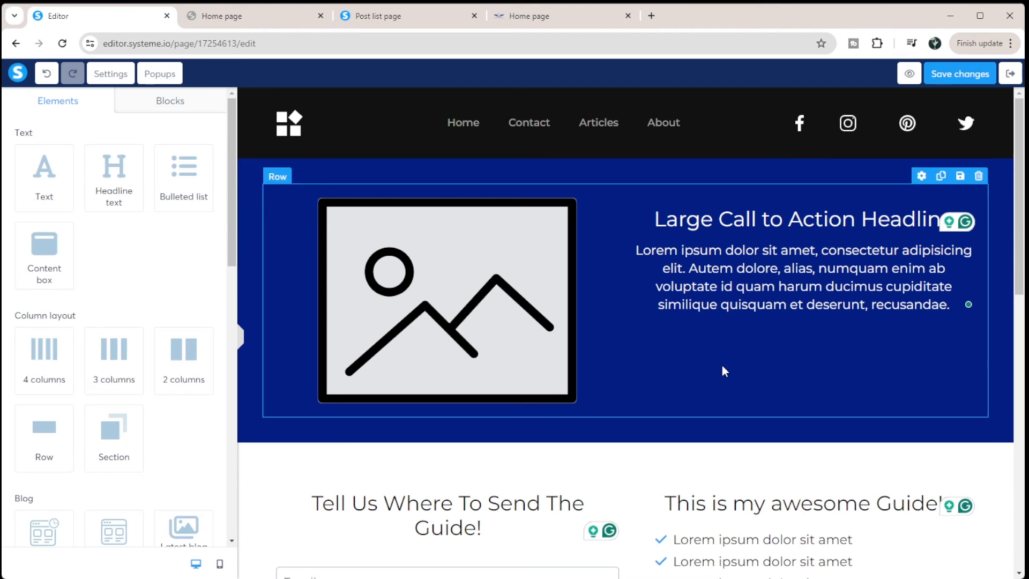
Step: Replace the hero's placeholder image with the portrait photo of a smiling woman
click(446, 299)
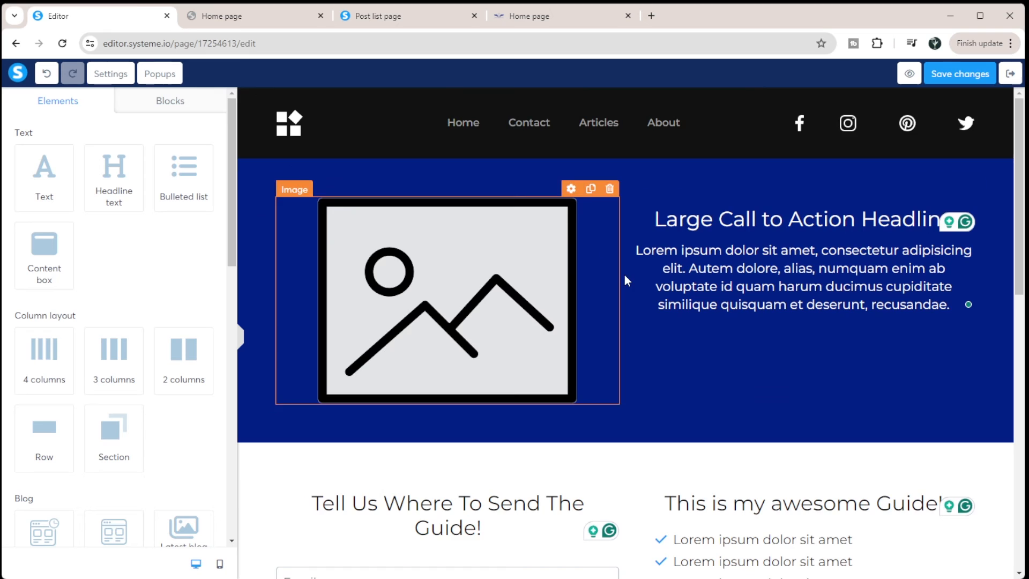
scroll(down, 3)
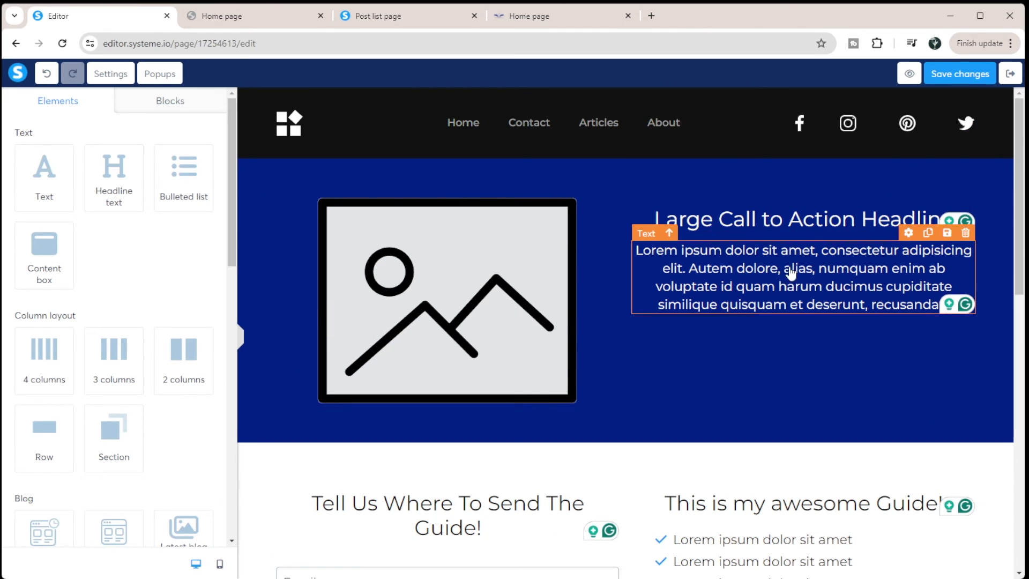
click(426, 278)
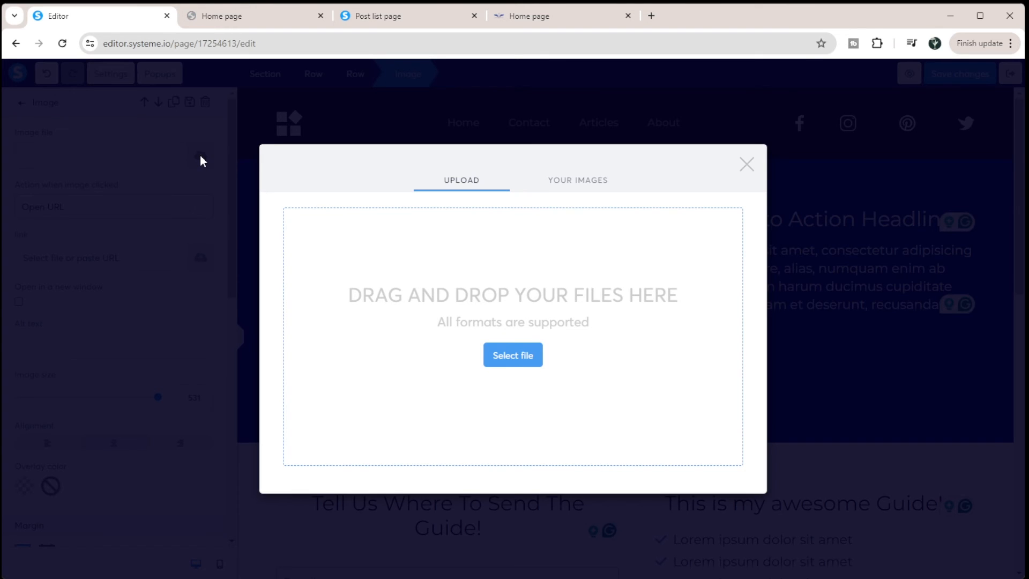
click(577, 180)
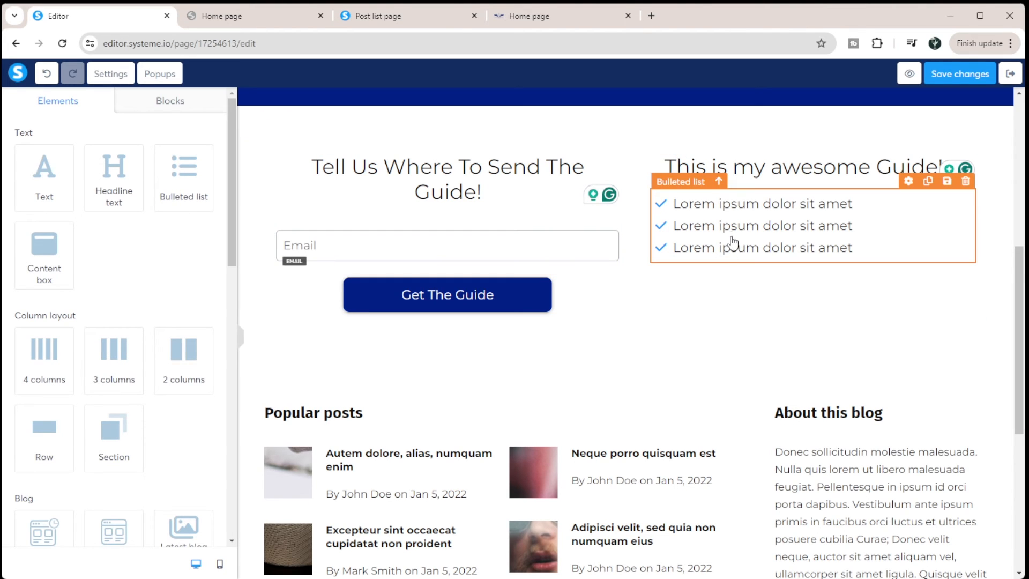
scroll(up, 3)
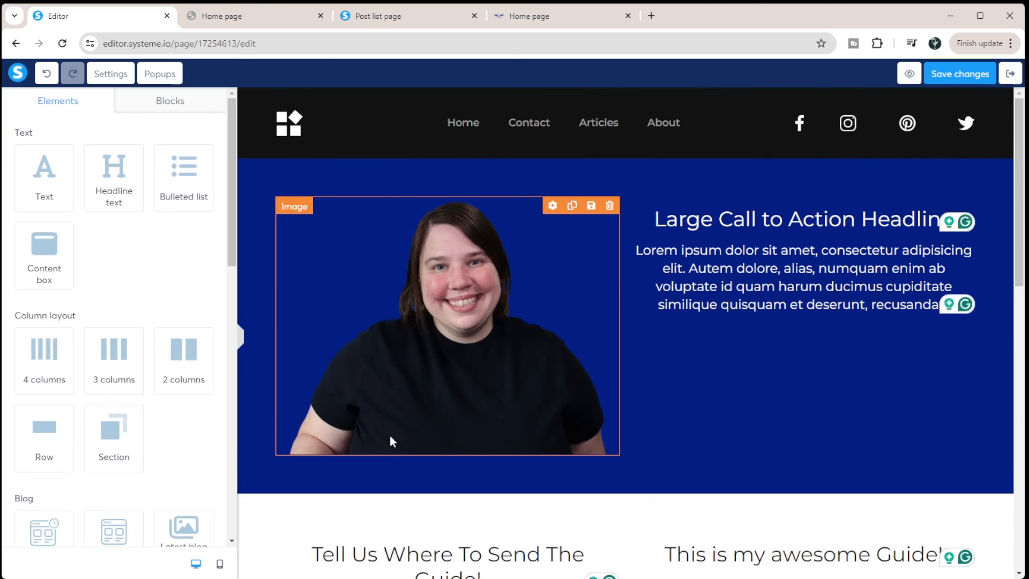
click(402, 193)
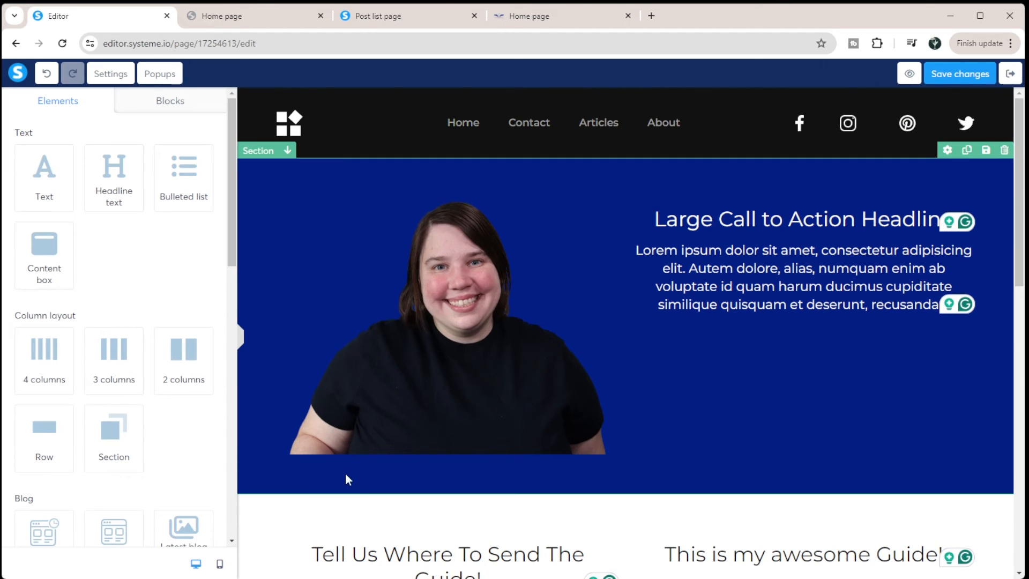
Step: Set the hero row's bottom padding to 0 using separate per-side padding
click(447, 322)
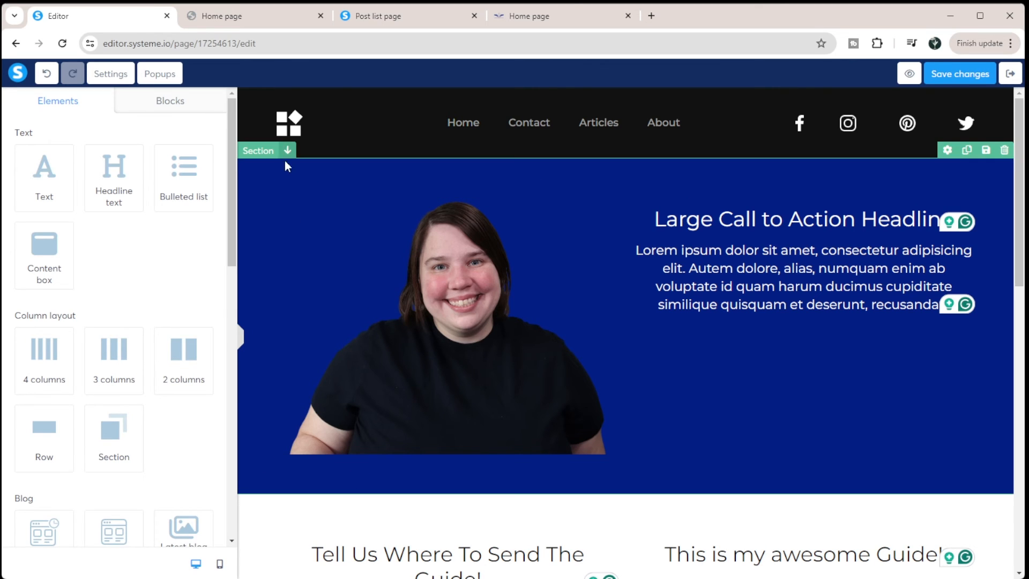
click(261, 150)
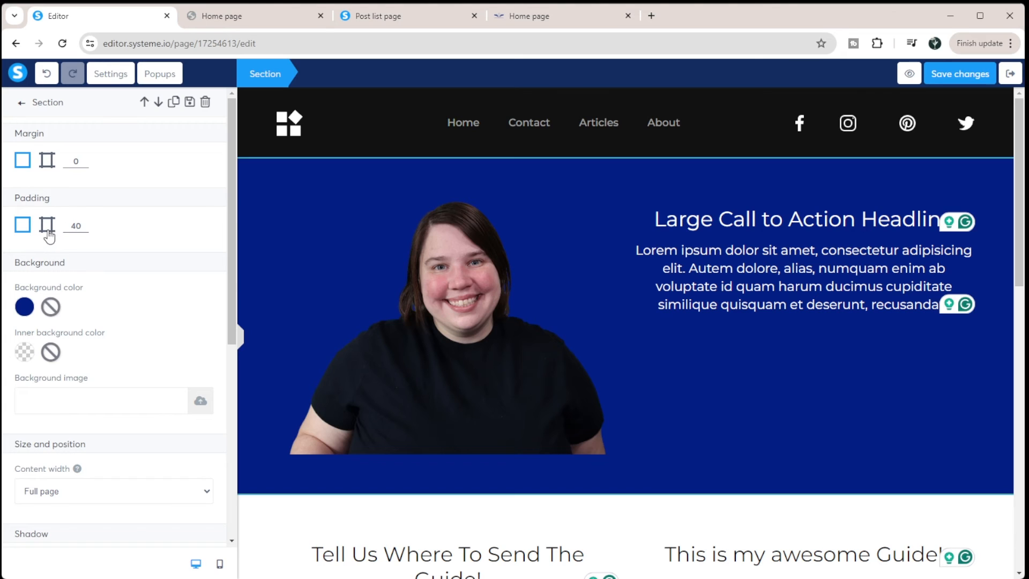
click(46, 224)
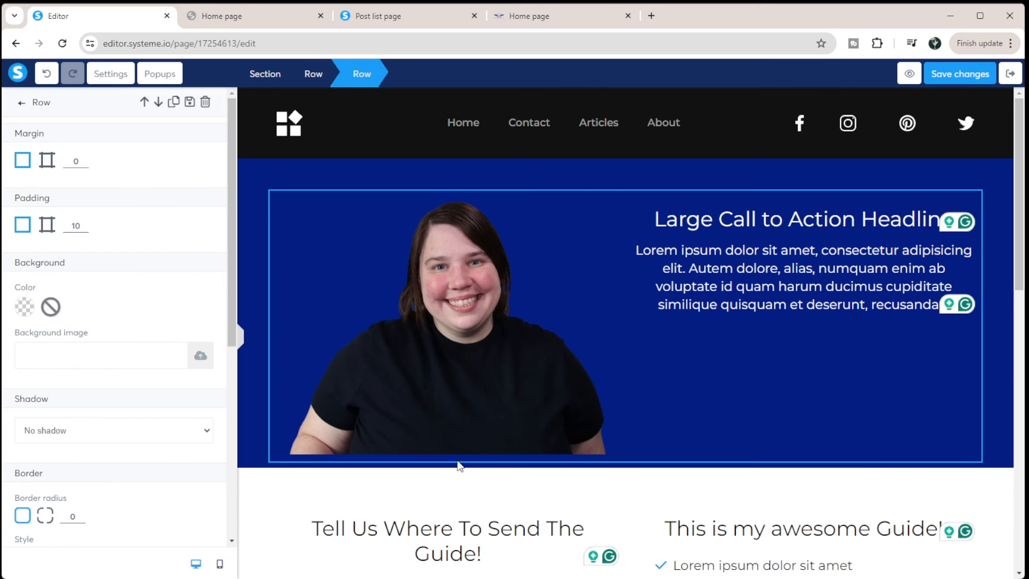
mouse_move(42, 243)
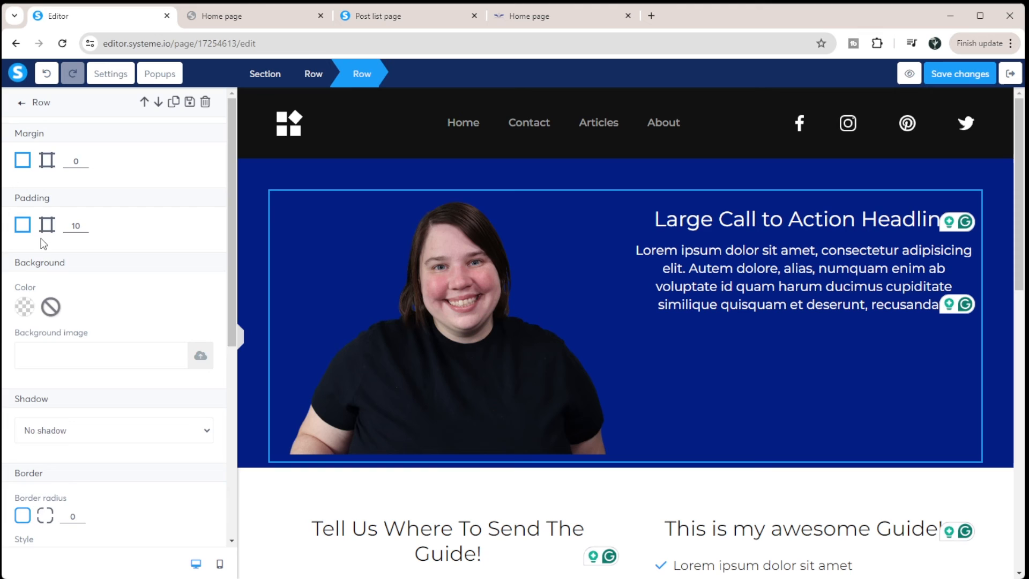
click(46, 224)
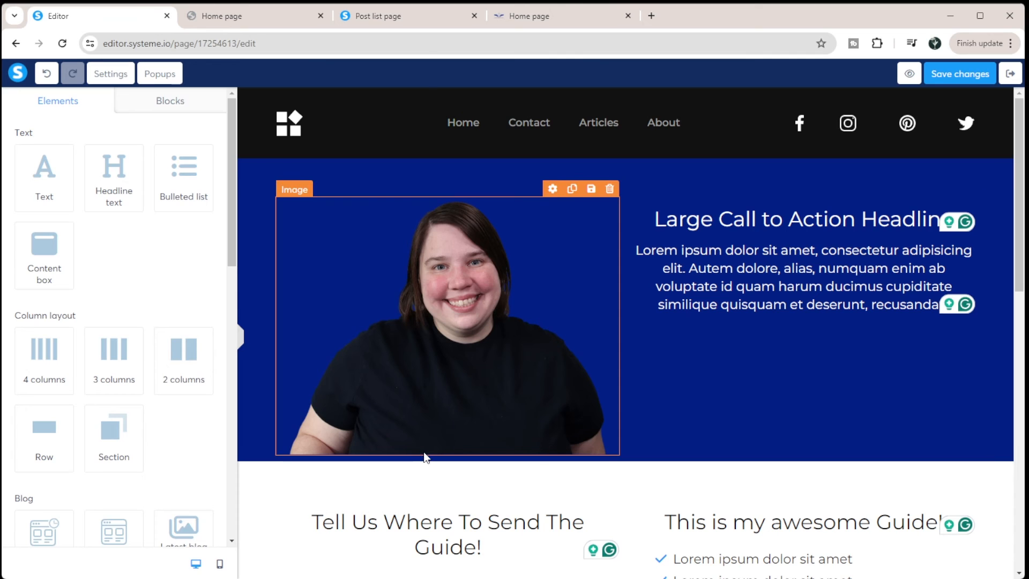
scroll(down, 3)
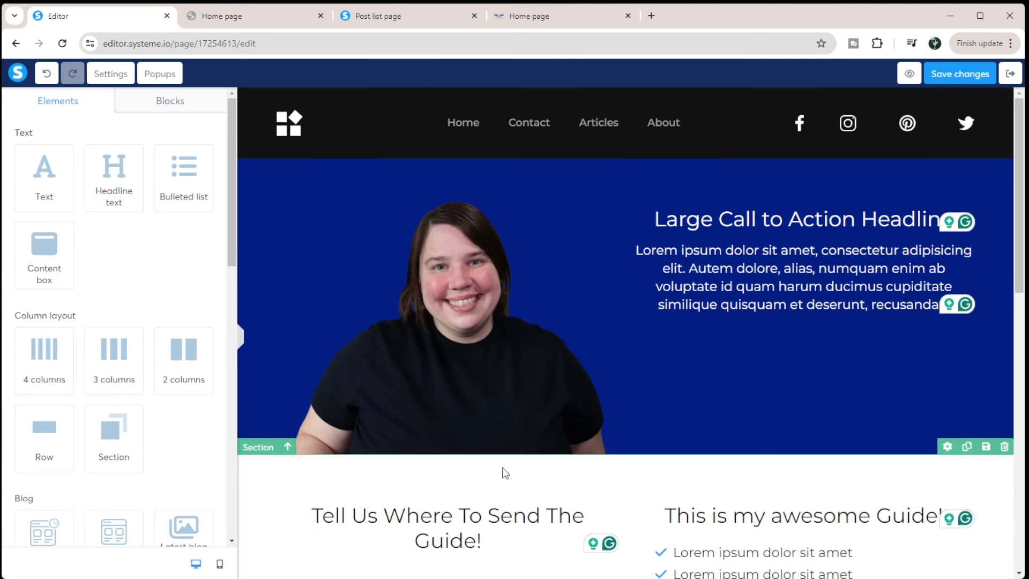
Step: Set the hero section's bottom padding to 0 so the photo sits flush, then return to the dashboard
click(801, 516)
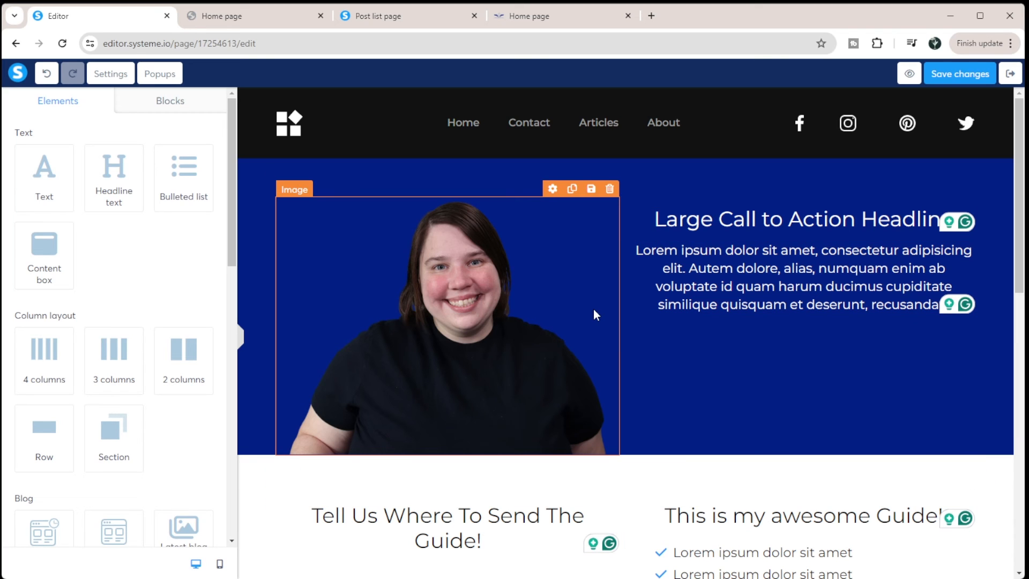
click(600, 188)
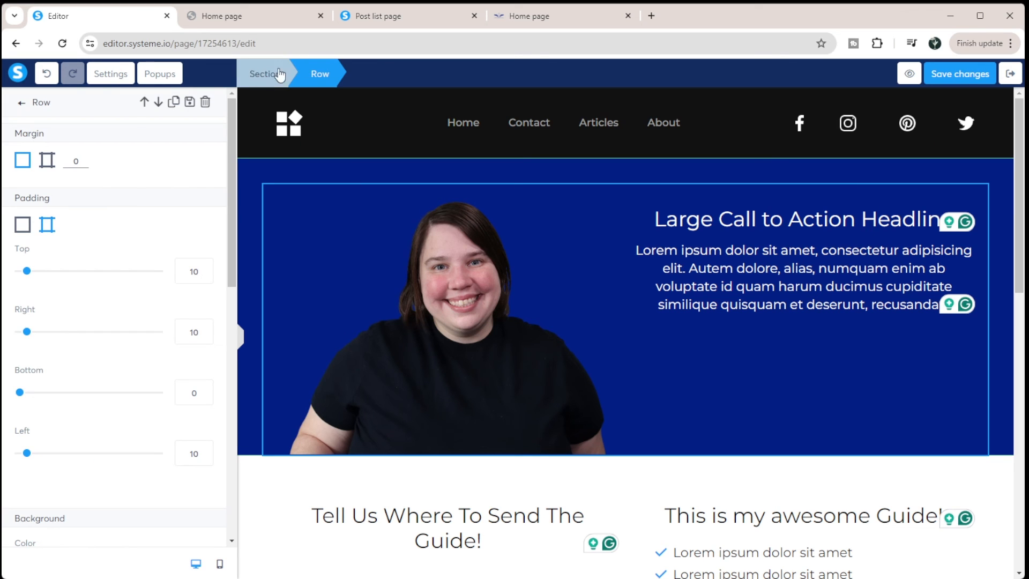
click(263, 73)
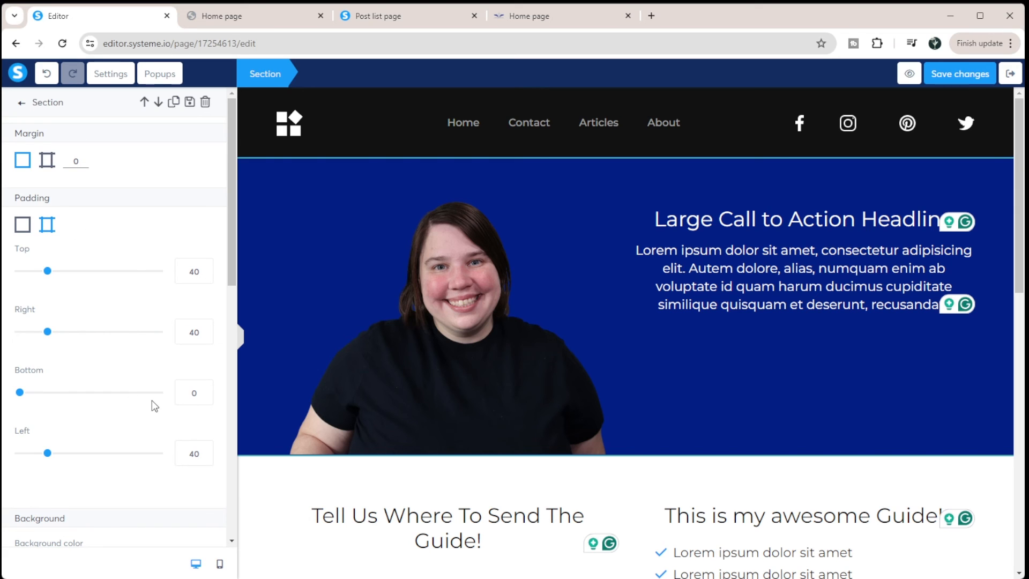
mouse_move(207, 309)
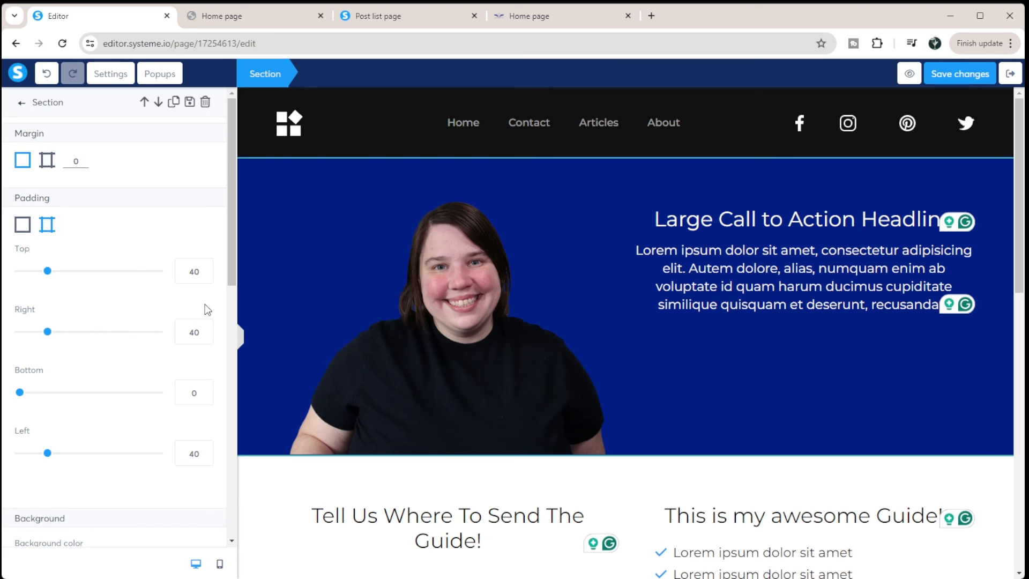
mouse_move(384, 336)
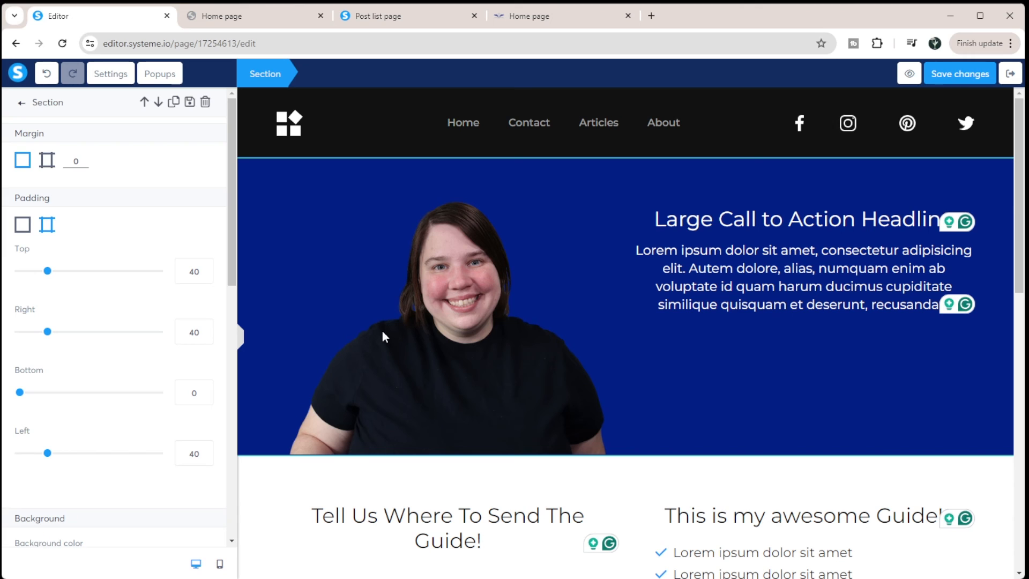
mouse_move(328, 250)
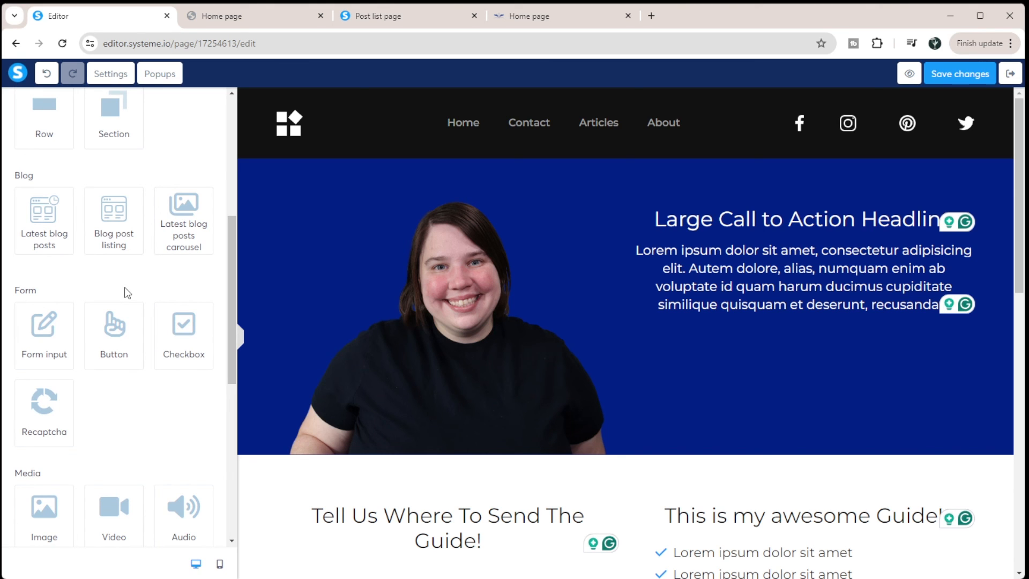
click(959, 74)
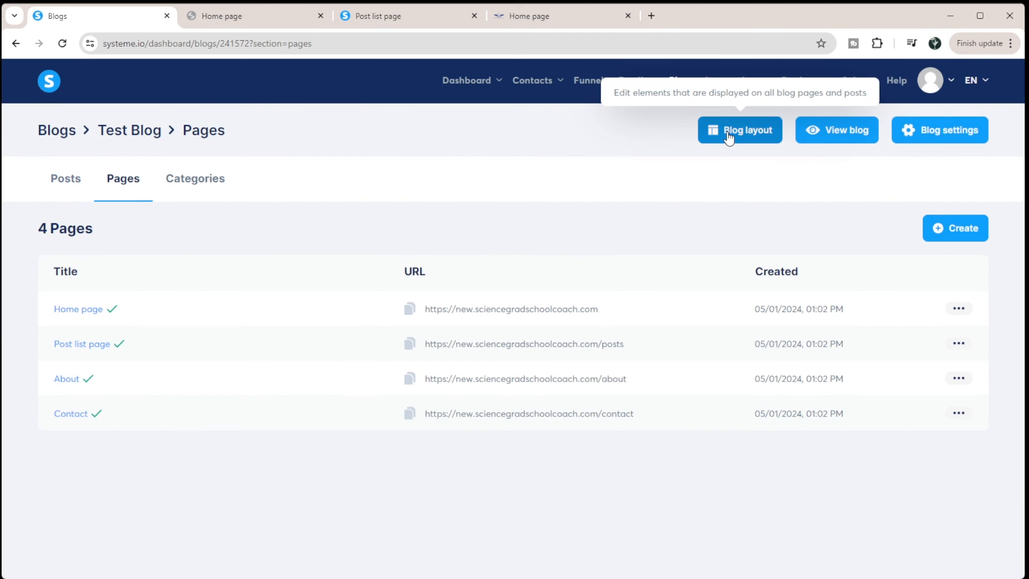
Step: Delete the Popular posts and About section from the shared blog layout
click(739, 129)
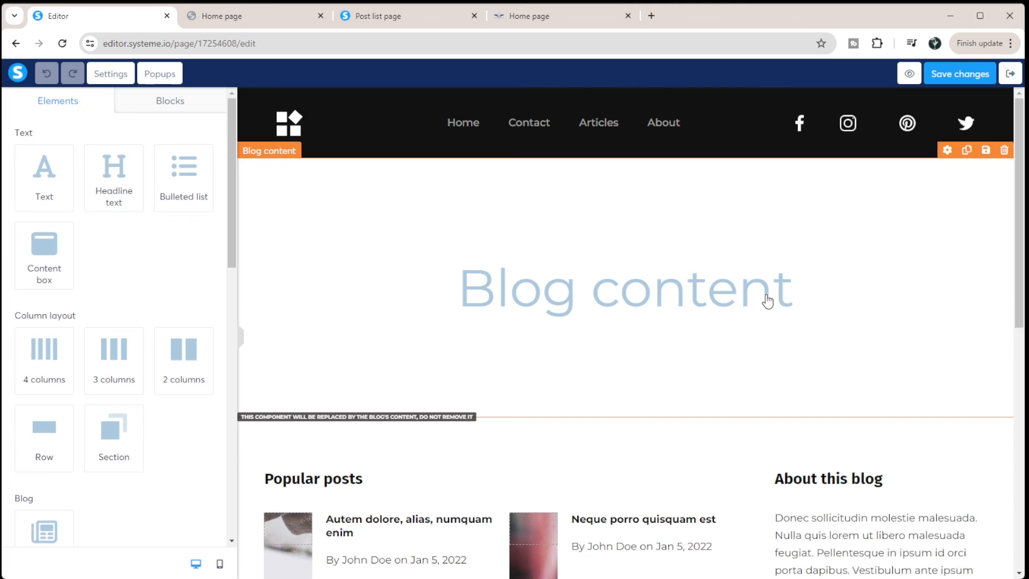
scroll(down, 3)
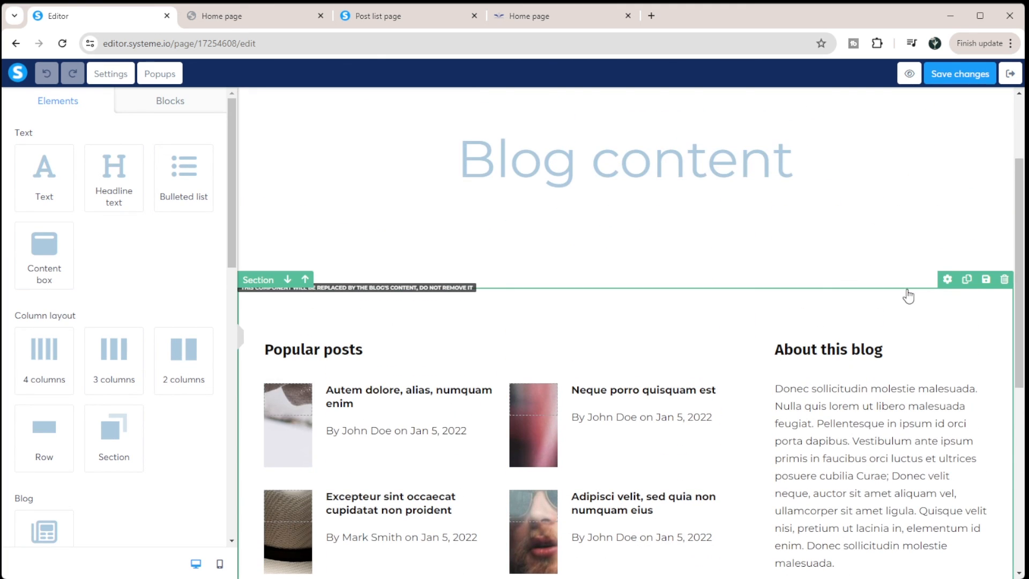
mouse_move(1005, 279)
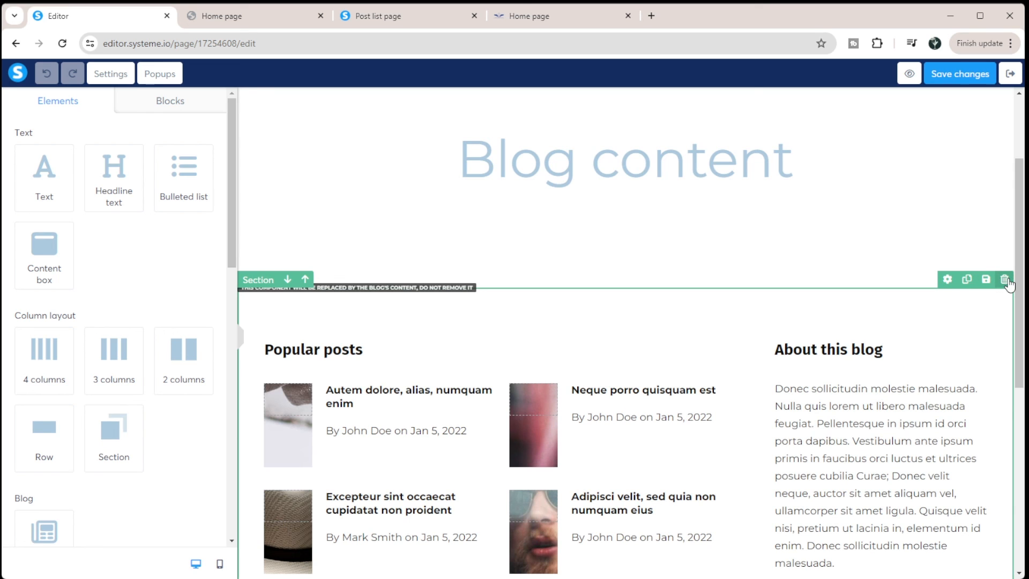
click(1003, 279)
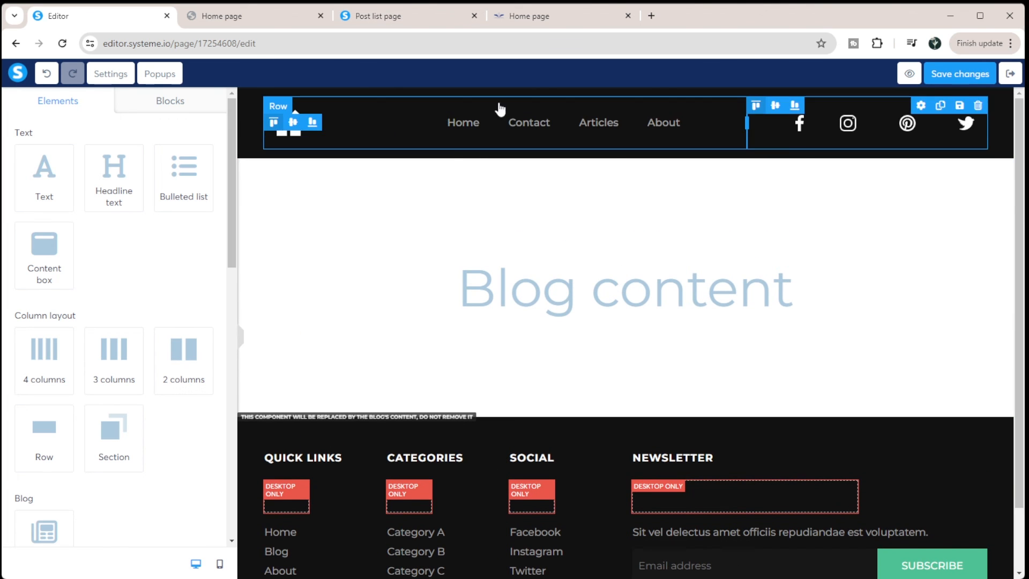
Step: Remove the About item so the header menu lists Home, Contact, Articles, and save
click(562, 123)
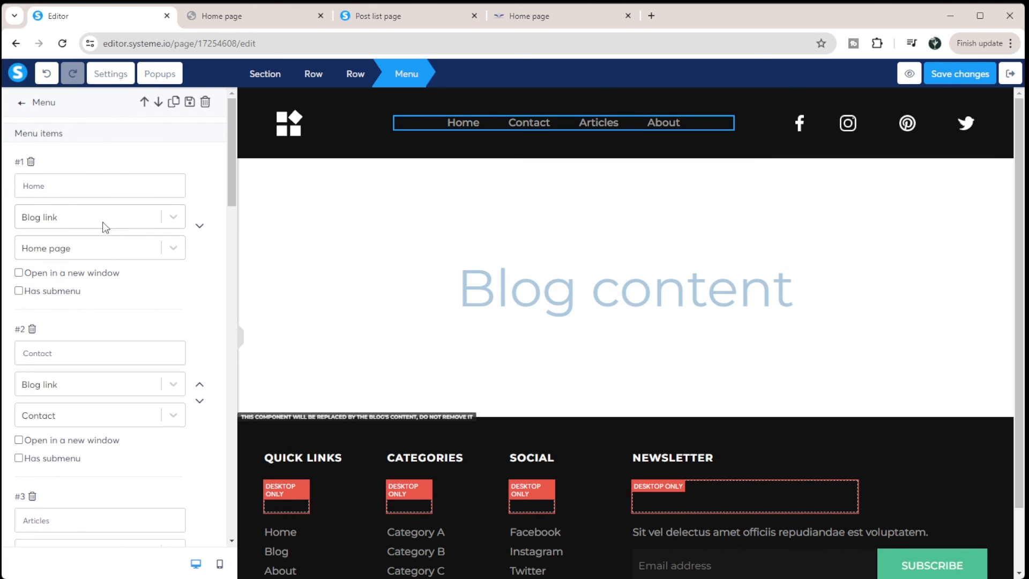
click(99, 217)
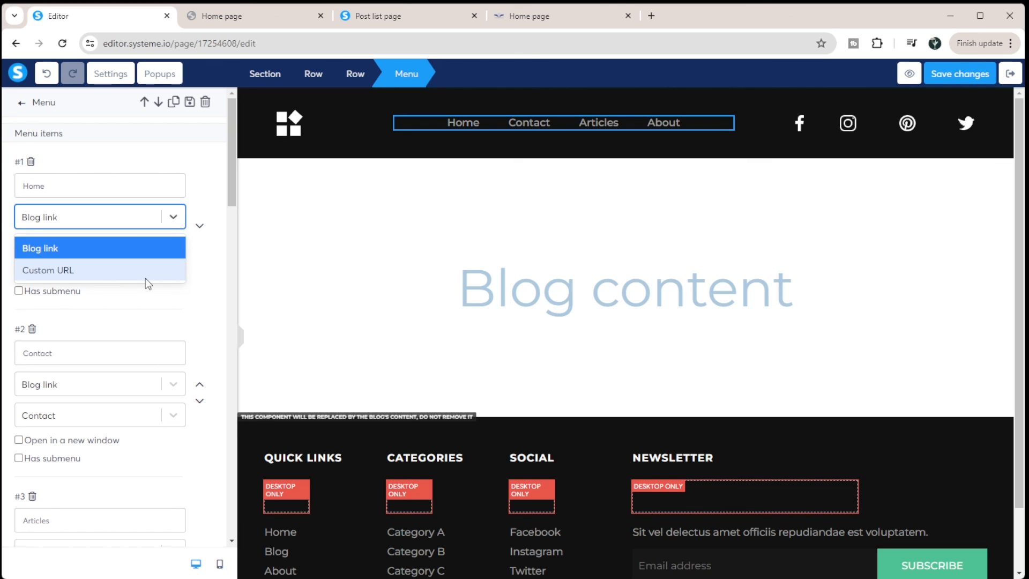
mouse_move(146, 248)
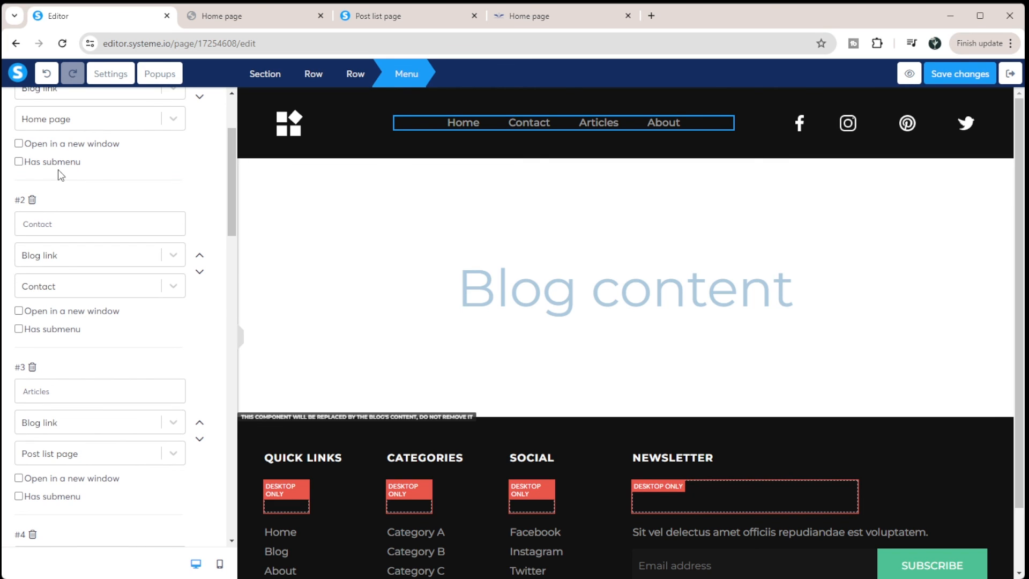
click(18, 161)
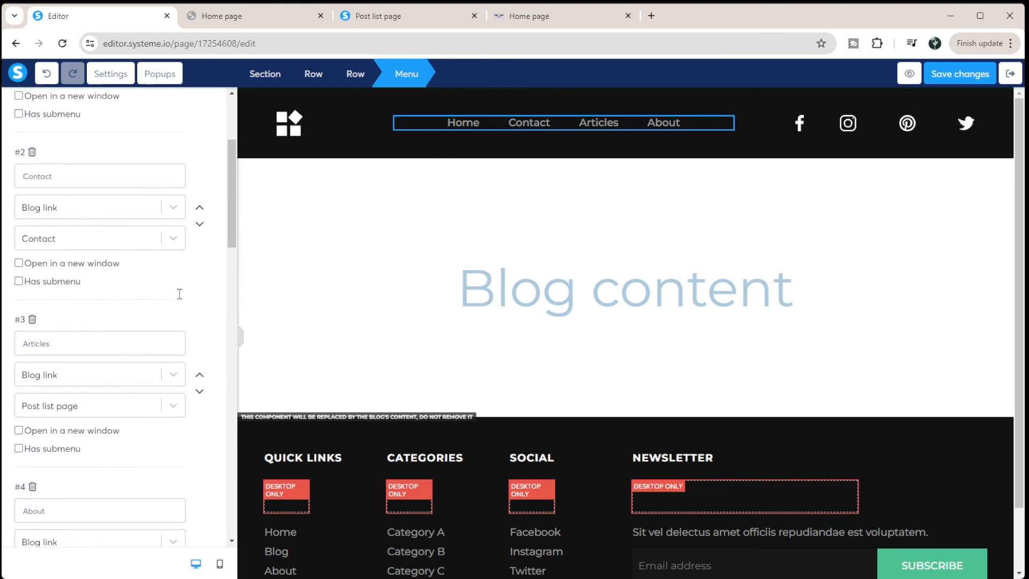
scroll(down, 3)
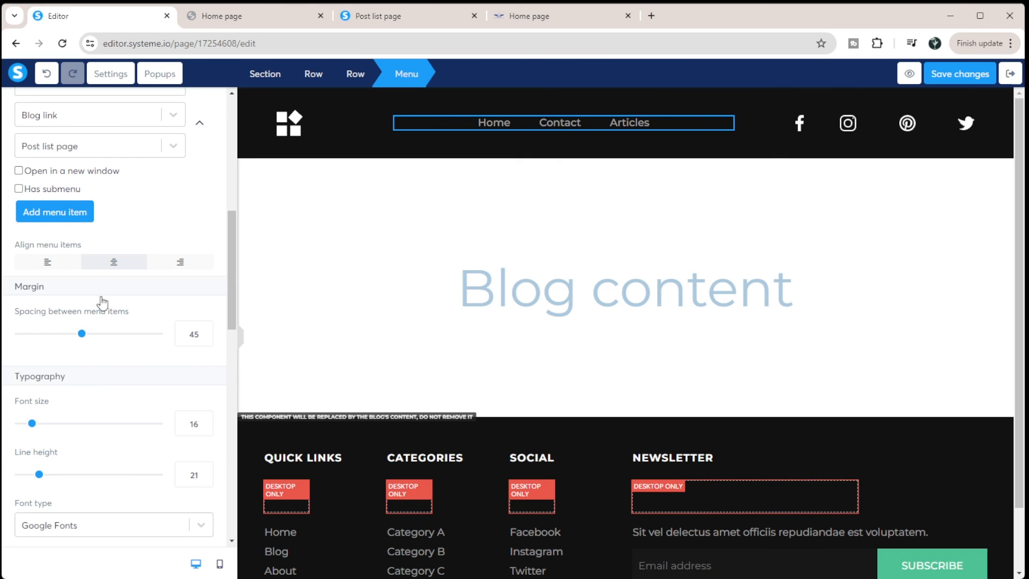
mouse_move(656, 182)
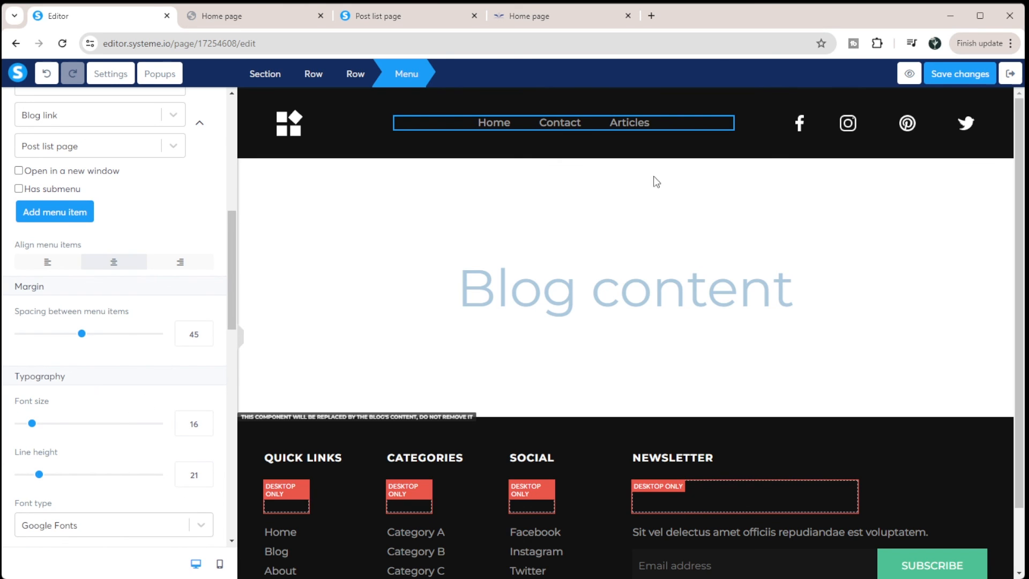
mouse_move(603, 181)
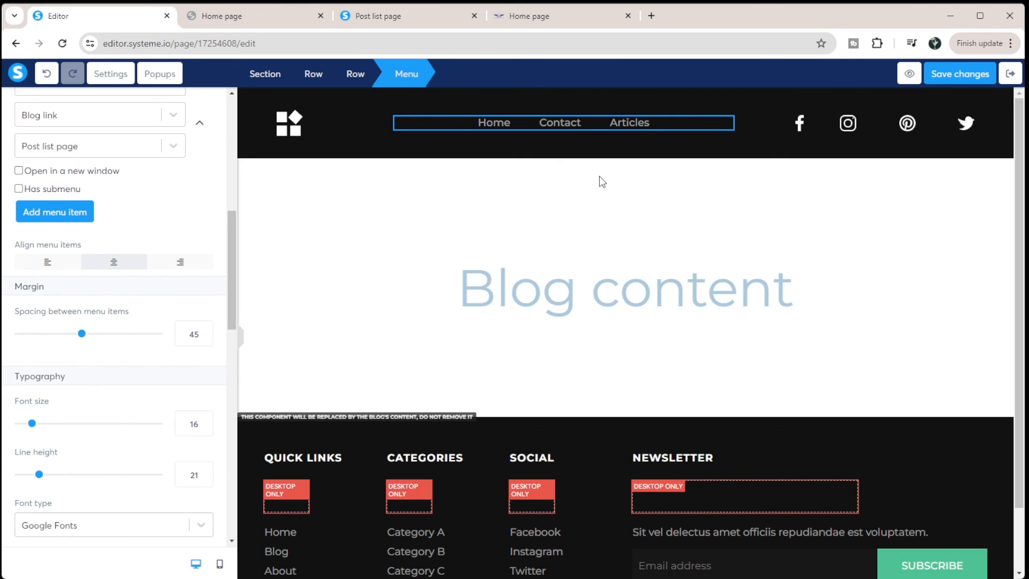
mouse_move(224, 265)
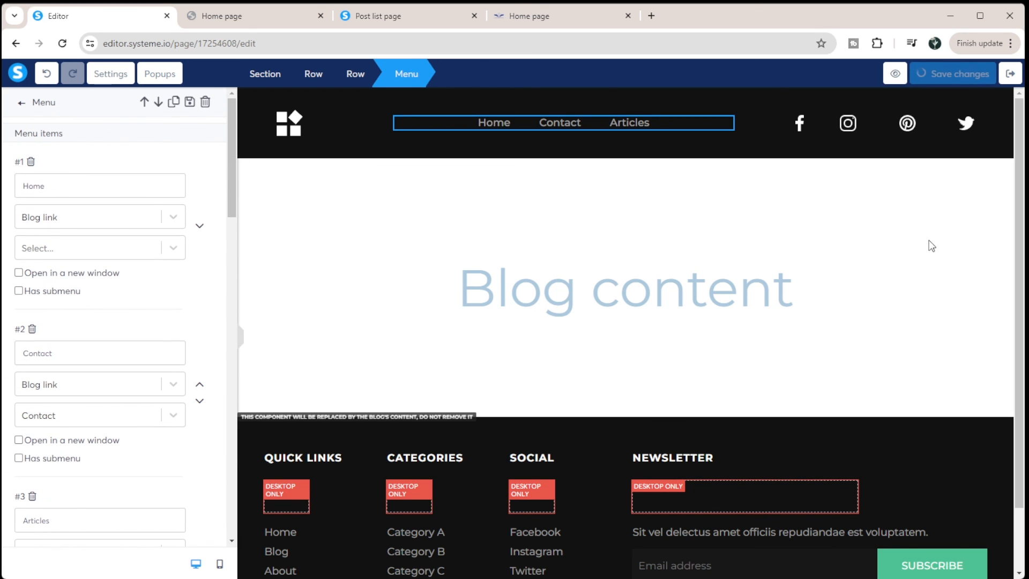
click(255, 16)
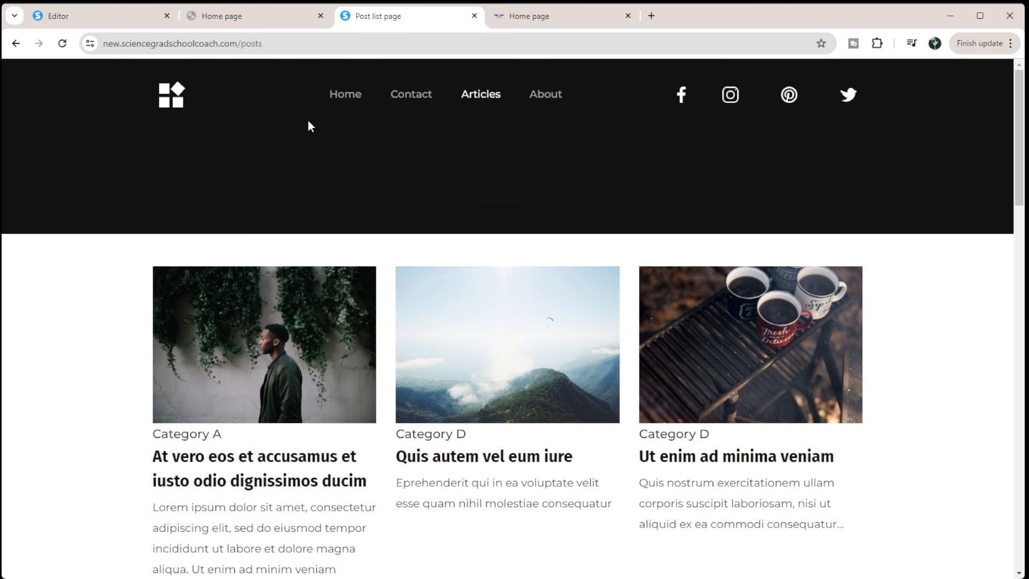
mouse_move(262, 216)
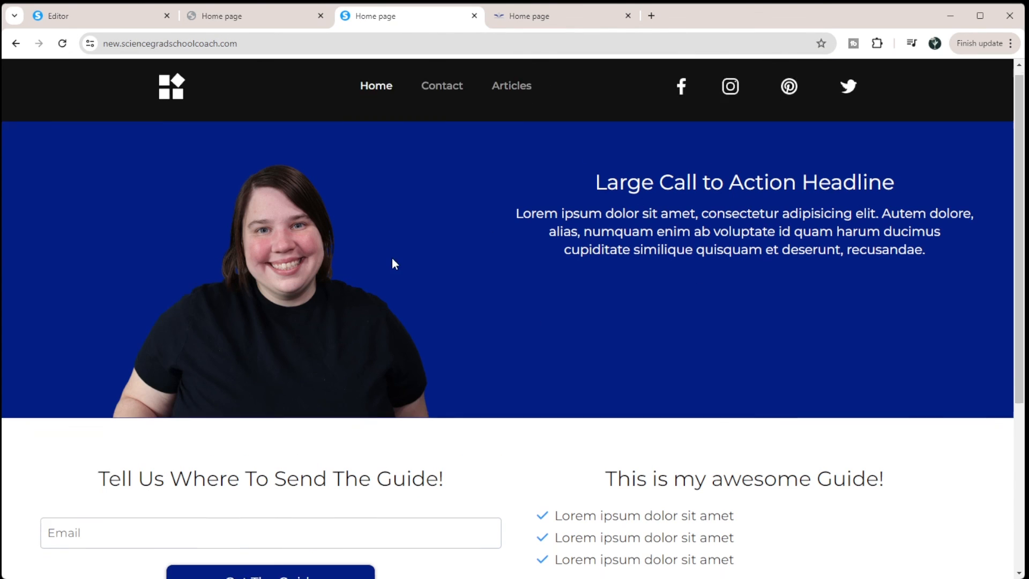
Step: Scroll the live home page to check the trimmed menu and opt-in section
scroll(down, 3)
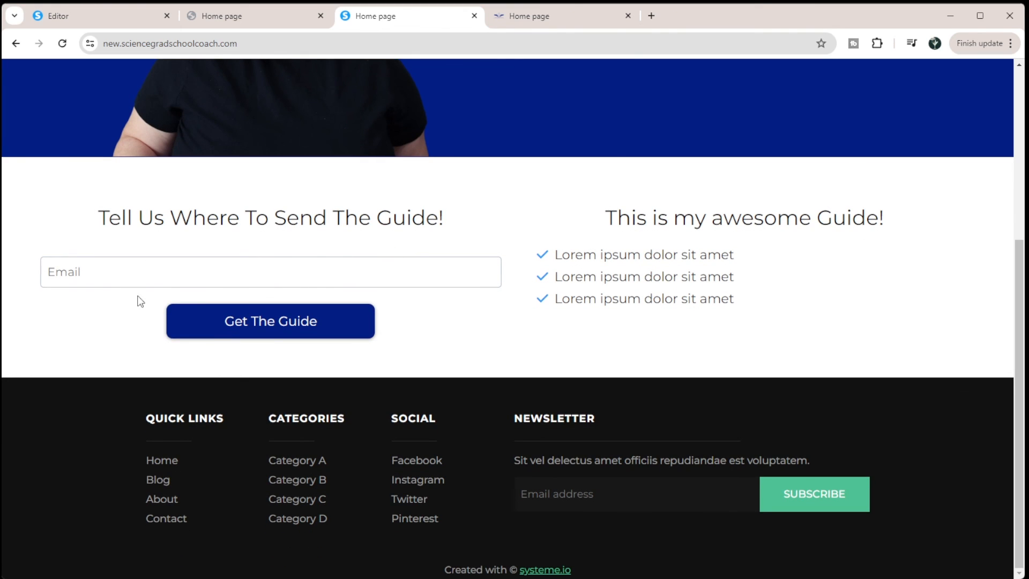
scroll(up, 3)
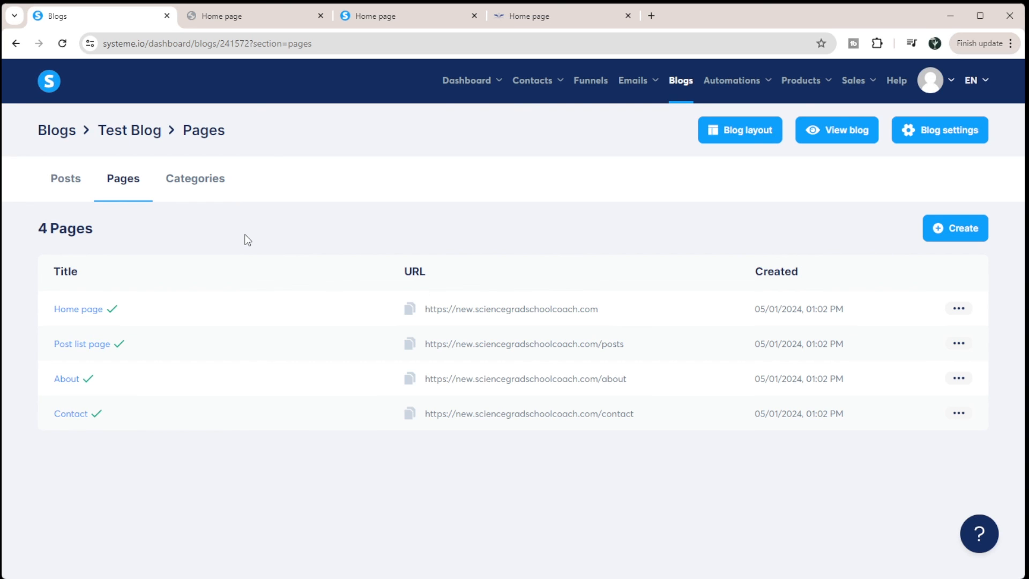
mouse_move(185, 282)
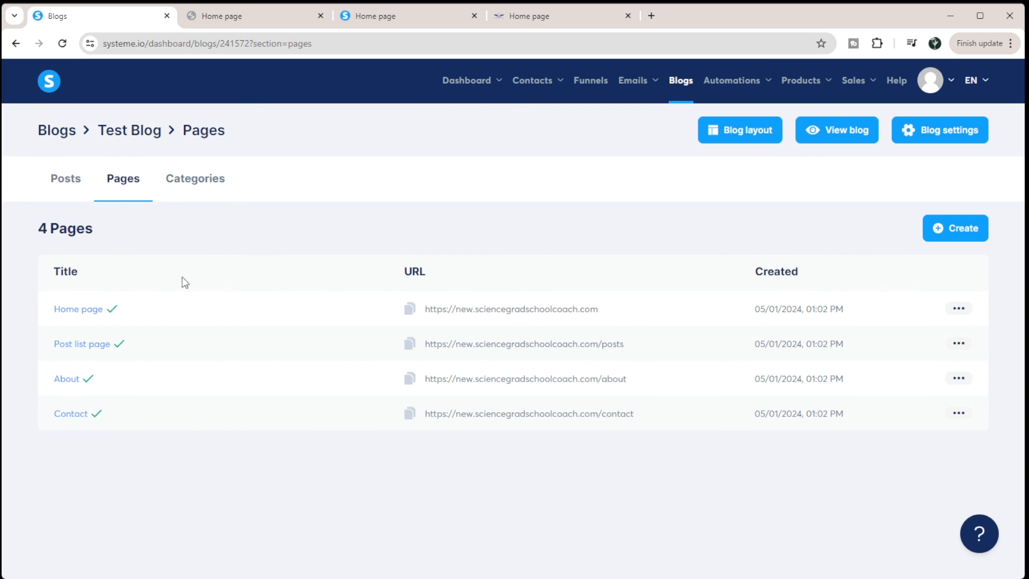